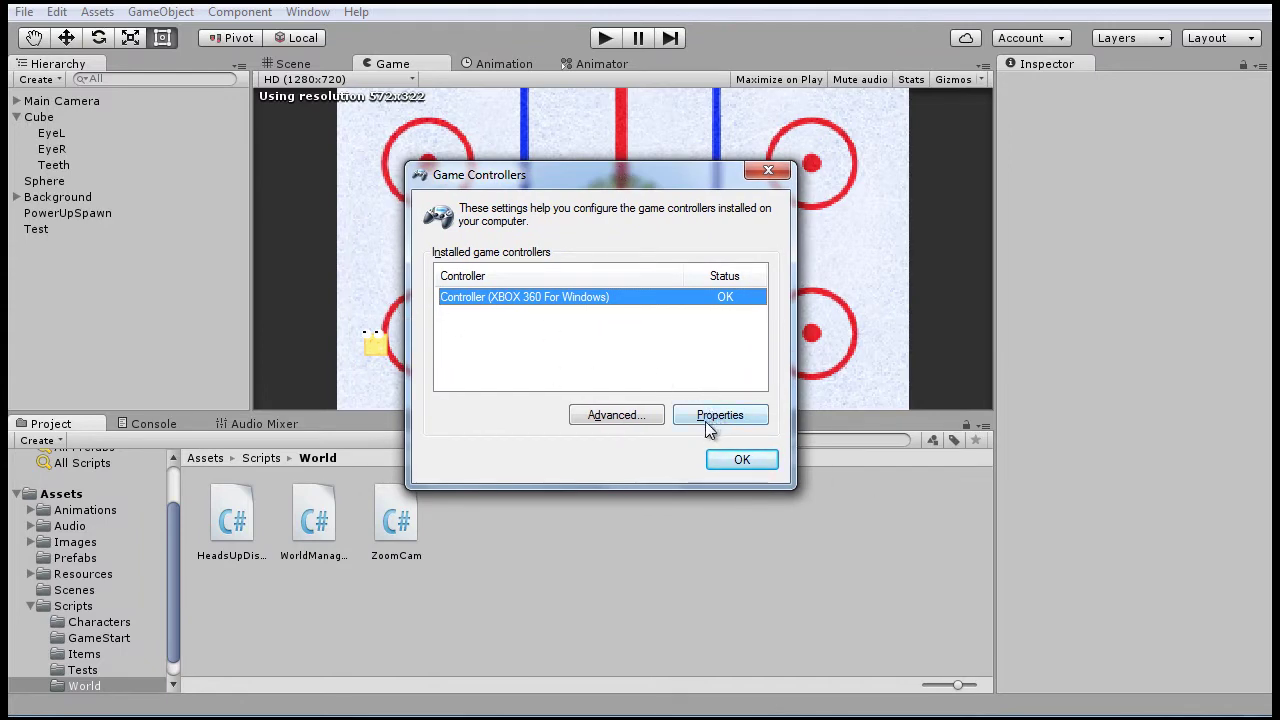
- Bring up the Xbox 360 controller's Properties test page showing axes and buttons
left_click(720, 414)
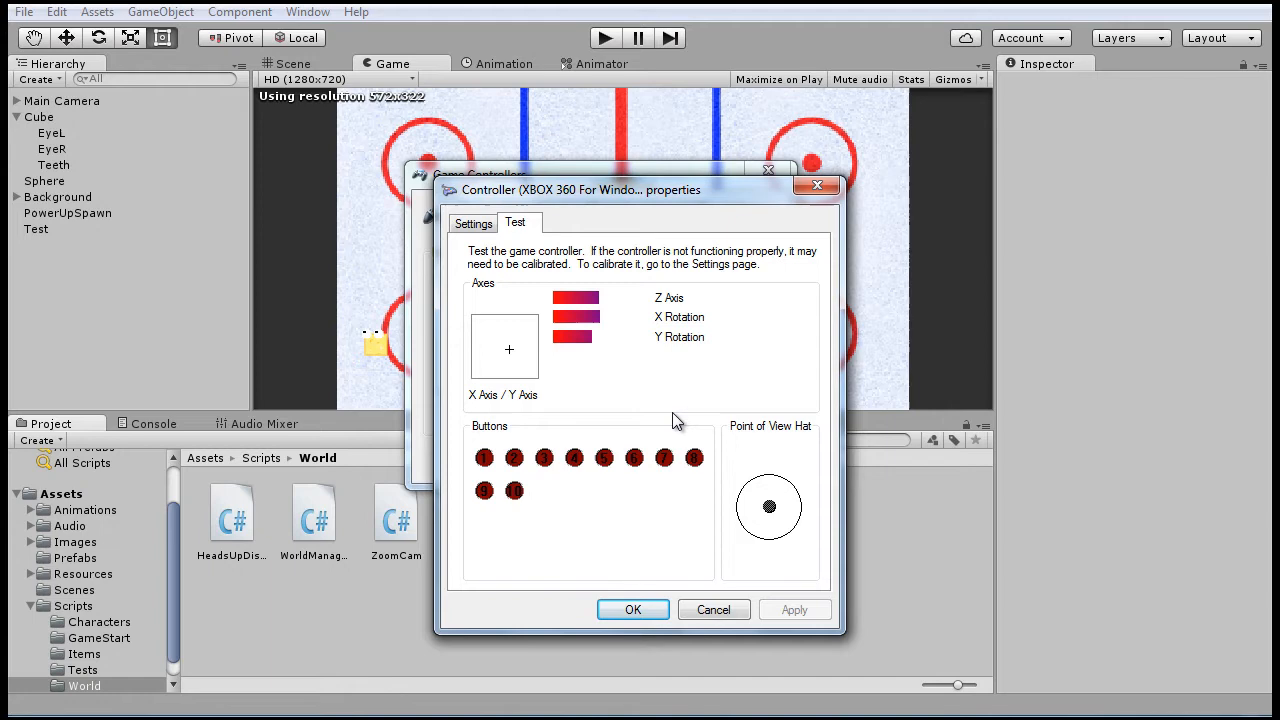
left_click(712, 608)
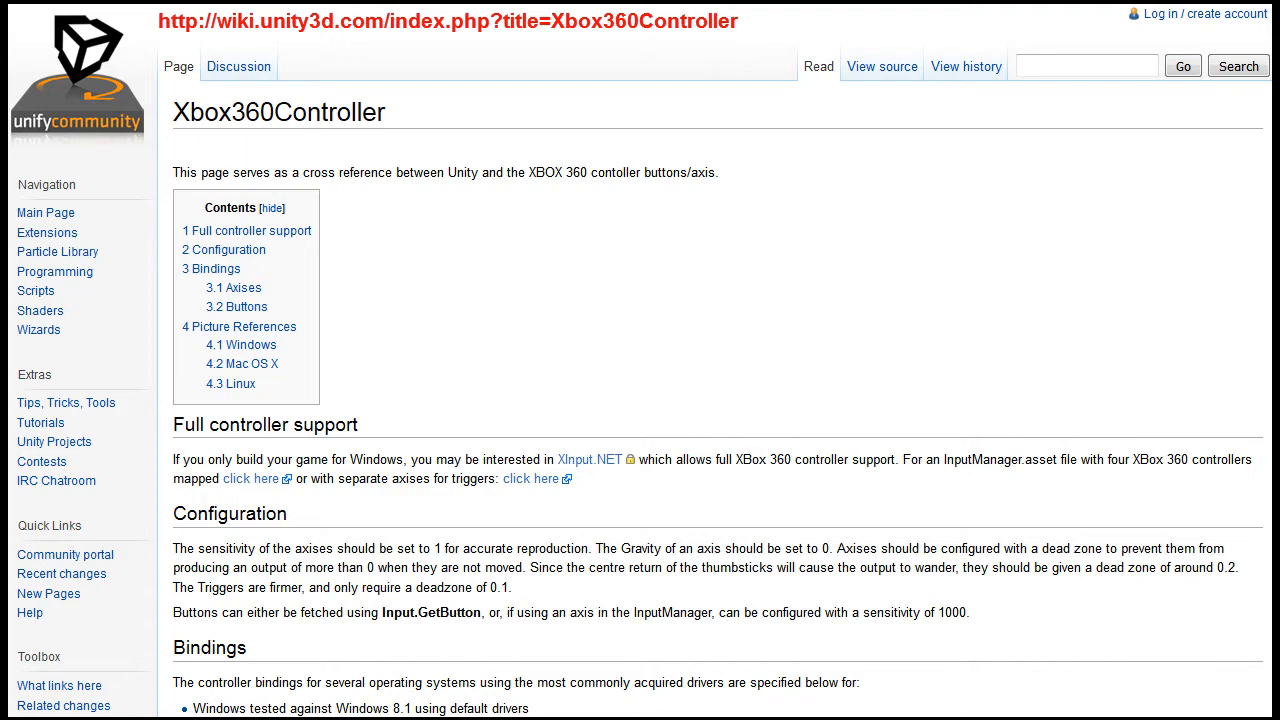
- Scroll the Xbox360Controller wiki through the Axises and Buttons tables to the Windows diagram
scroll("down", 3)
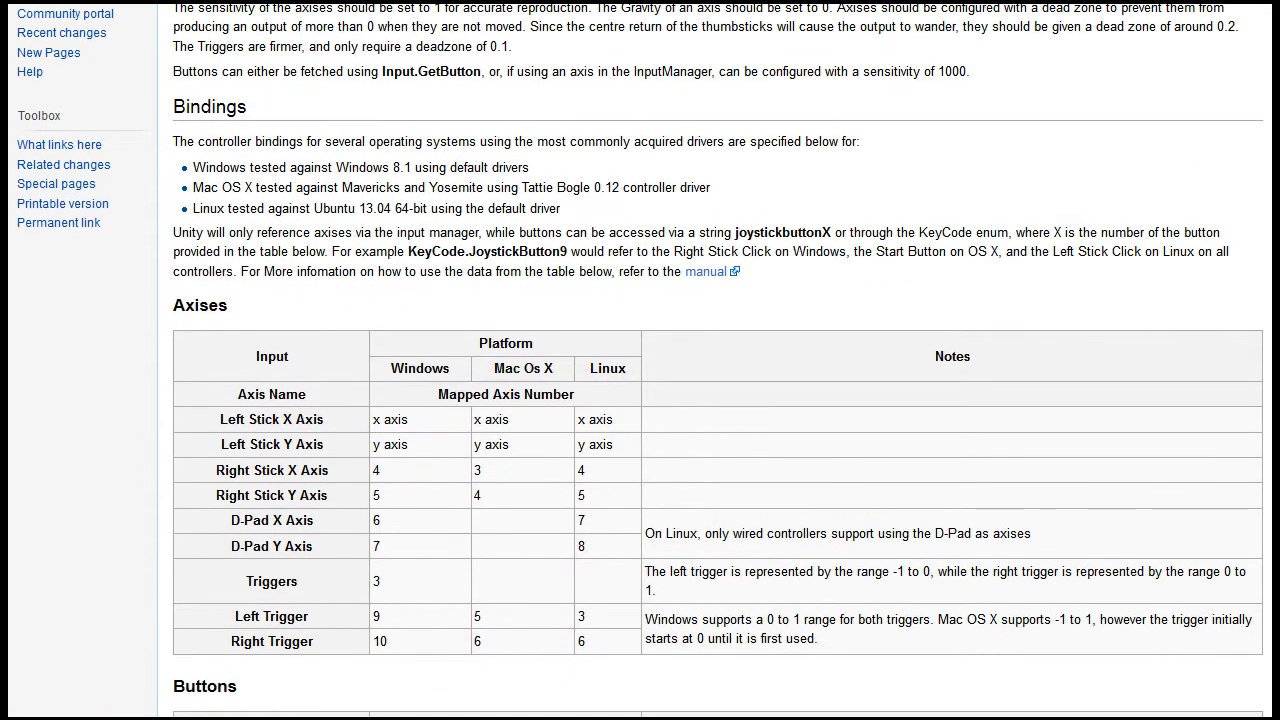
scroll("down", 3)
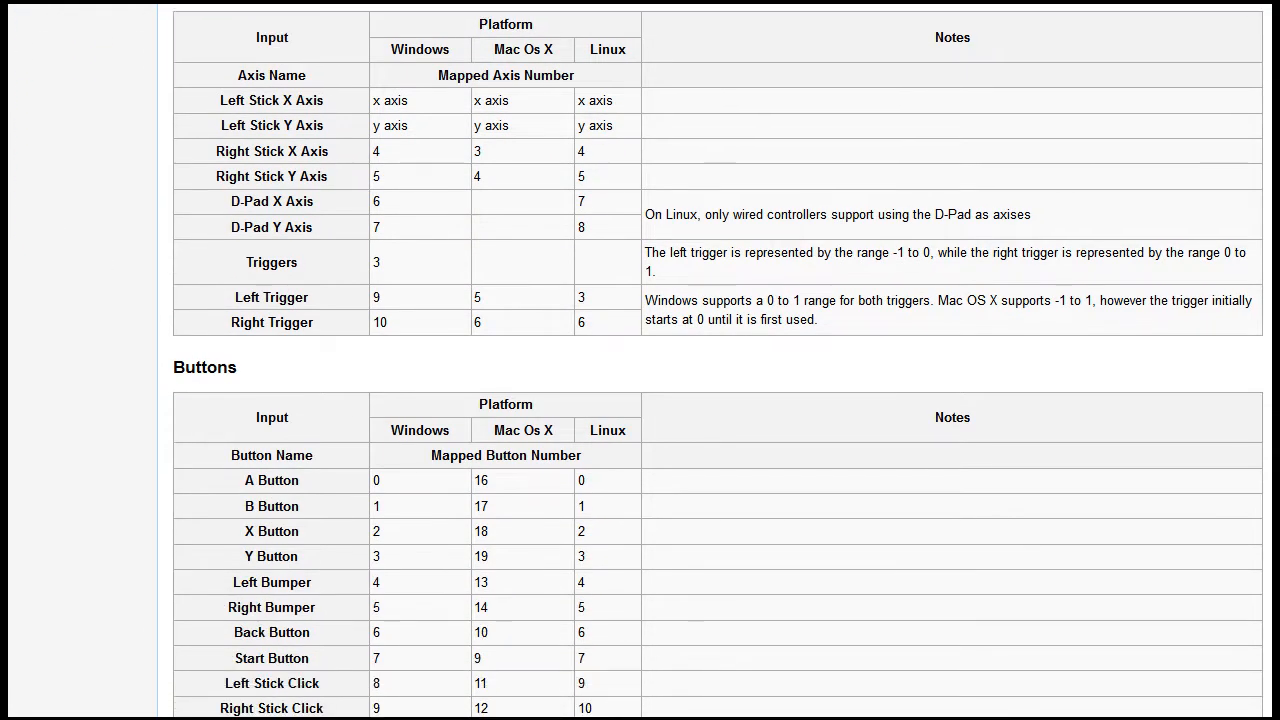
scroll("down", 3)
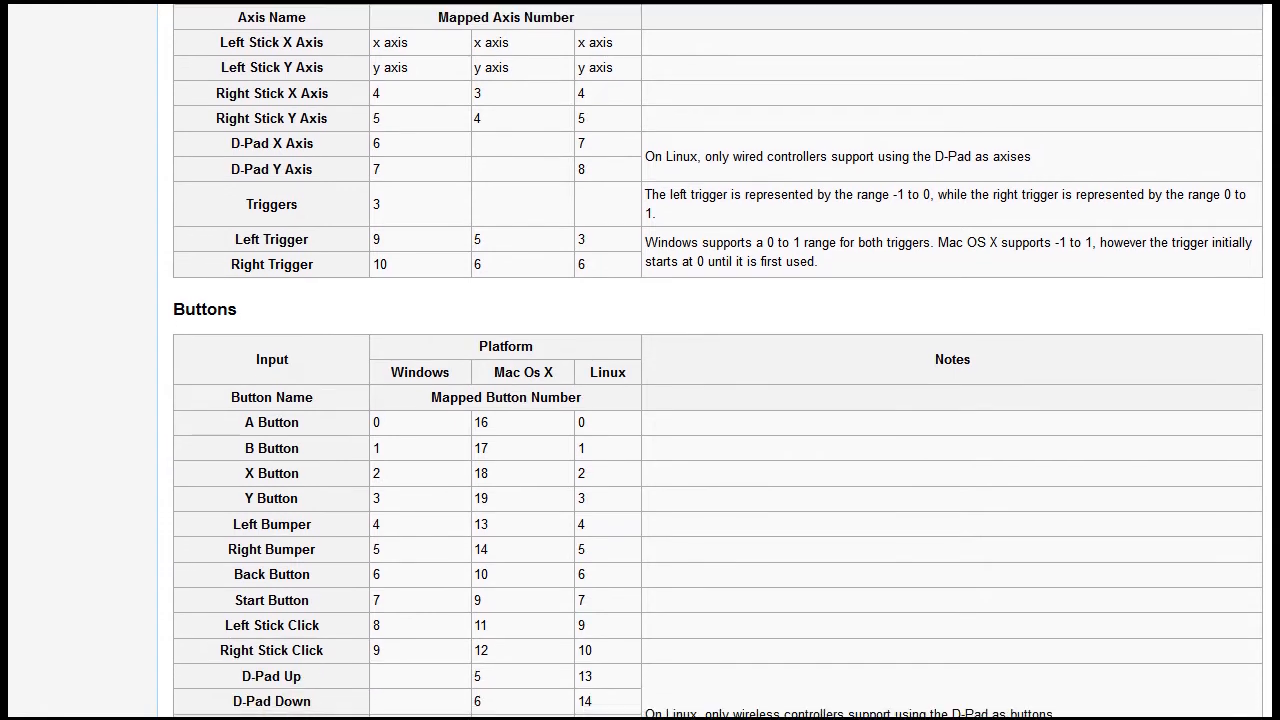
scroll("down", 3)
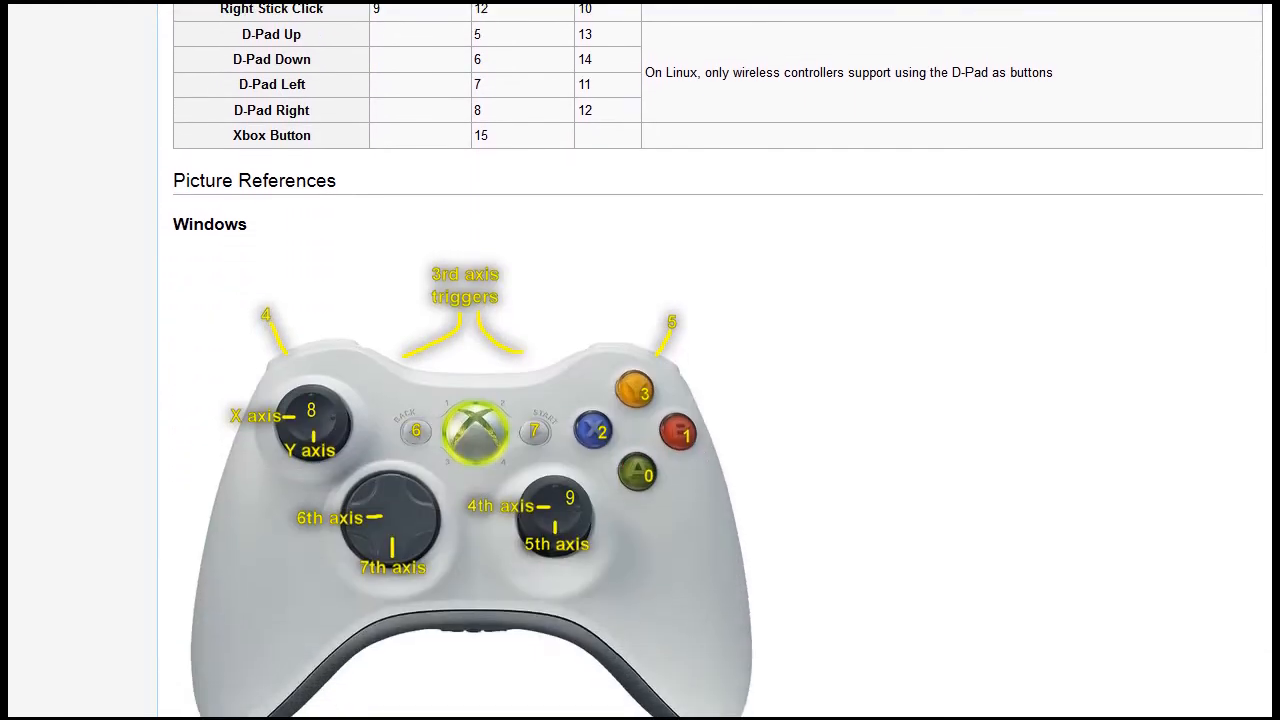
scroll("down", 3)
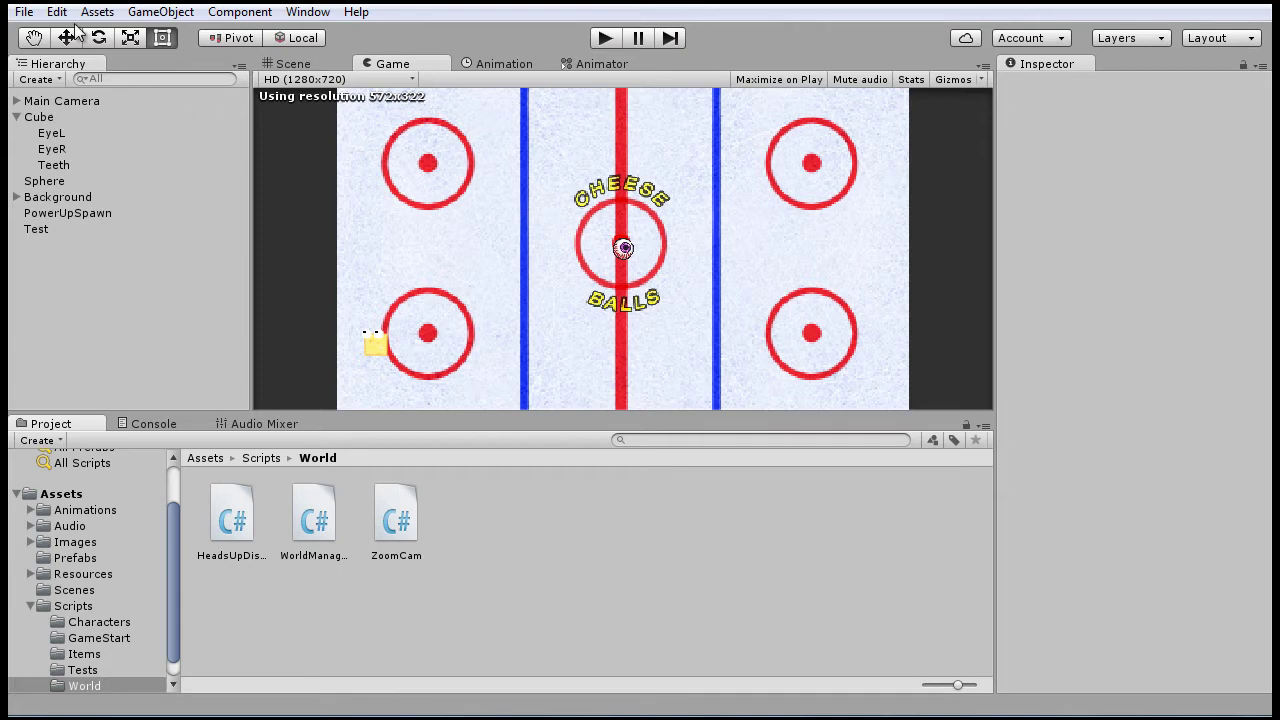
- In Project Settings > Input, clear the default Axes list and resize it to 2 empty entries
left_click(56, 12)
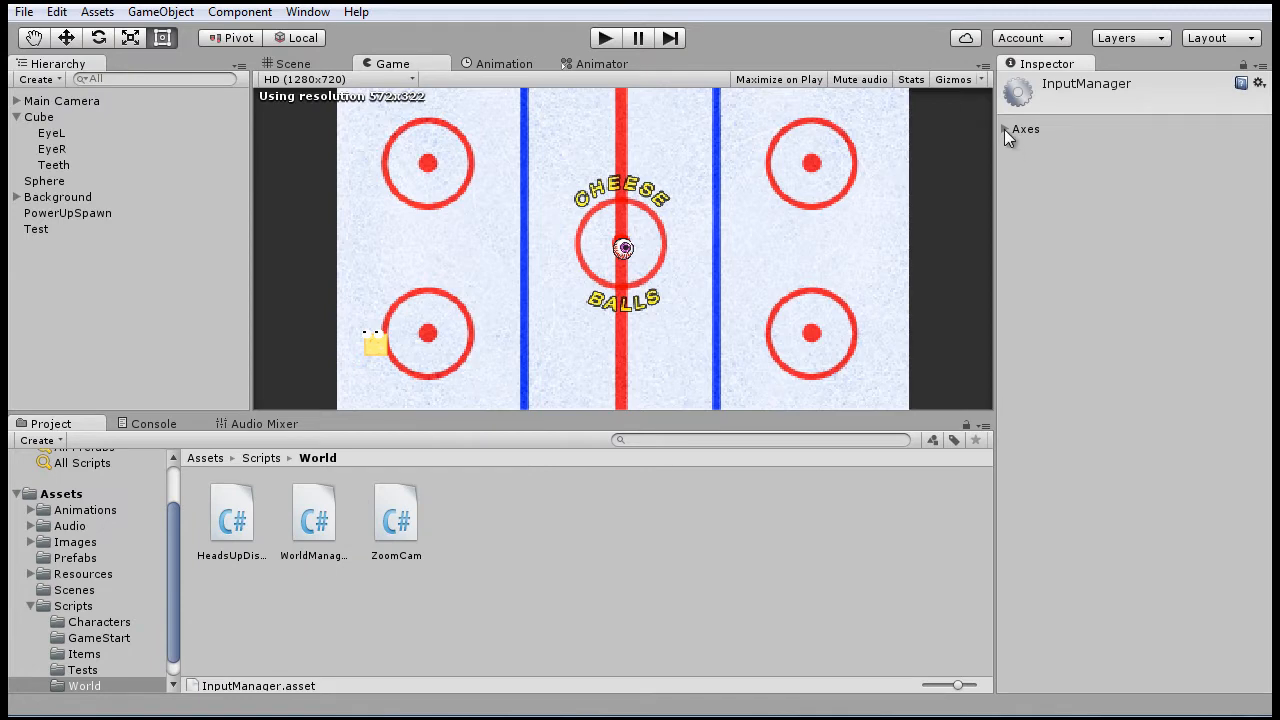
left_click(1006, 128)
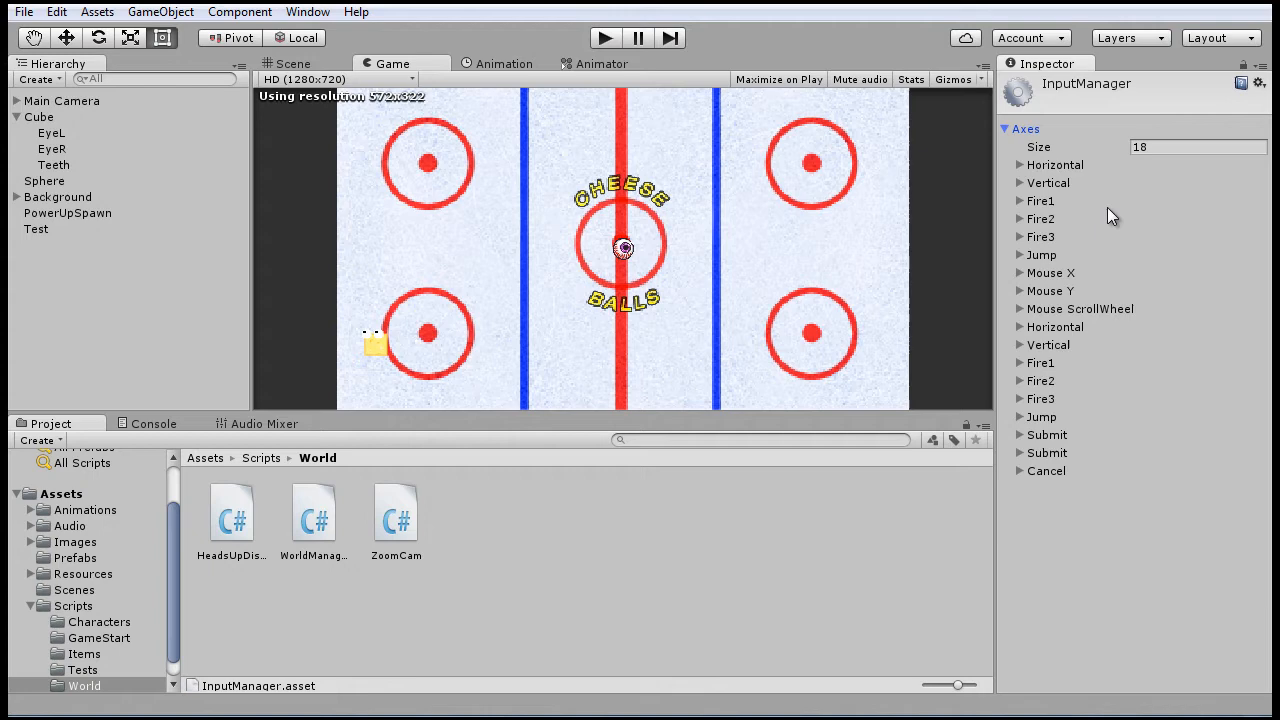
left_click(1196, 148)
type("0")
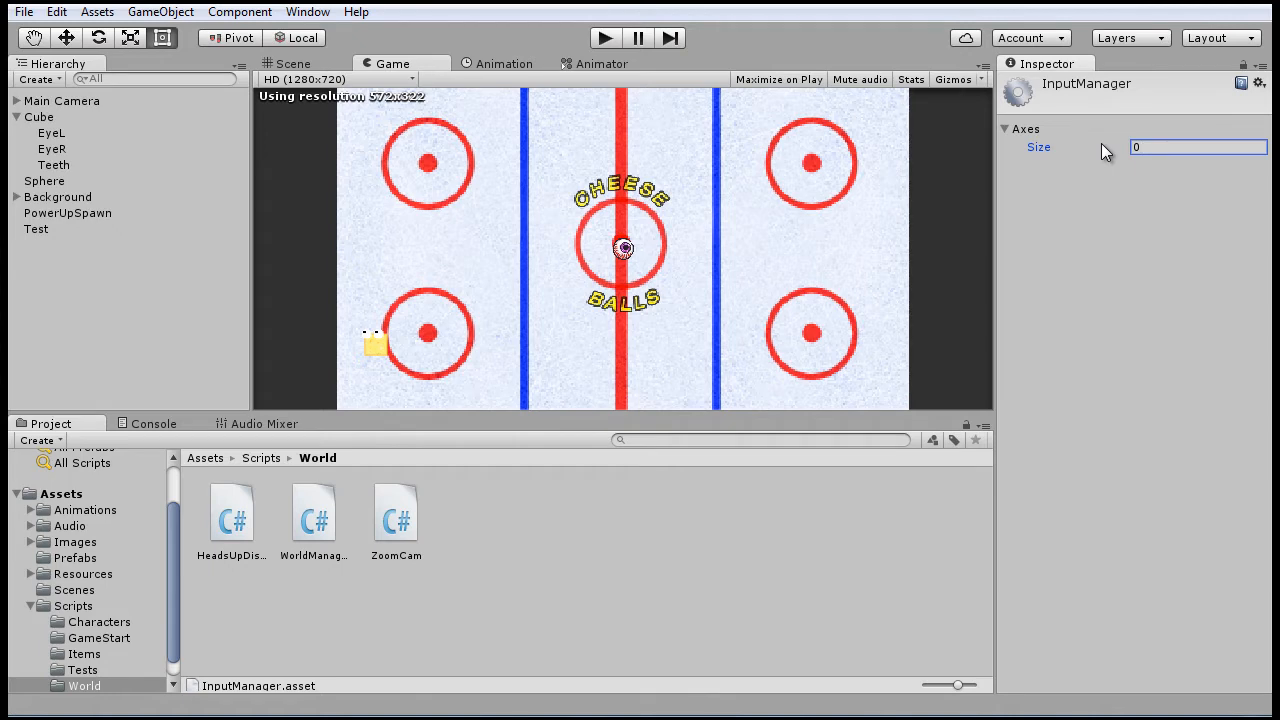
mouse_move(1104, 132)
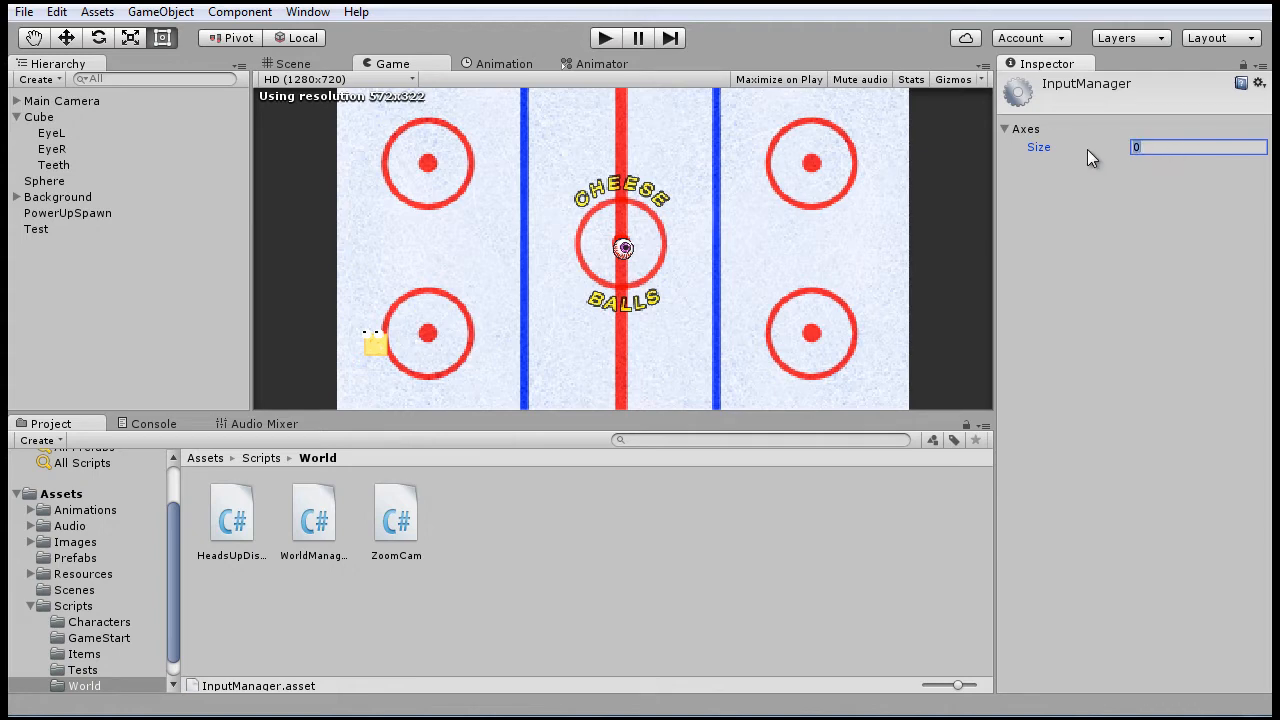
type("2")
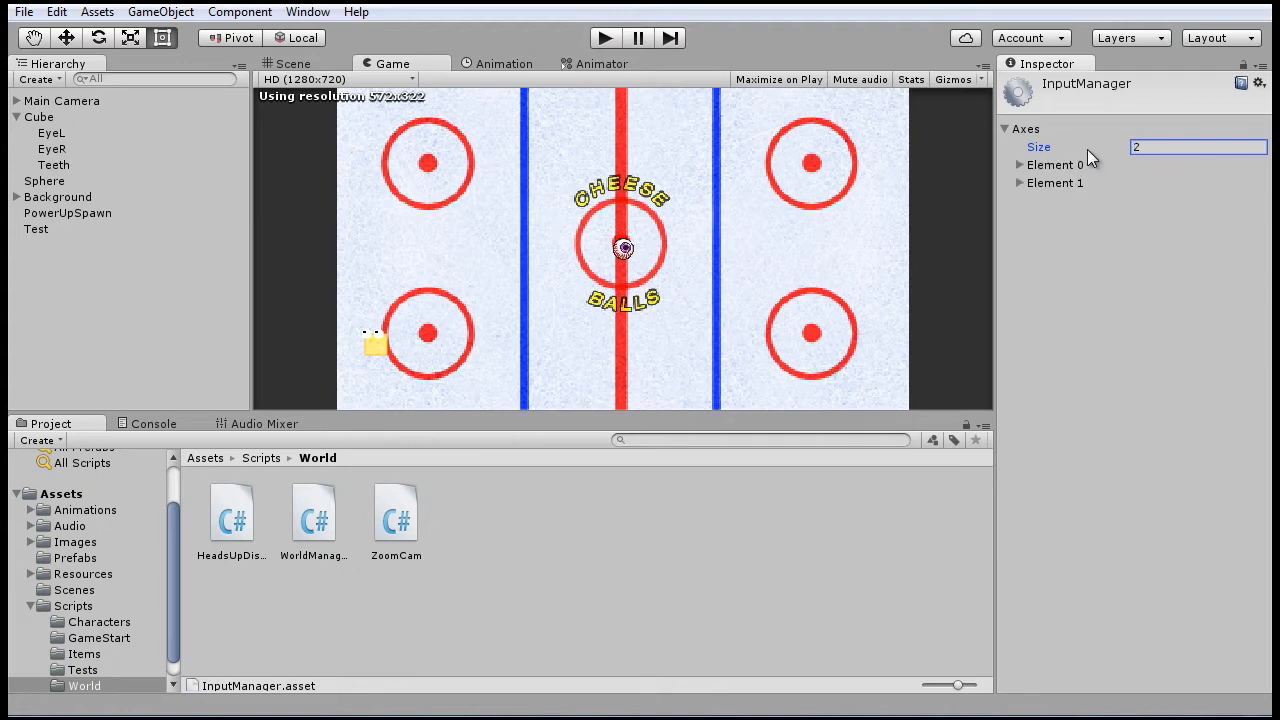
mouse_move(1018, 88)
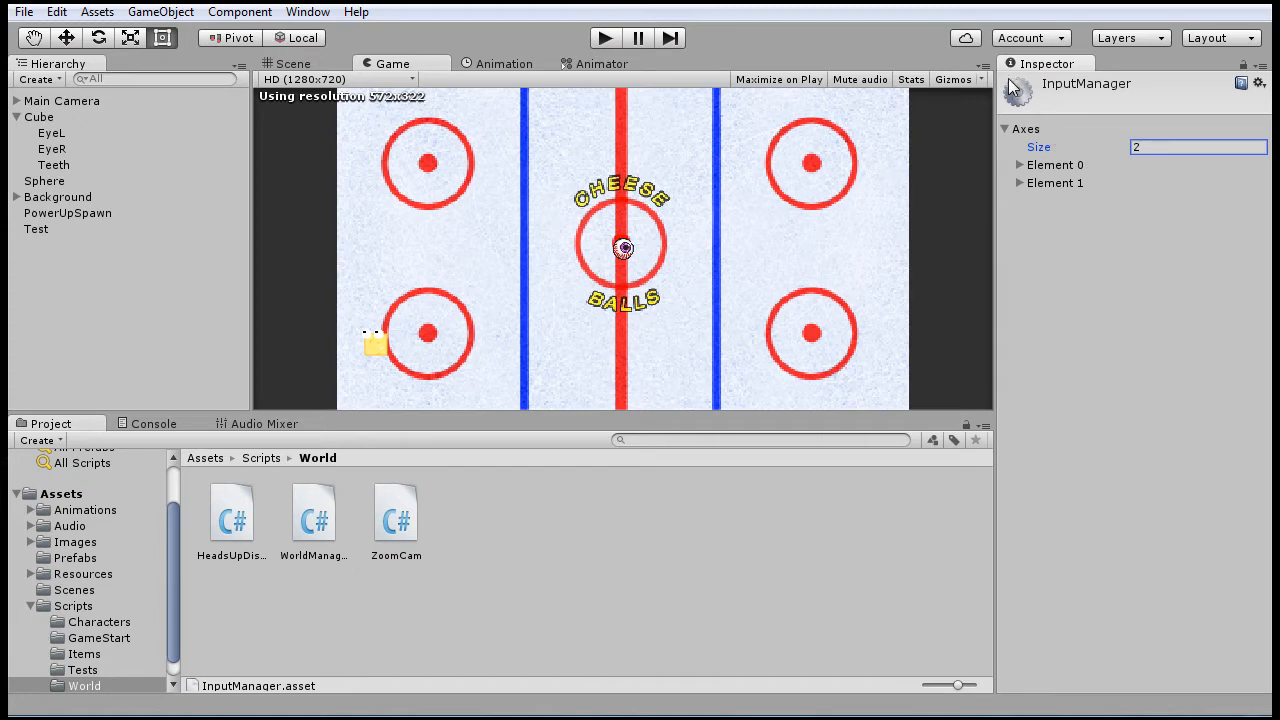
- Name the first axis Horizontal with gravity 3, dead 0.8 and sensitivity 2
left_click(1020, 164)
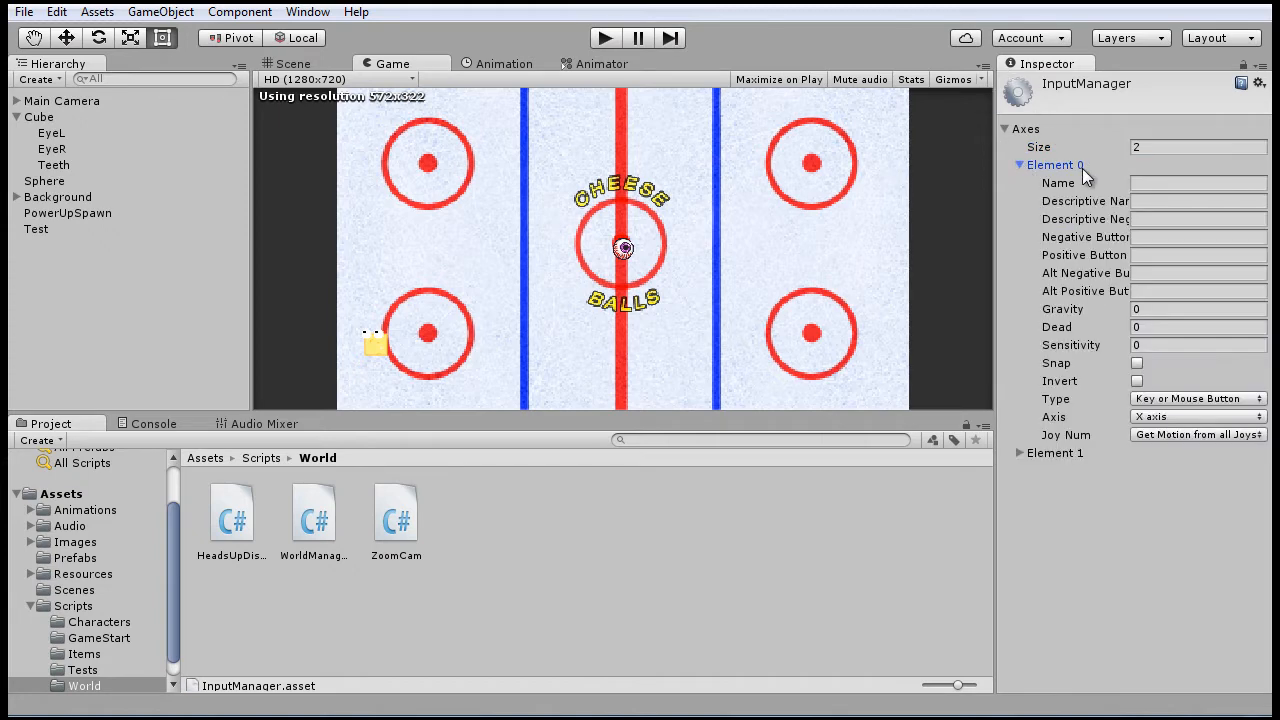
left_click(1196, 182)
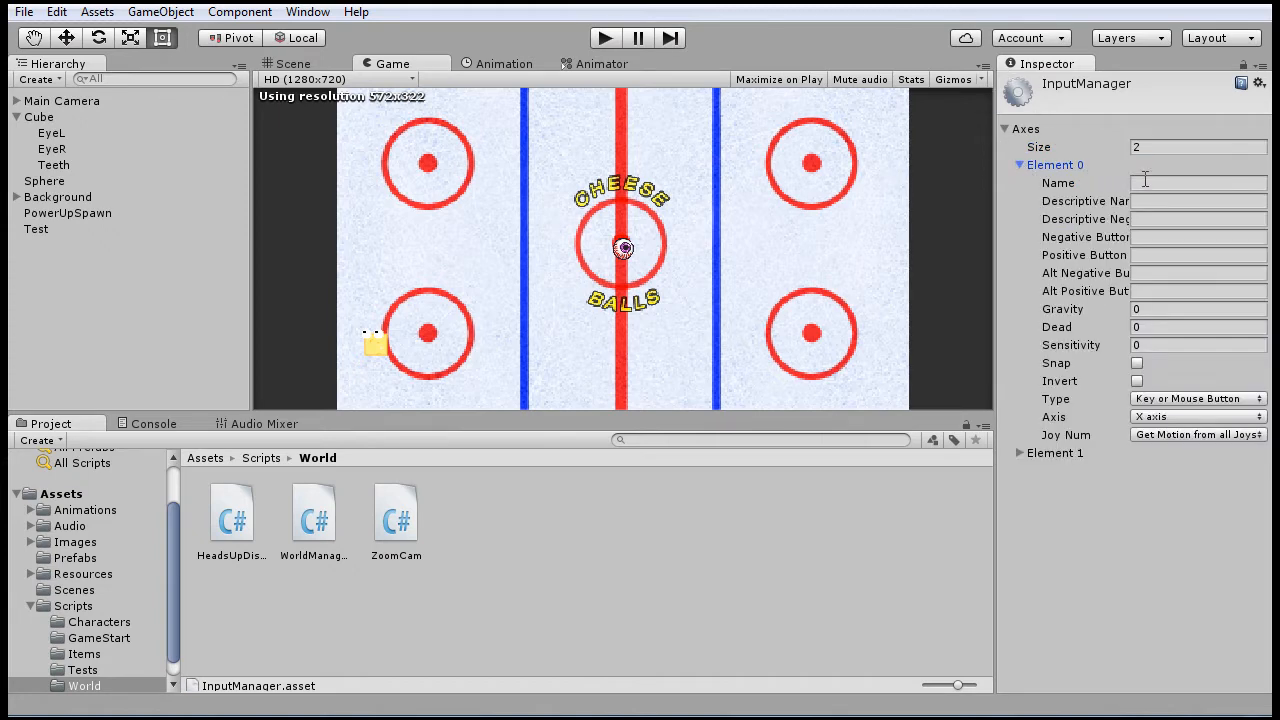
left_click(1192, 182)
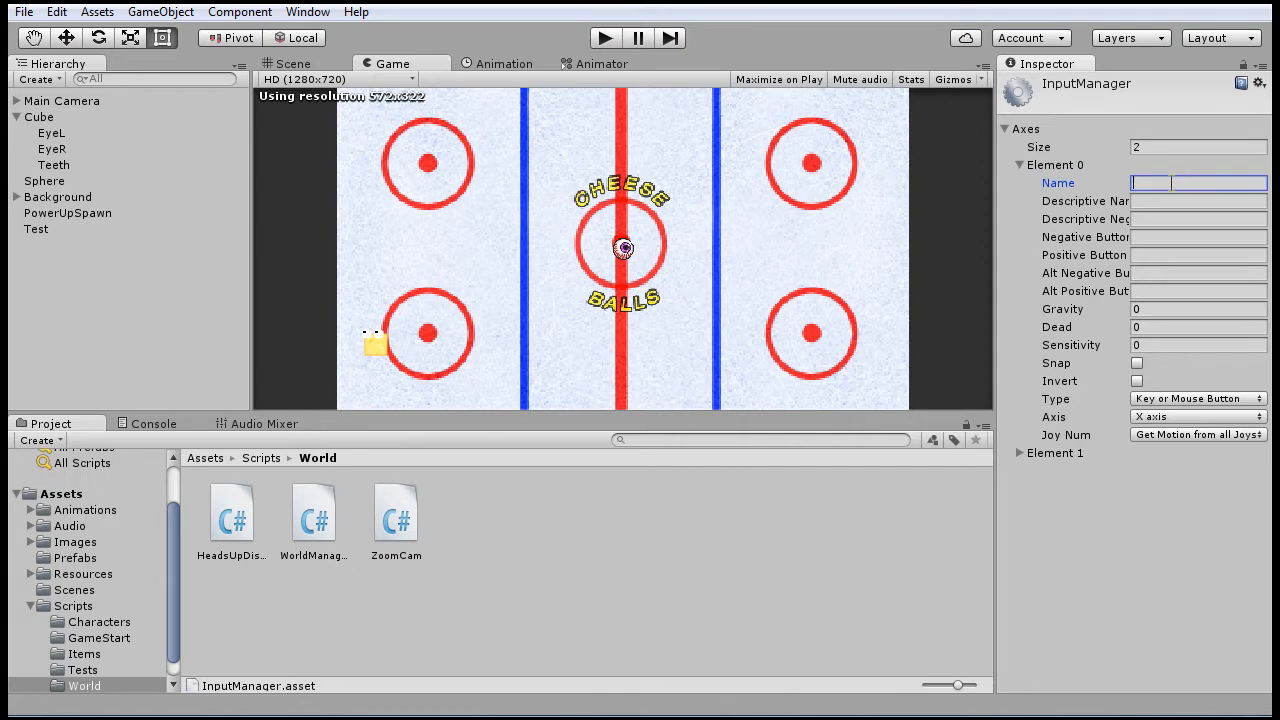
type("Horizontal")
left_click(1198, 308)
type("3")
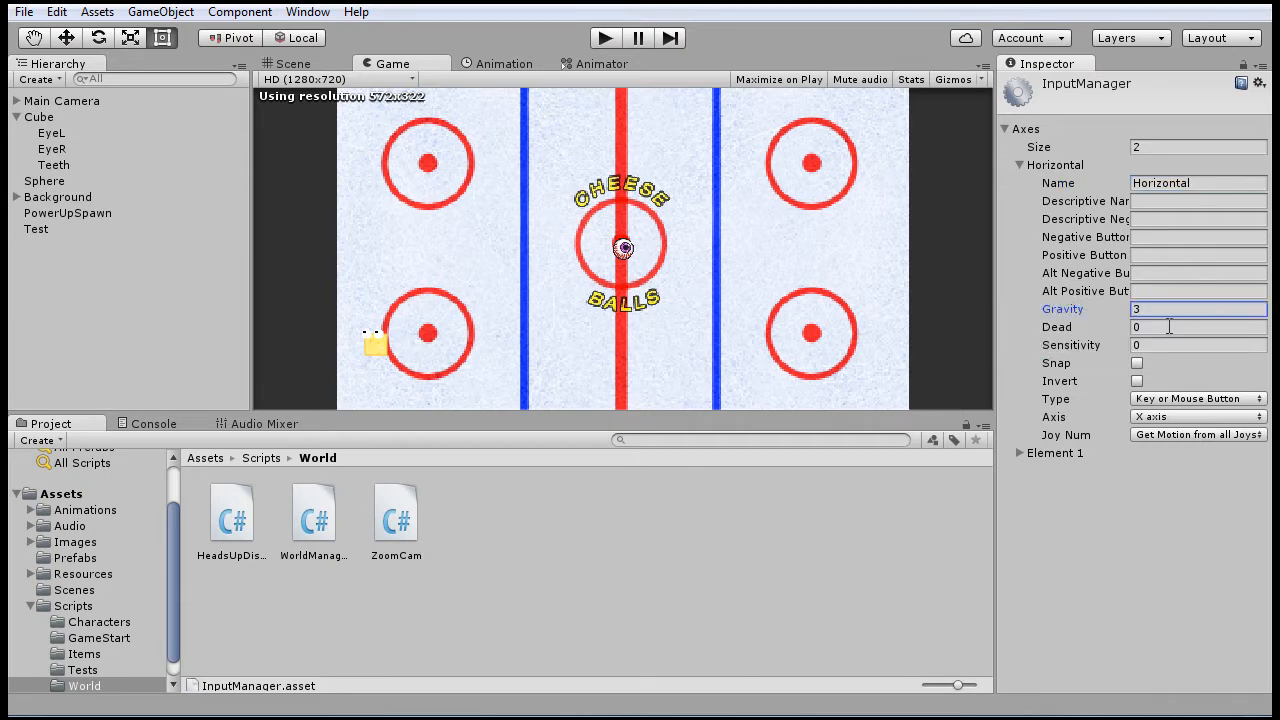
left_click(1188, 328)
type(".8")
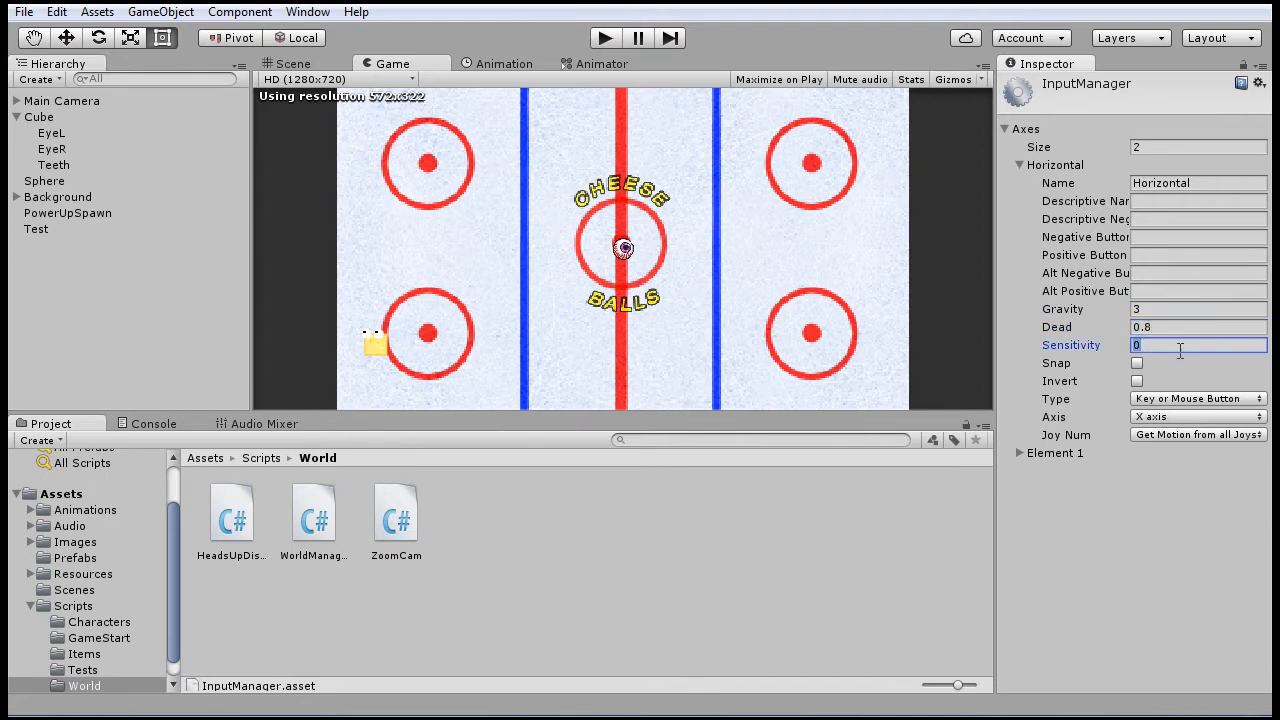
type("2")
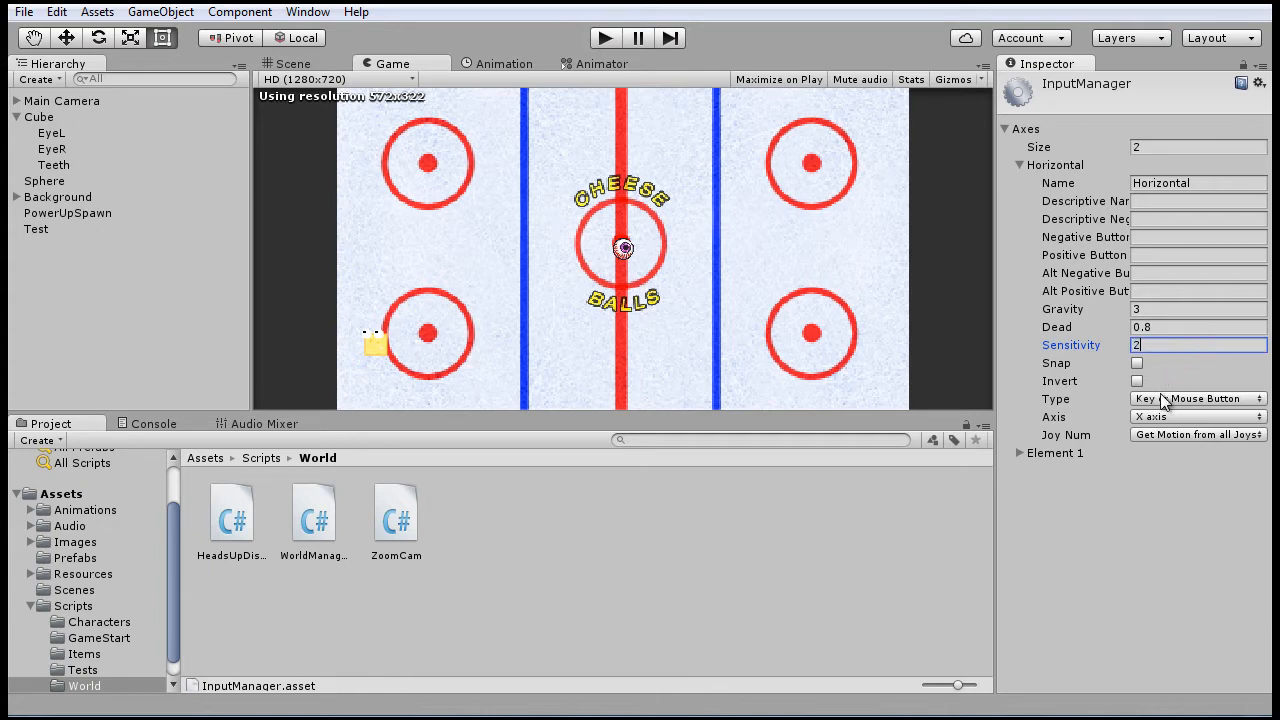
- Make Horizontal a Joystick Axis reading motion from all joysticks
left_click(1200, 398)
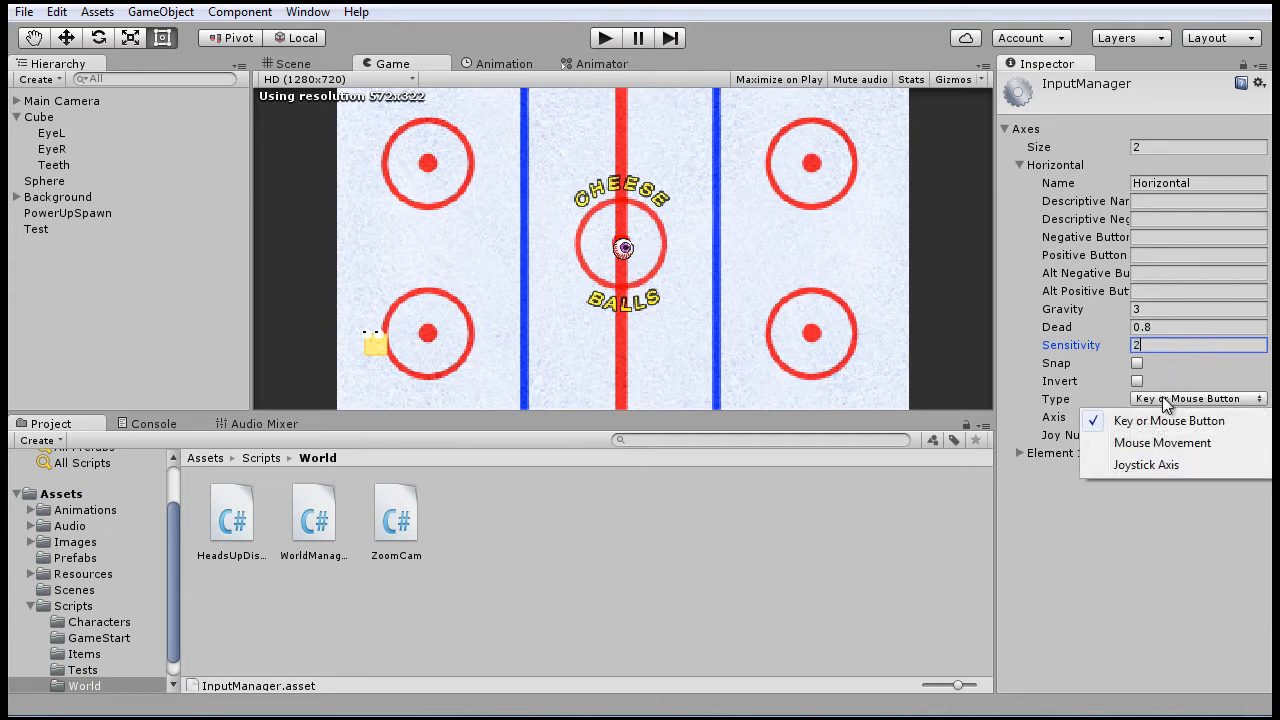
left_click(1146, 464)
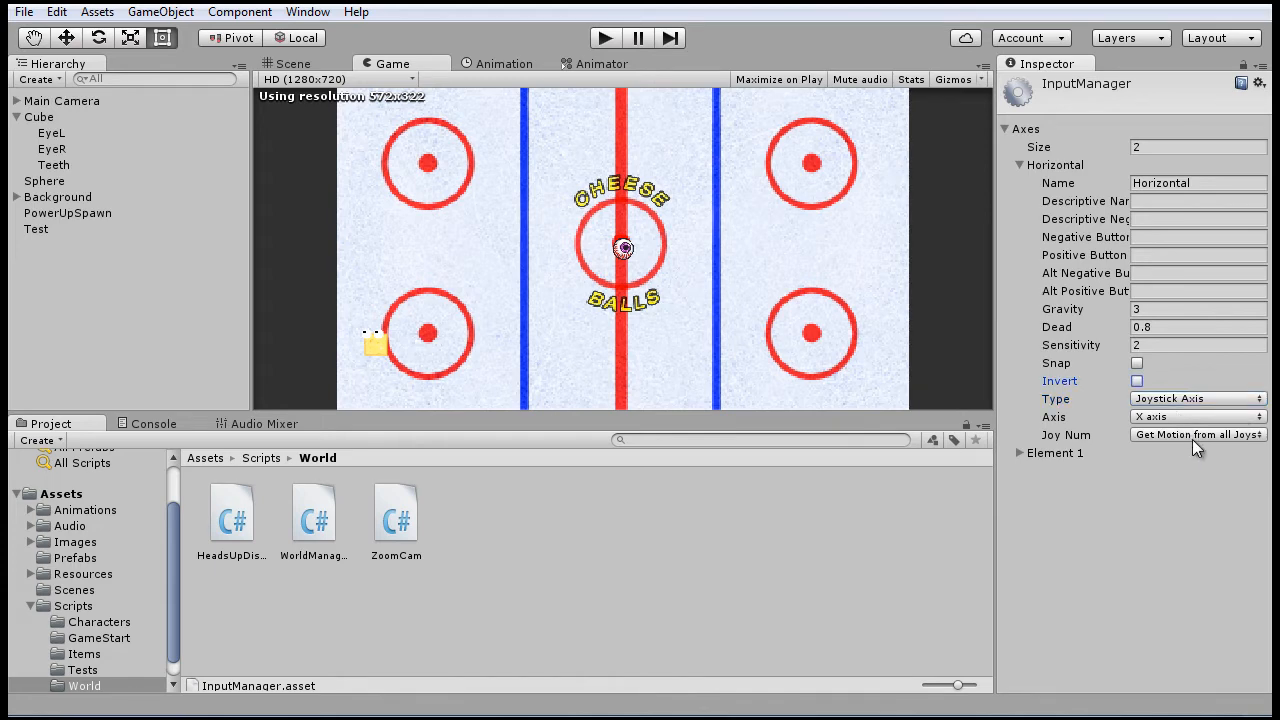
left_click(1196, 436)
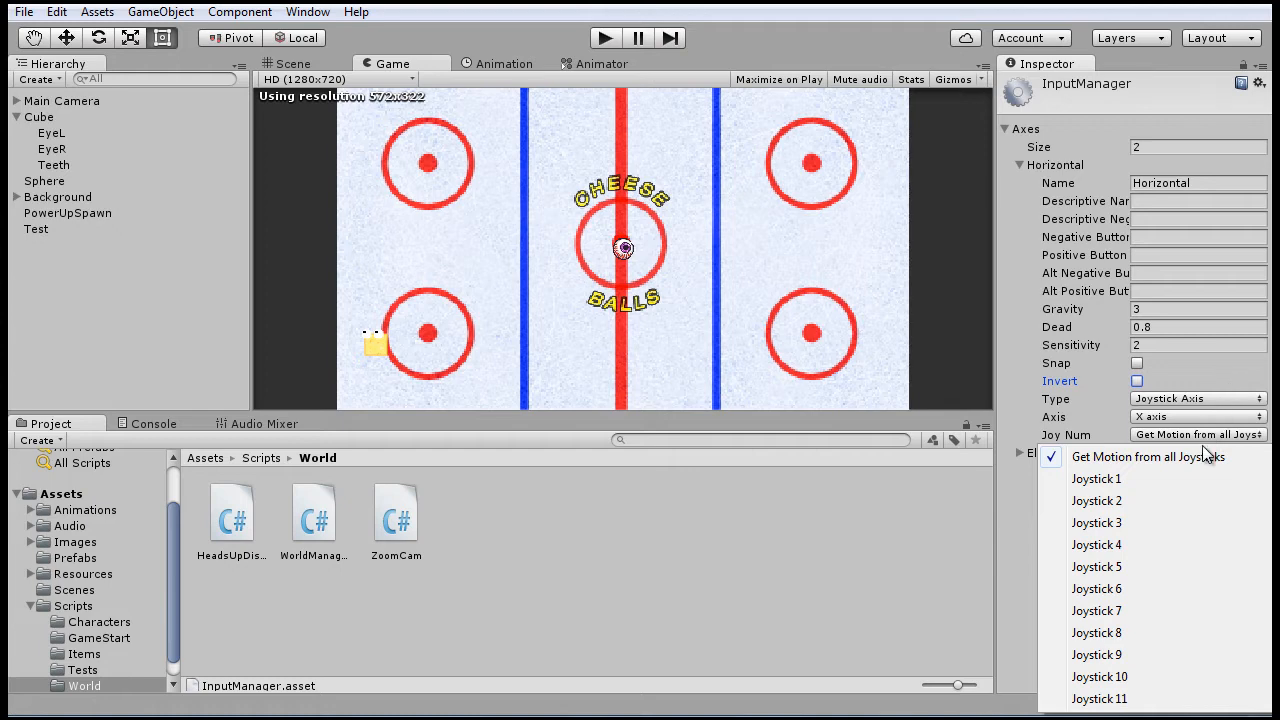
left_click(1148, 456)
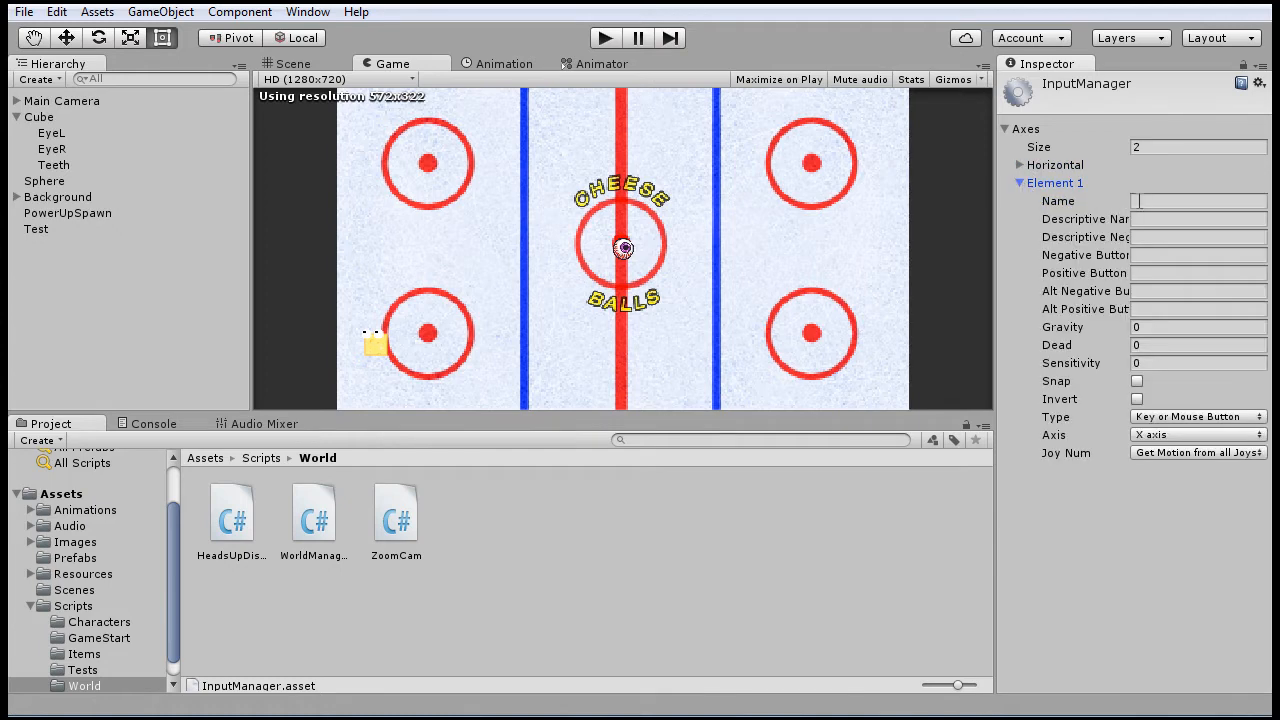
- Name the second axis Vertical with gravity 3, sensitivity 2, as a joystick Y axis
type("Vertical")
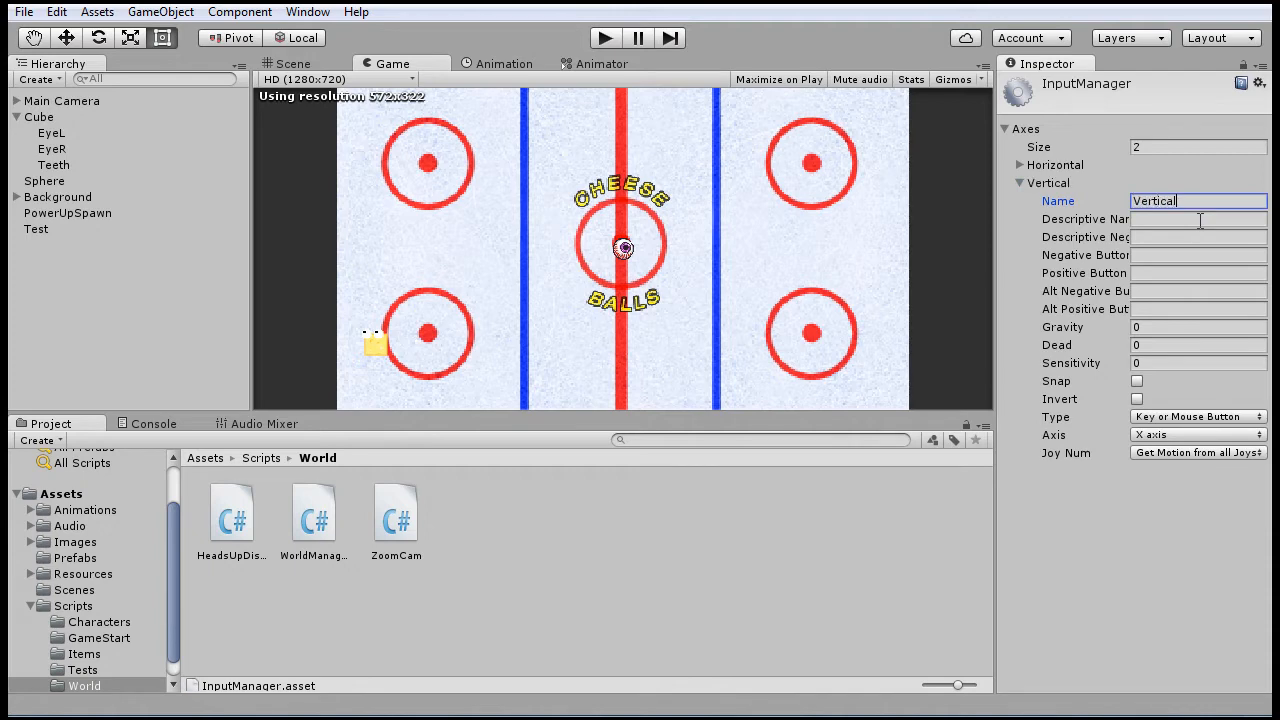
left_click(1196, 328)
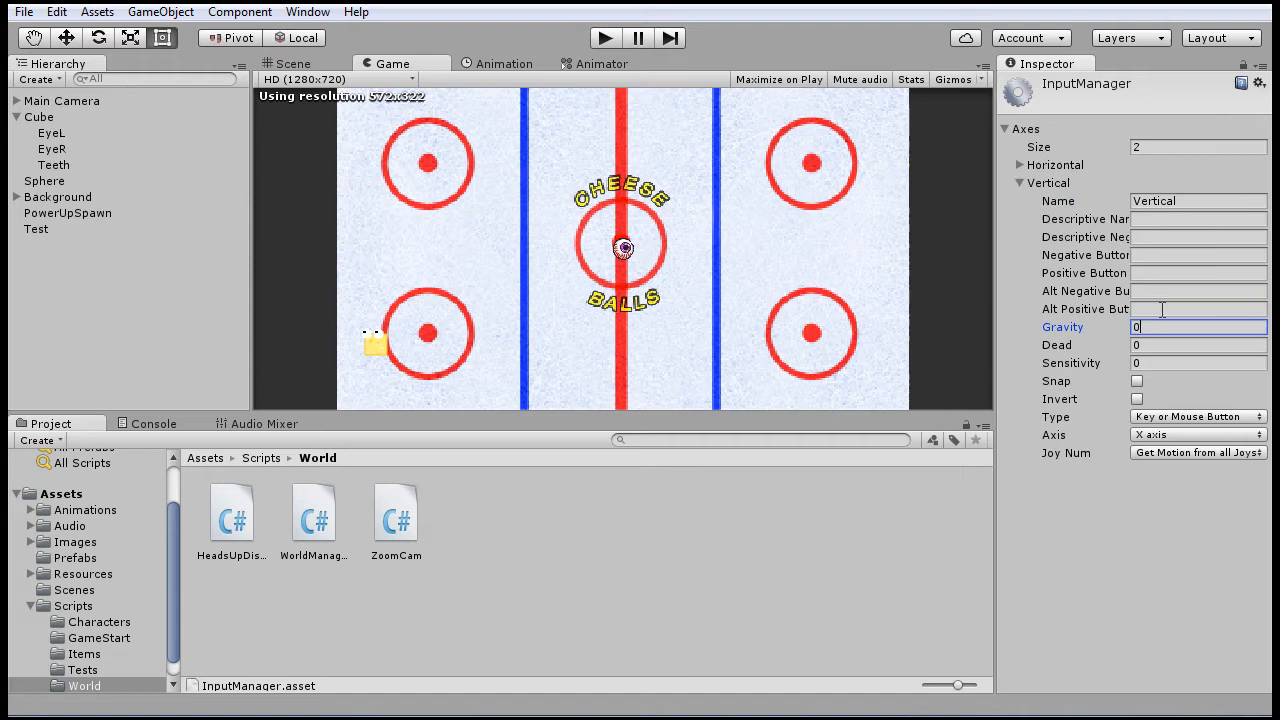
left_click(1192, 328)
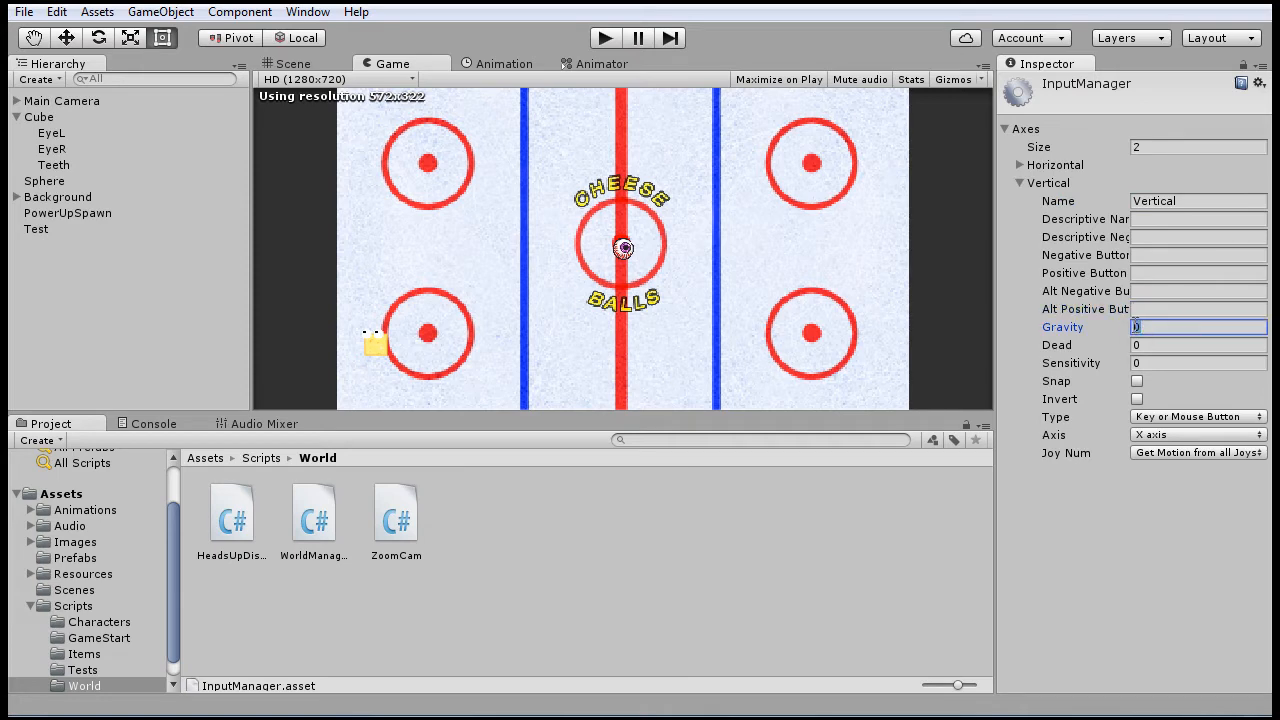
type("3")
left_click(1198, 344)
type(".8")
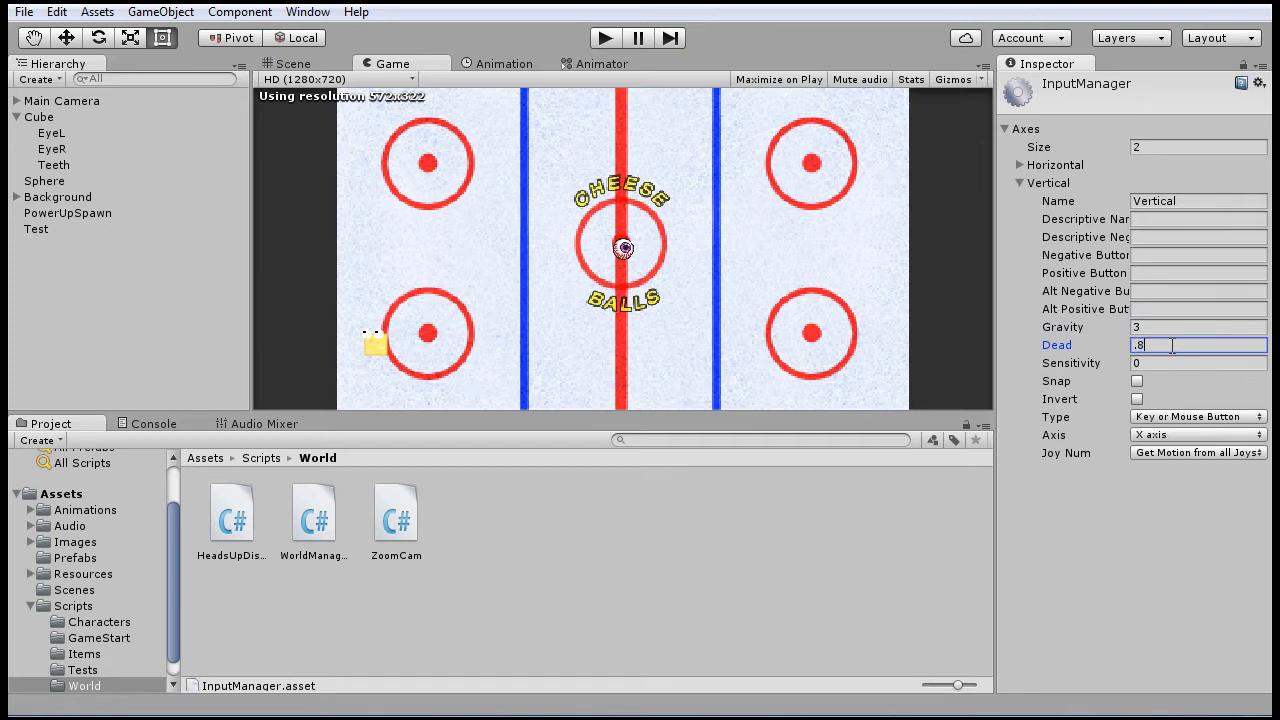
left_click(1198, 364)
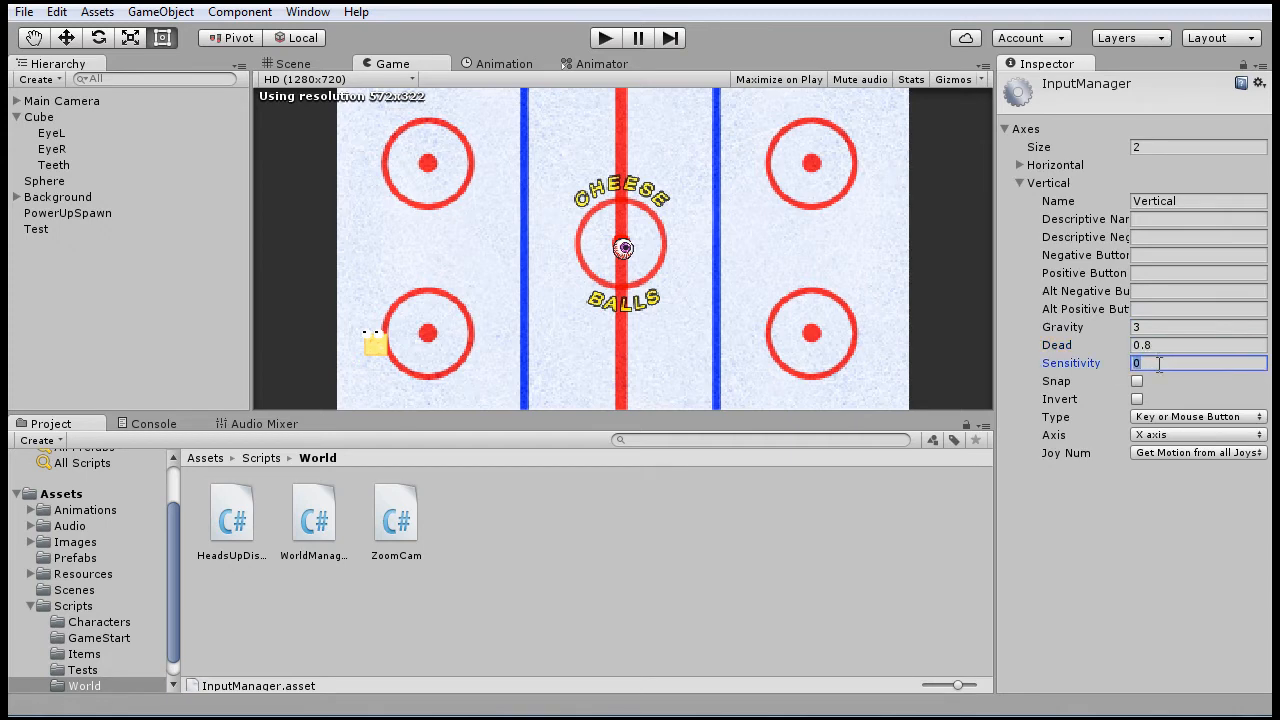
type("2")
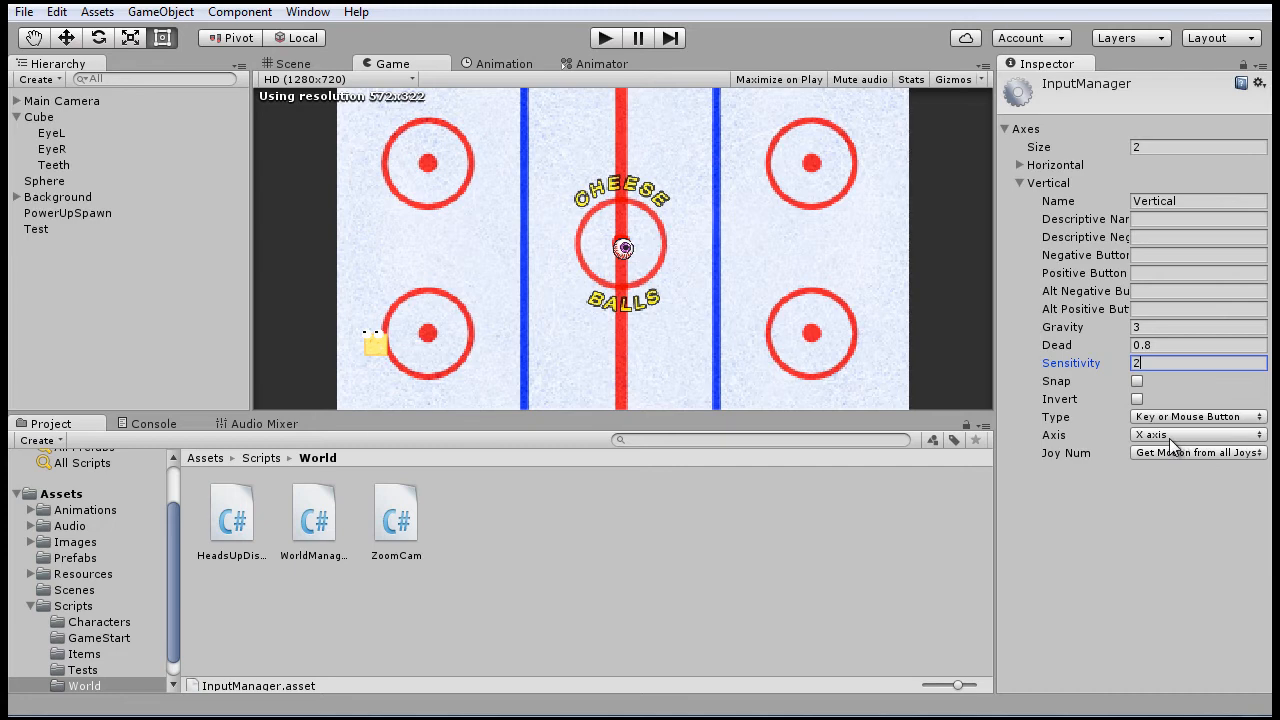
left_click(1192, 436)
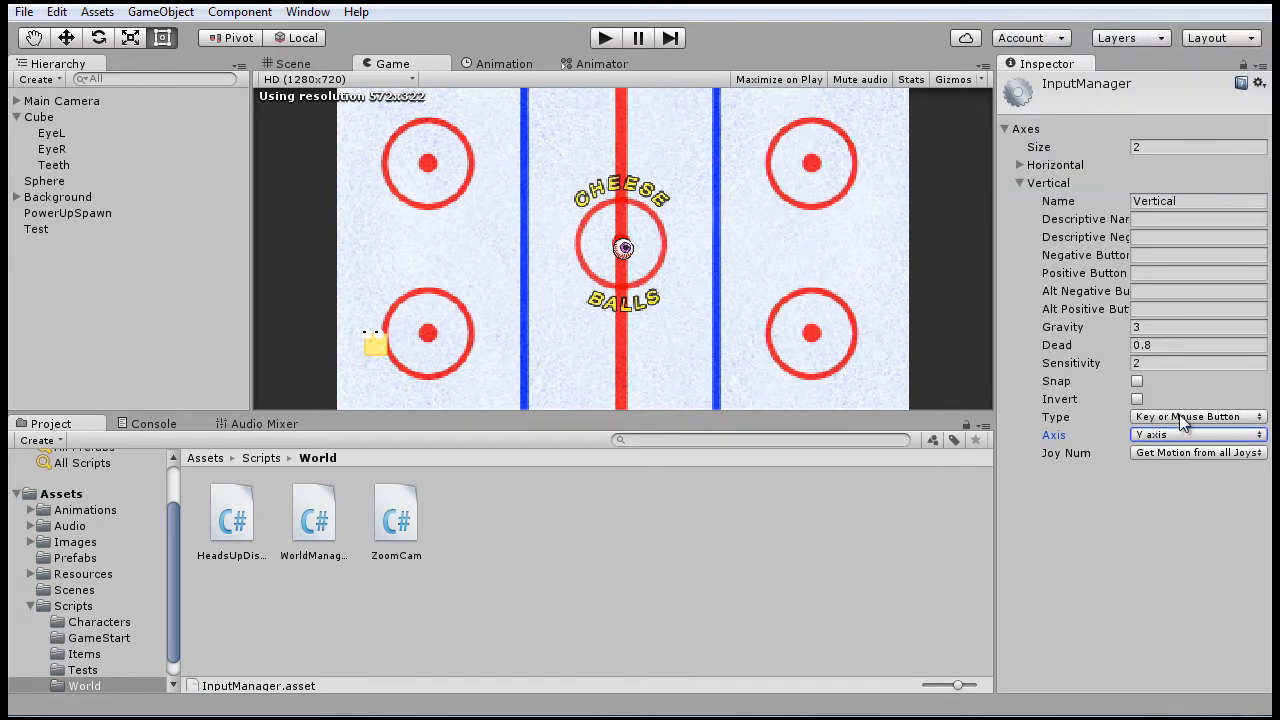
left_click(1200, 416)
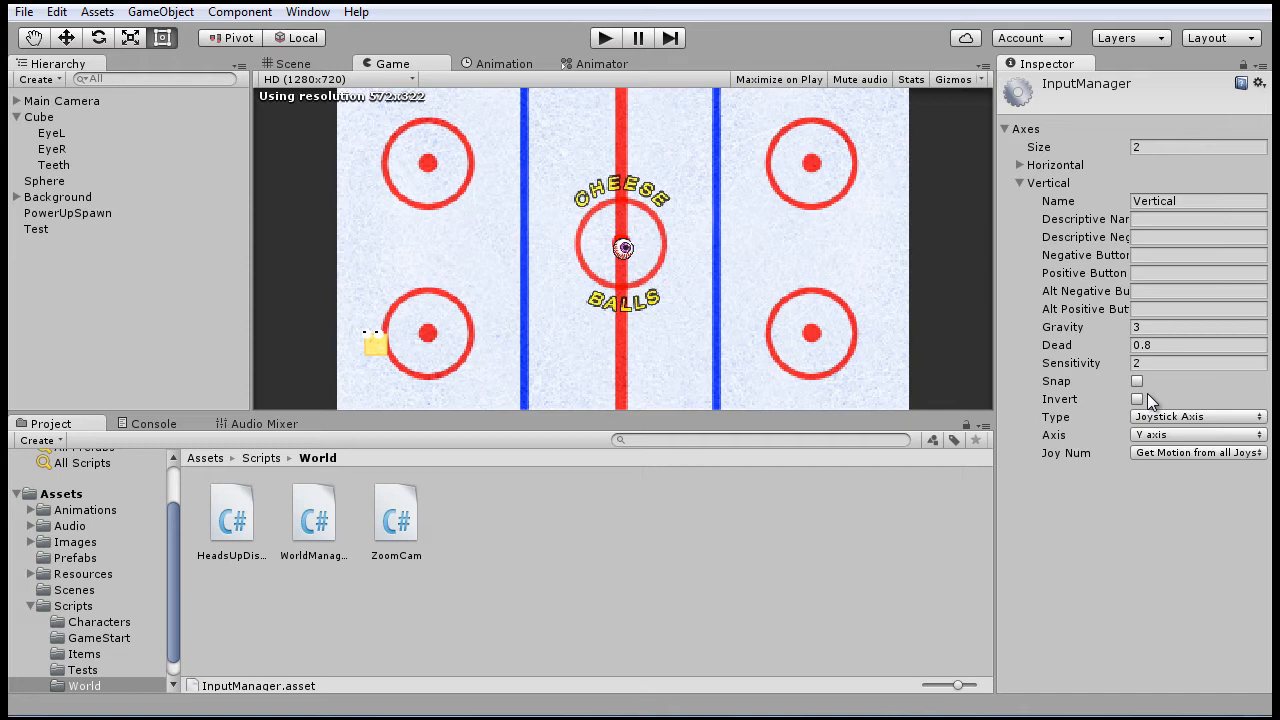
mouse_move(378, 388)
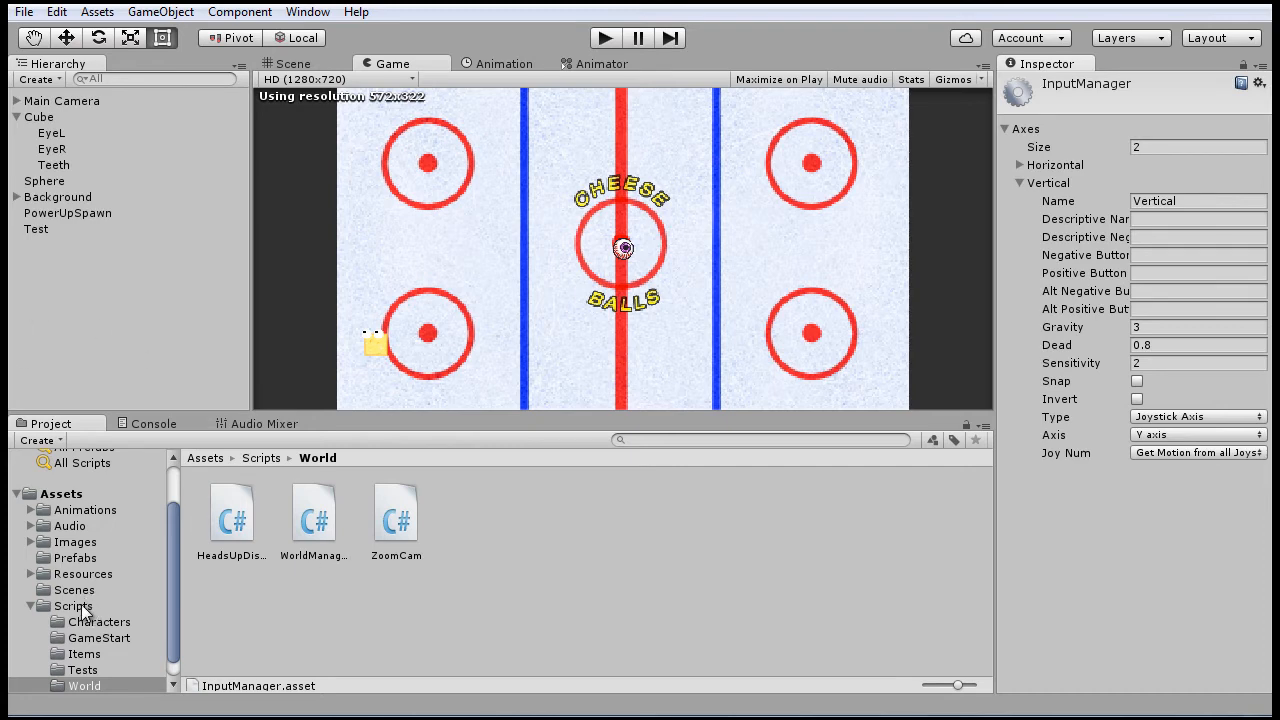
- Open CubeController.cs from the Characters scripts folder in the code editor
left_click(84, 620)
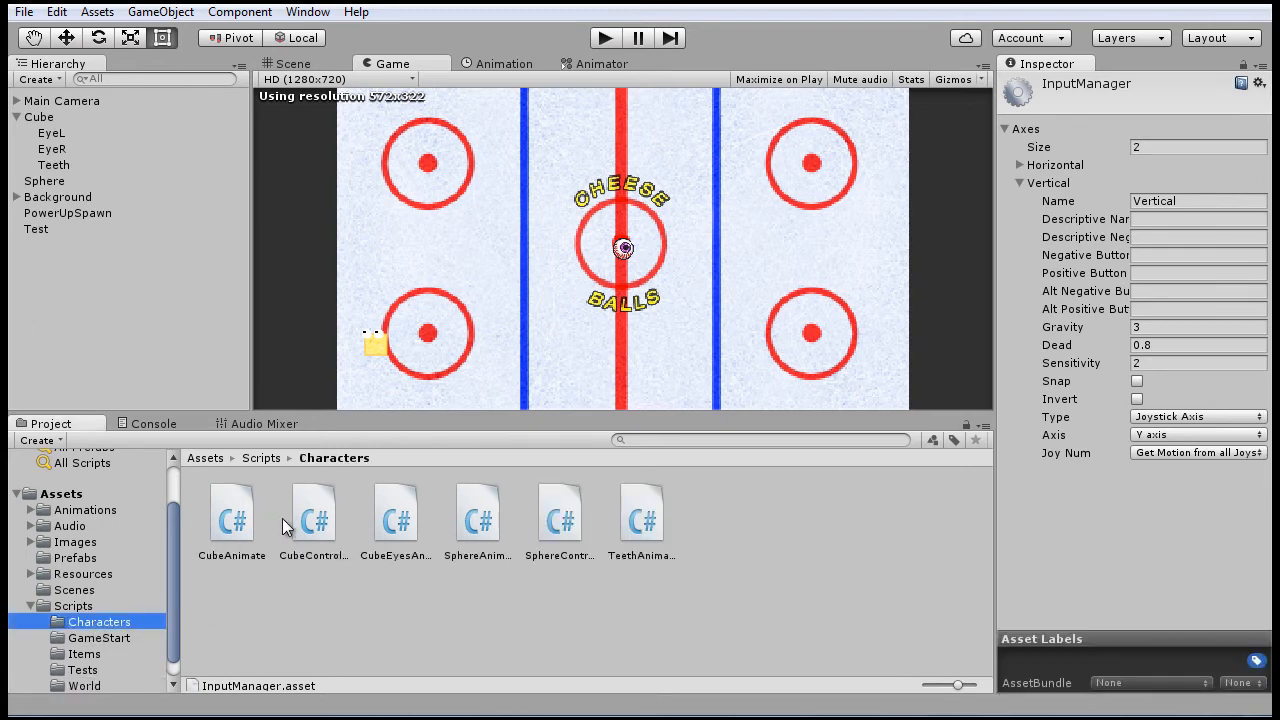
key("alt+tab")
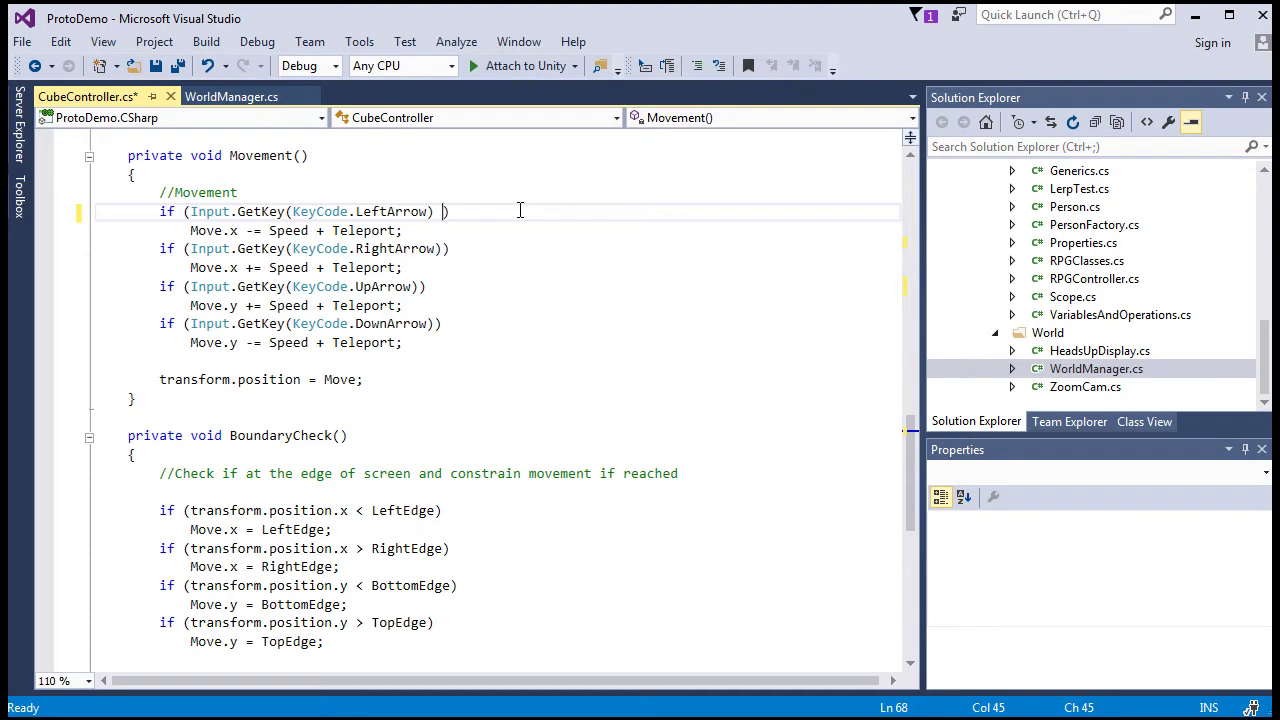
- Add || Input.GetAxis("Horizontal") < 0 to the left-arrow movement check
type("||")
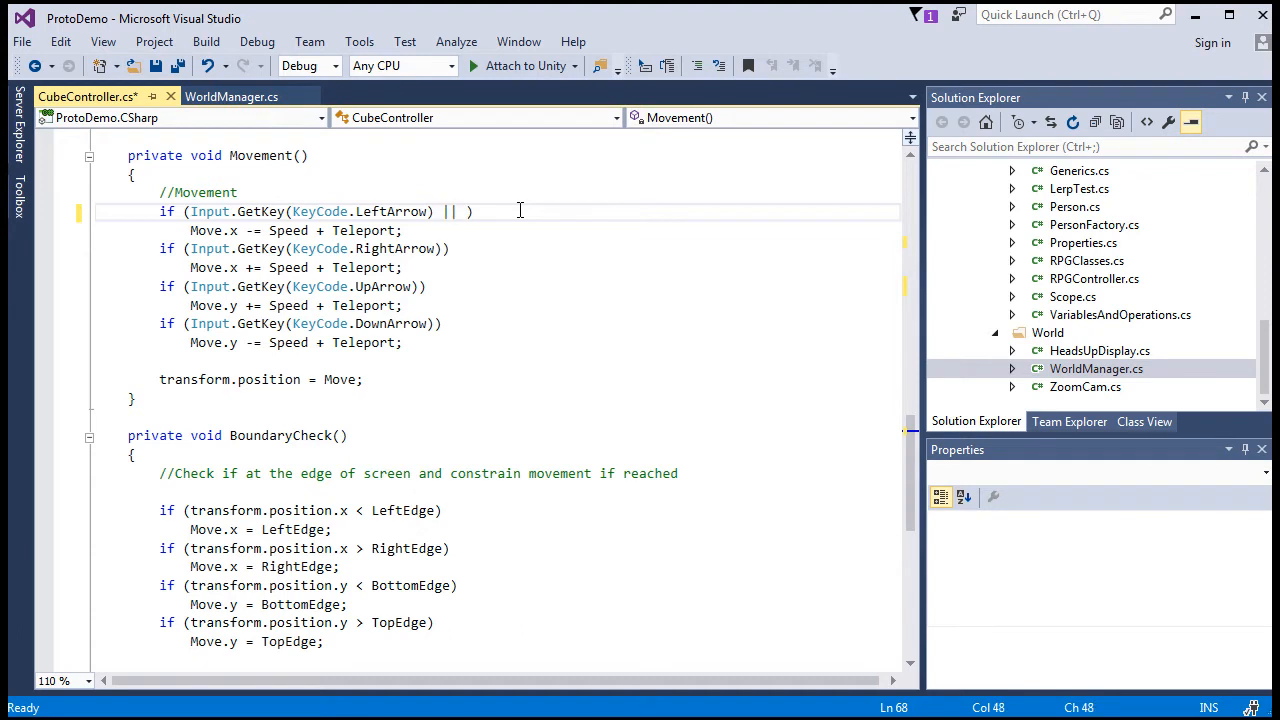
type("Input.")
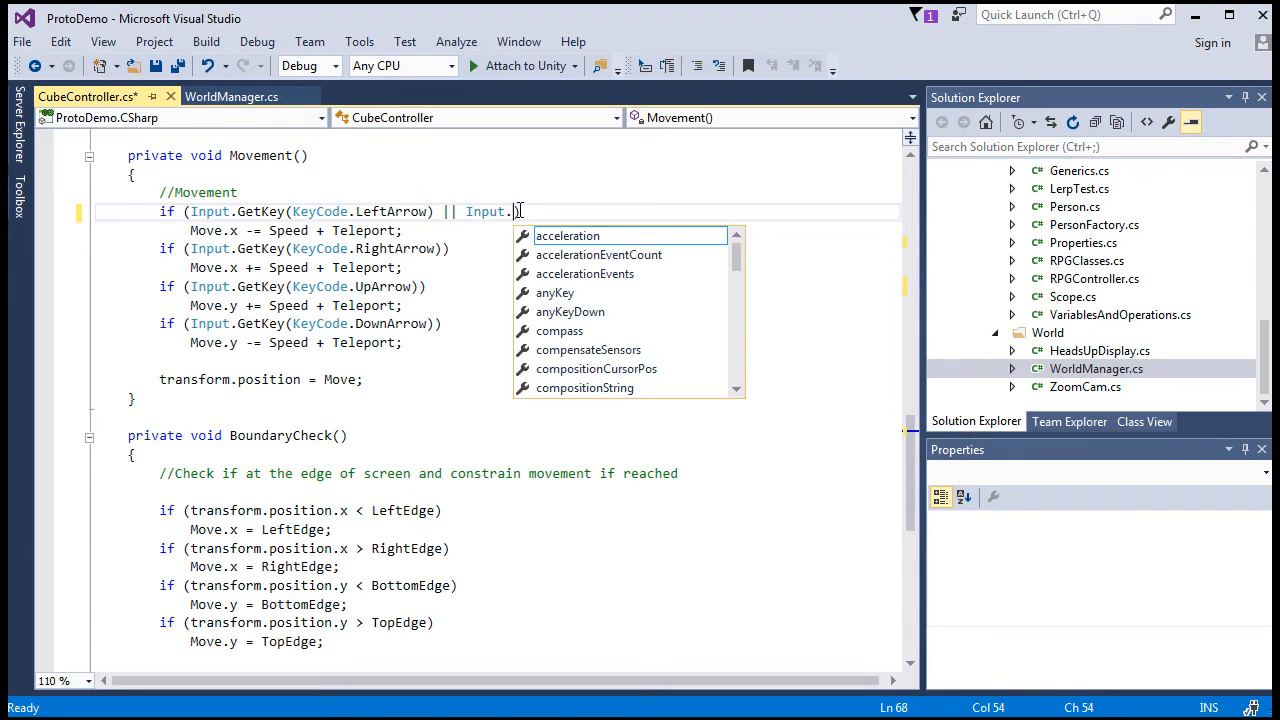
type("GetAxis")
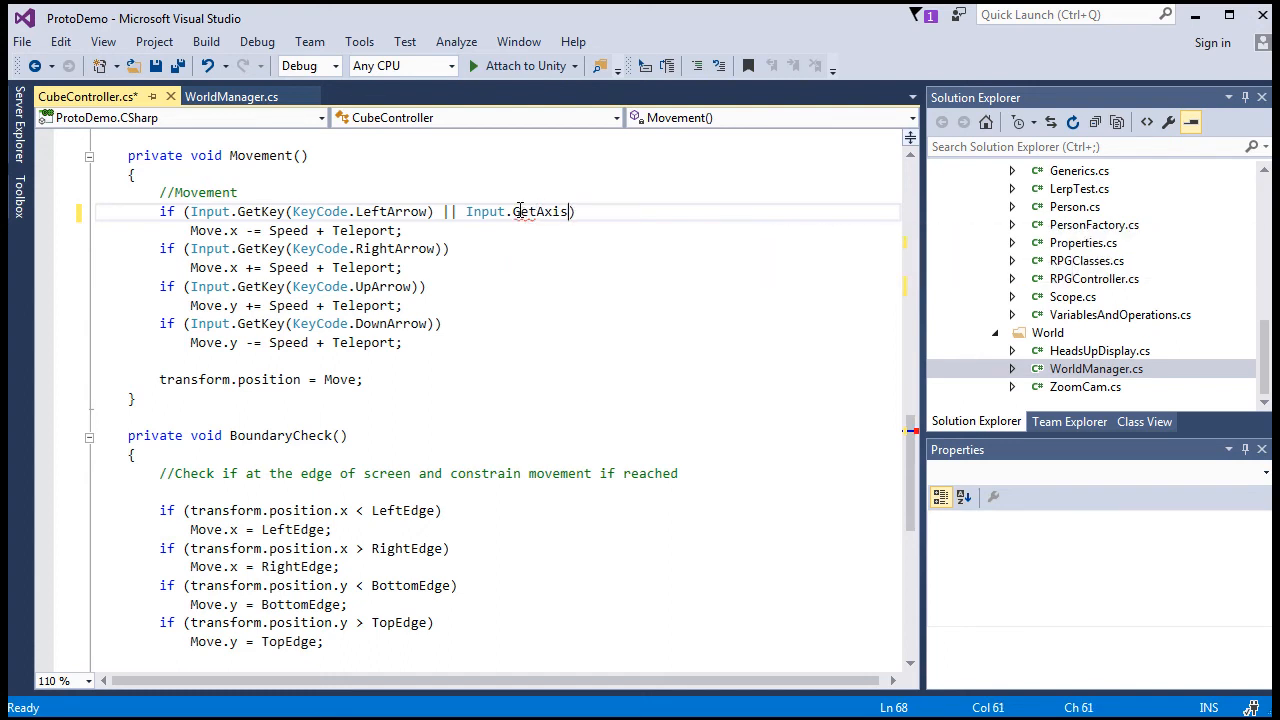
type("\"H")
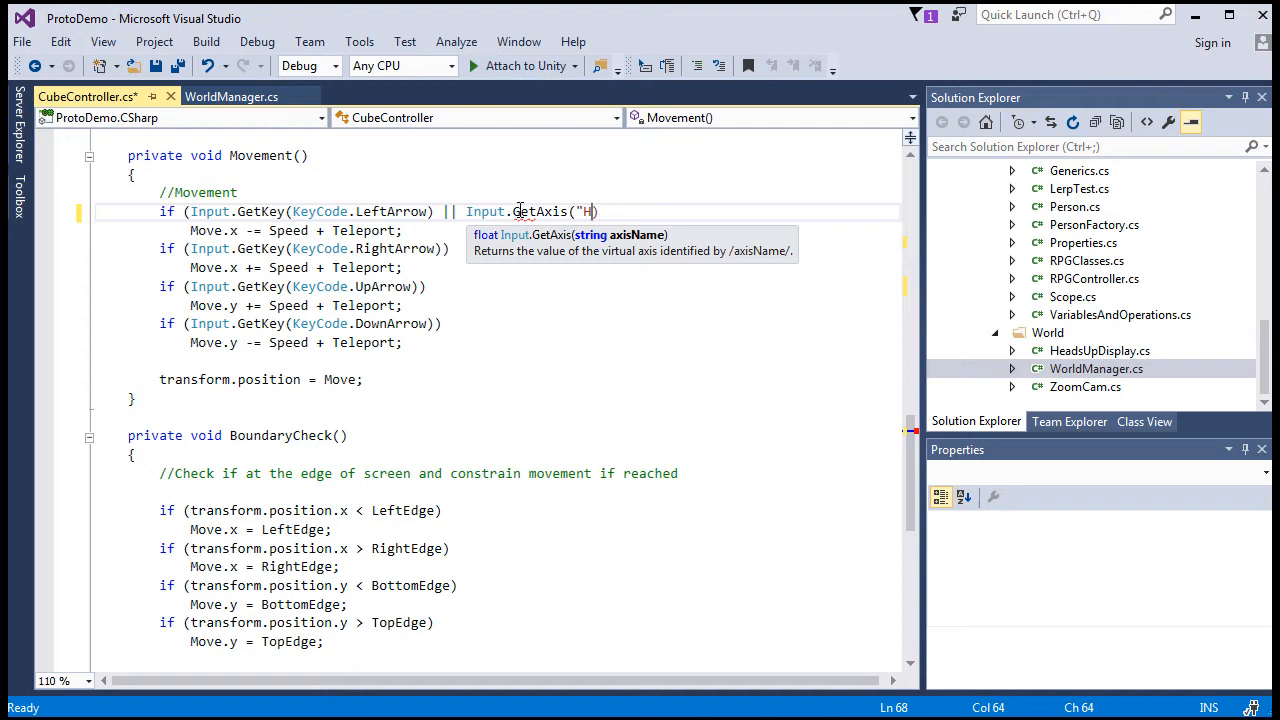
type("oriz")
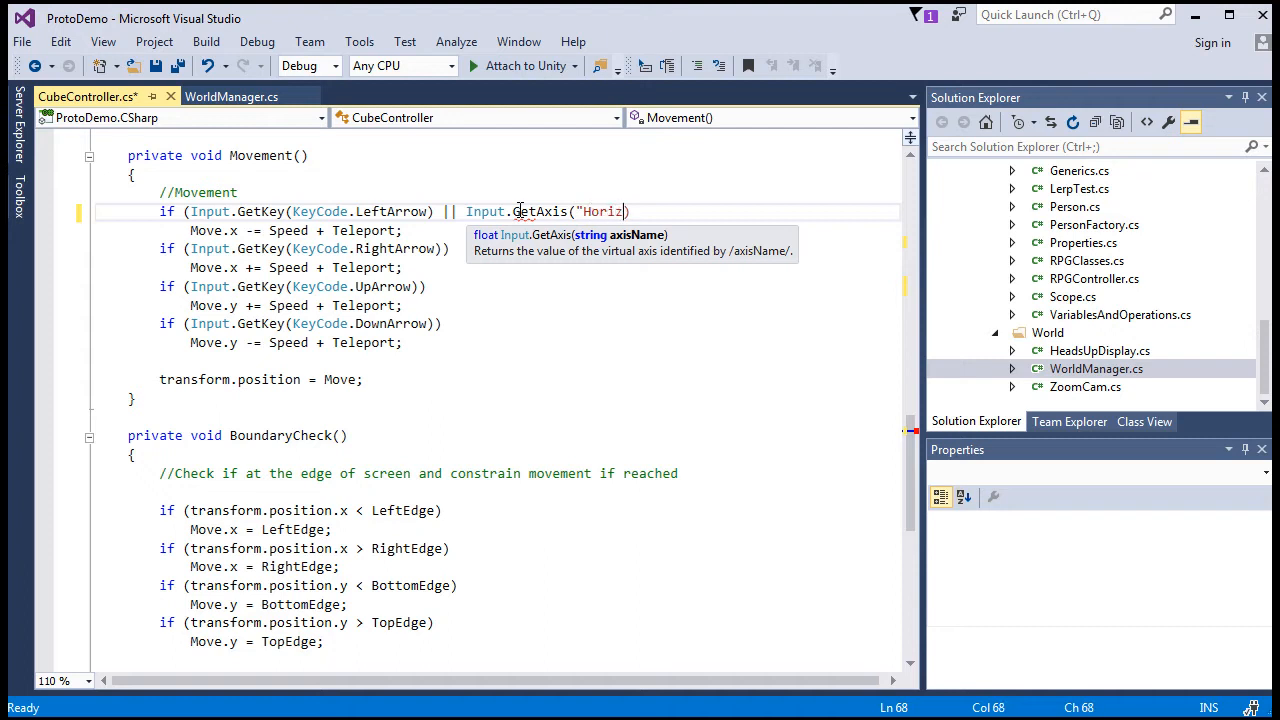
type("ontal")
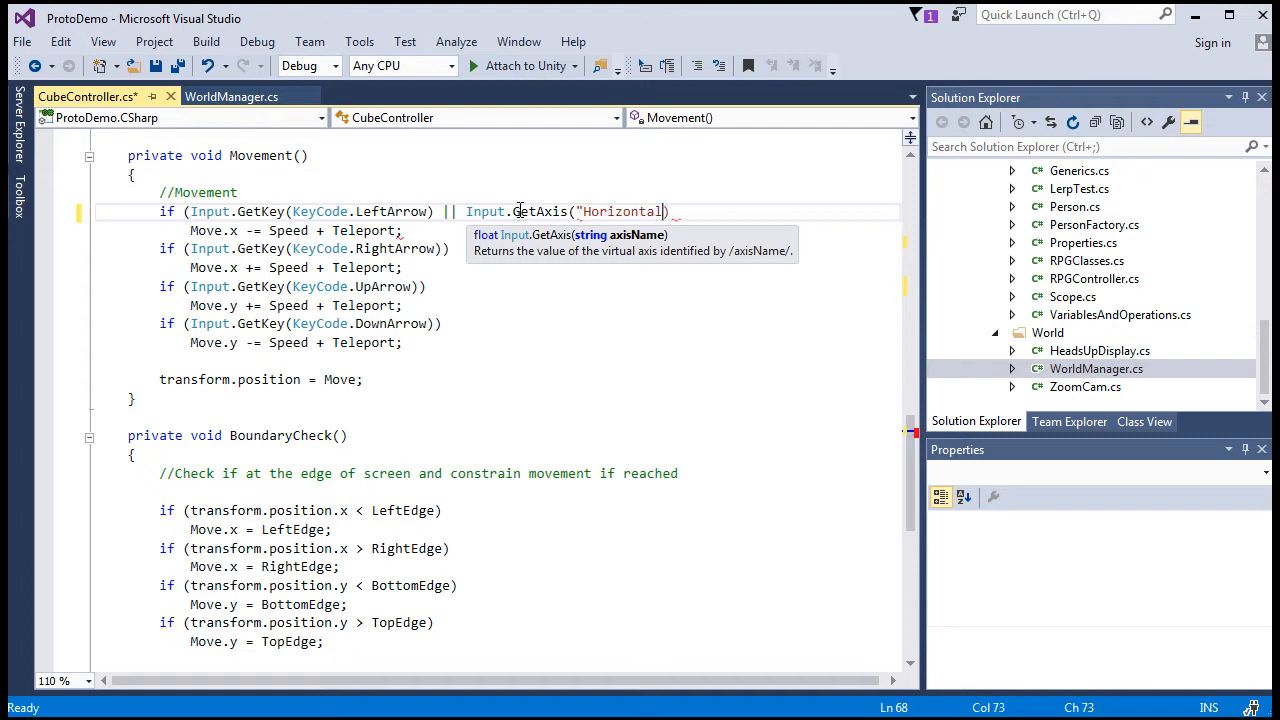
type(")")
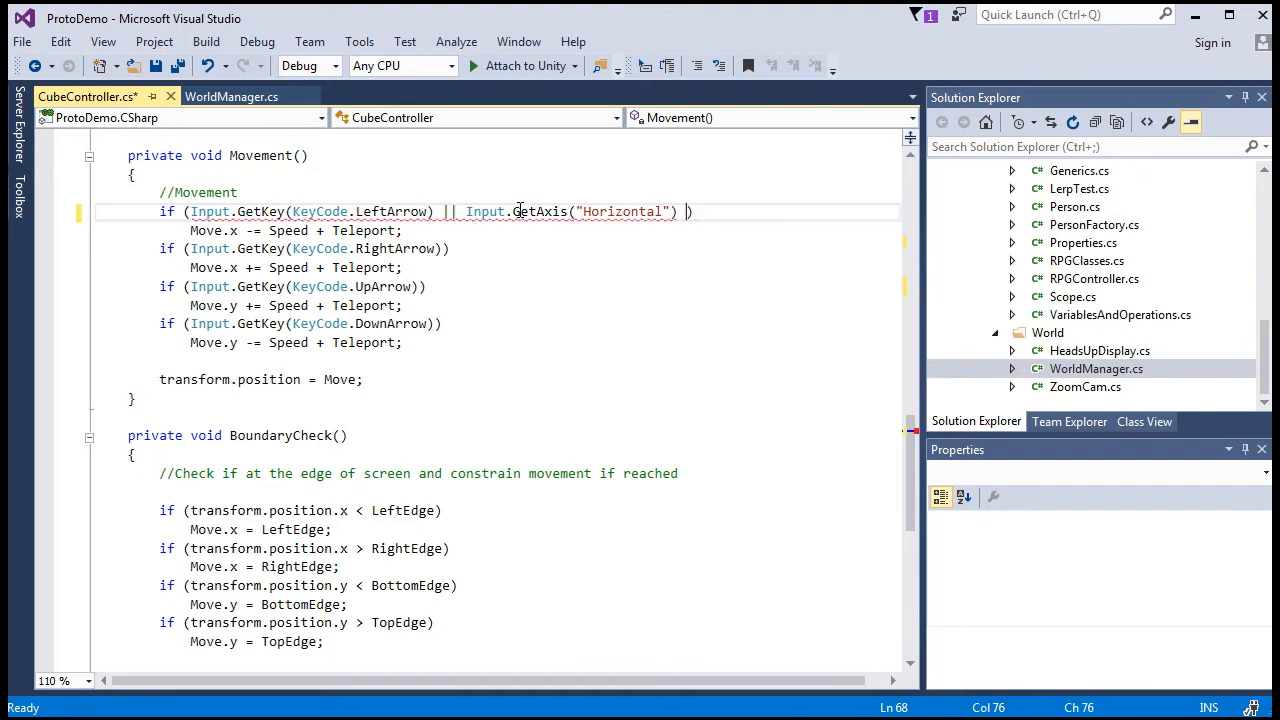
type("< 0")
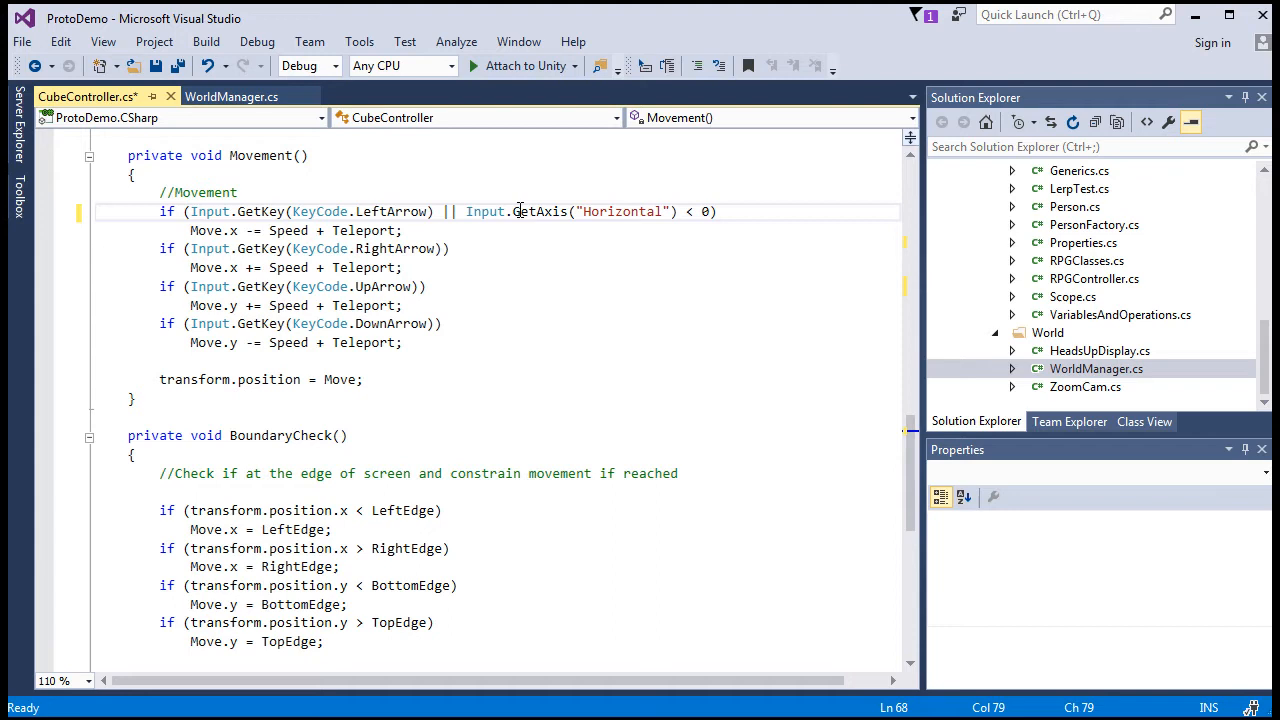
- Add Horizontal > 0 to the right check and Input.GetAxis("Vertical") < 0 to the up check
left_click(450, 248)
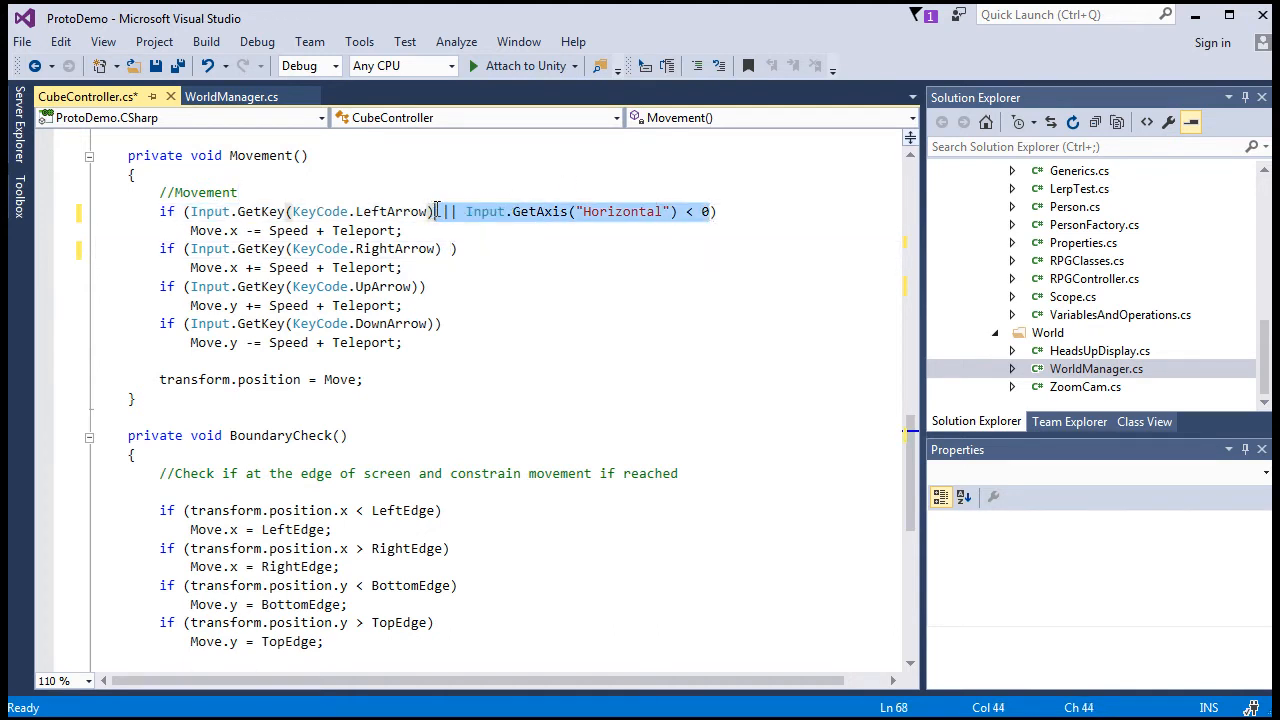
type("|| Input.GetAxis(\"Horizontal\") > 0)")
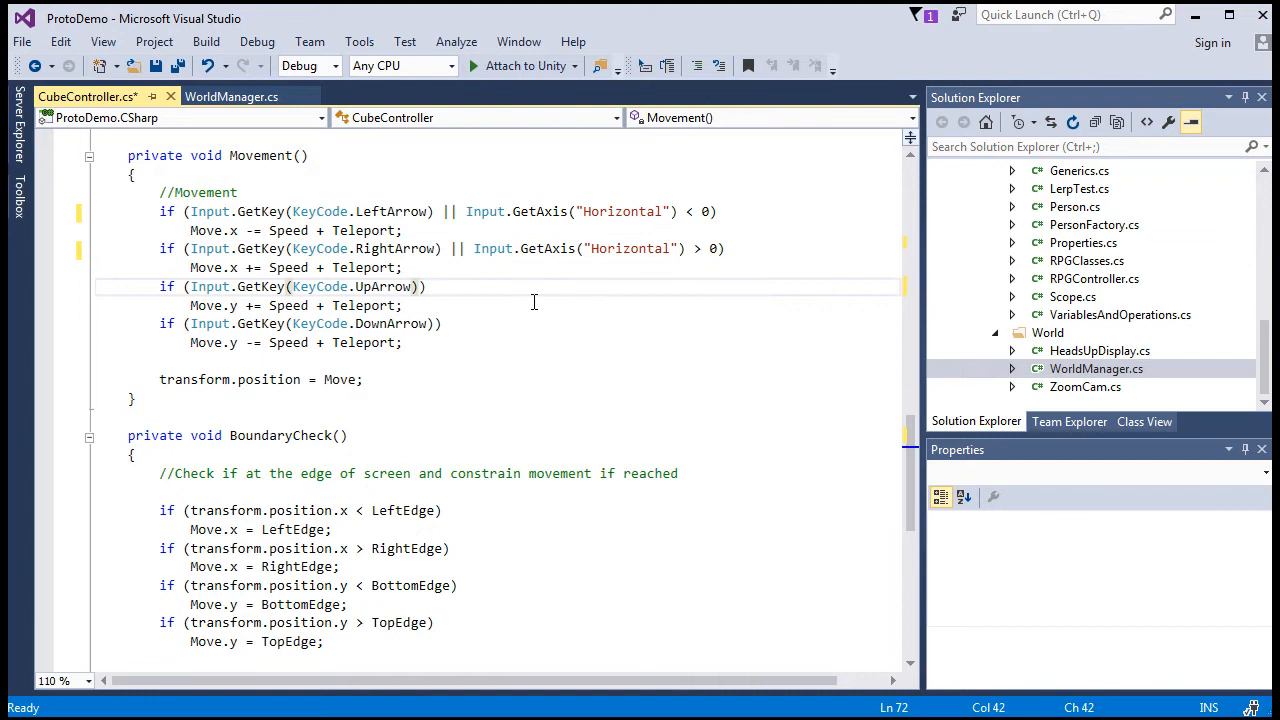
type("|| Input.GetAxis(\"Horizontal\") < 0)")
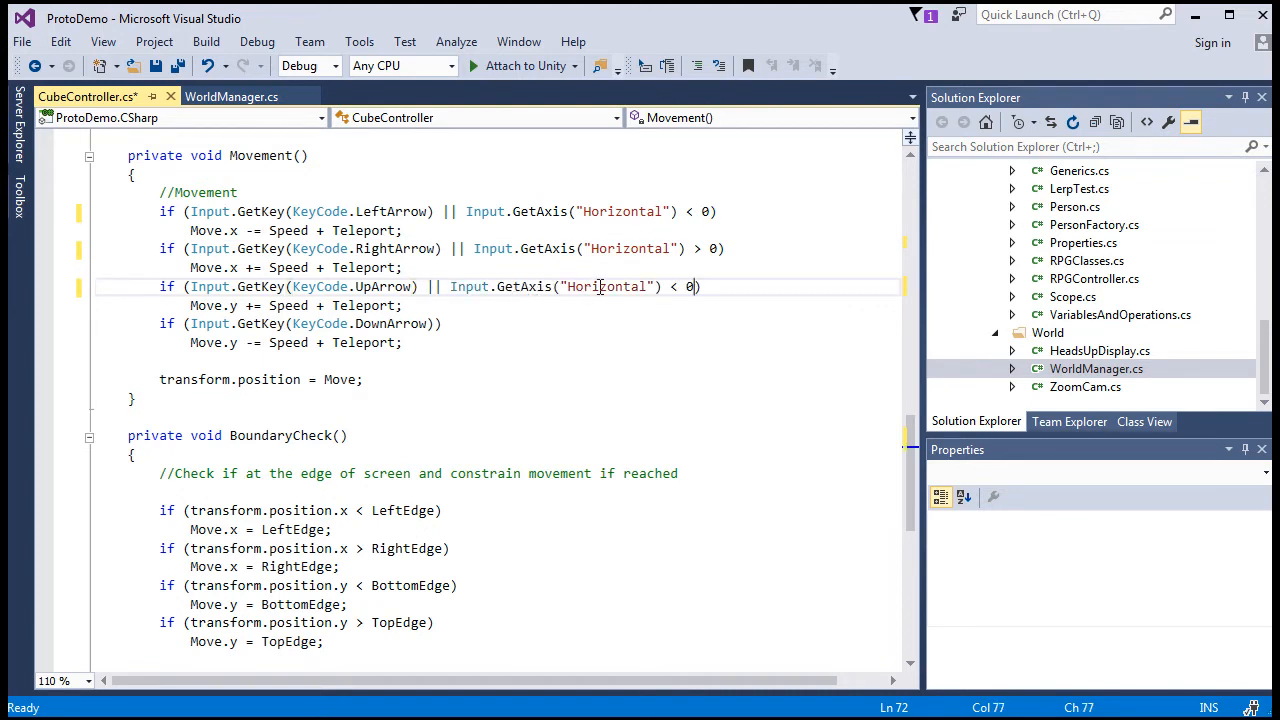
type("Vertic")
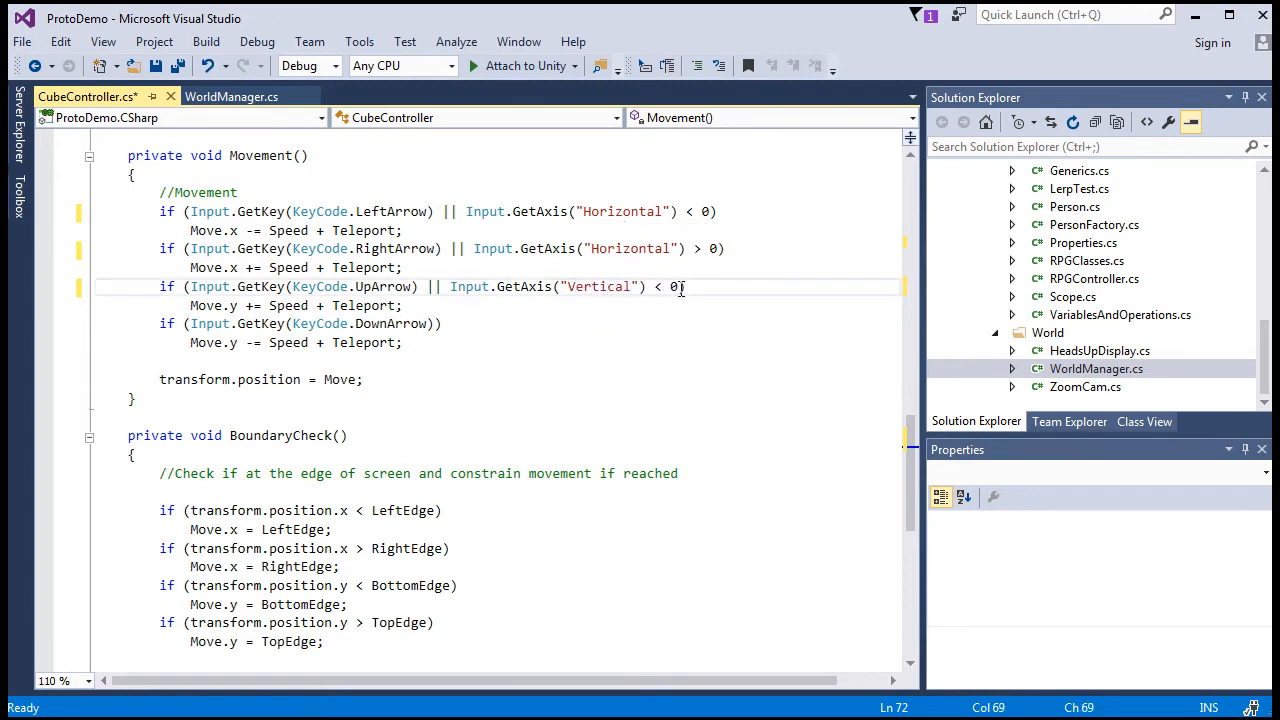
left_click_drag(678, 286, 452, 286)
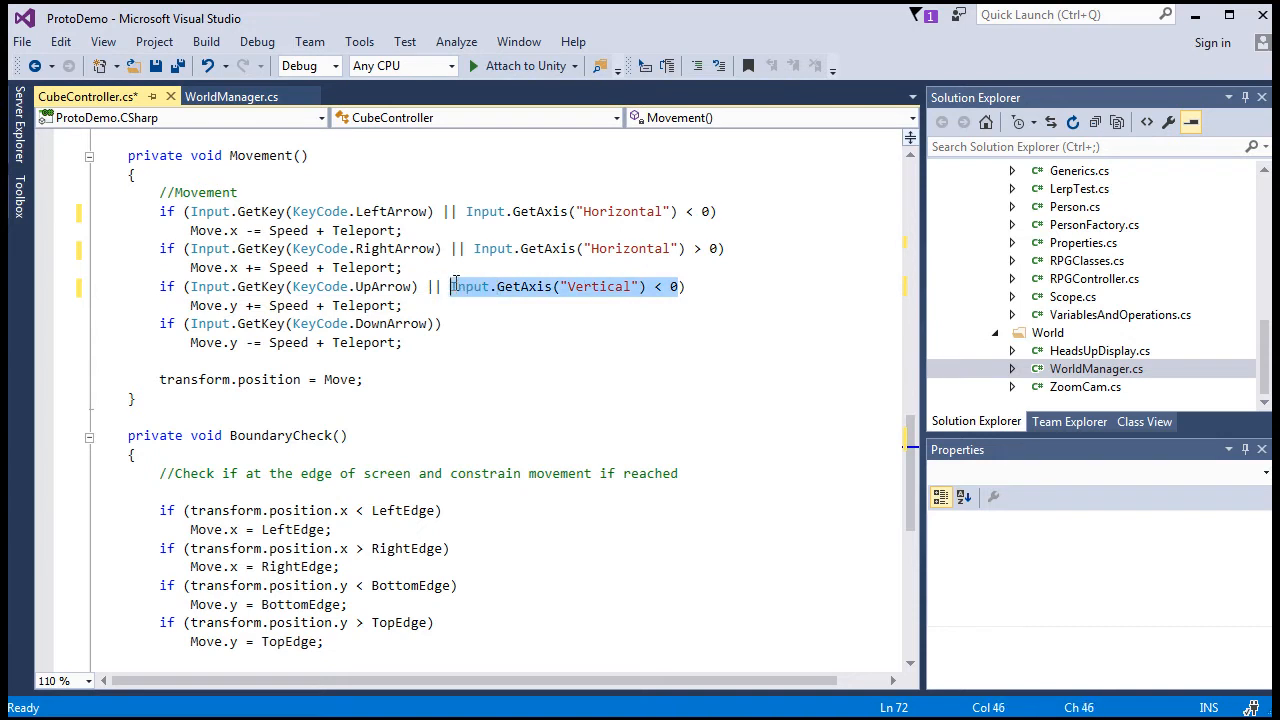
type("Input.GetAxis(\"Vertical\") < 0)")
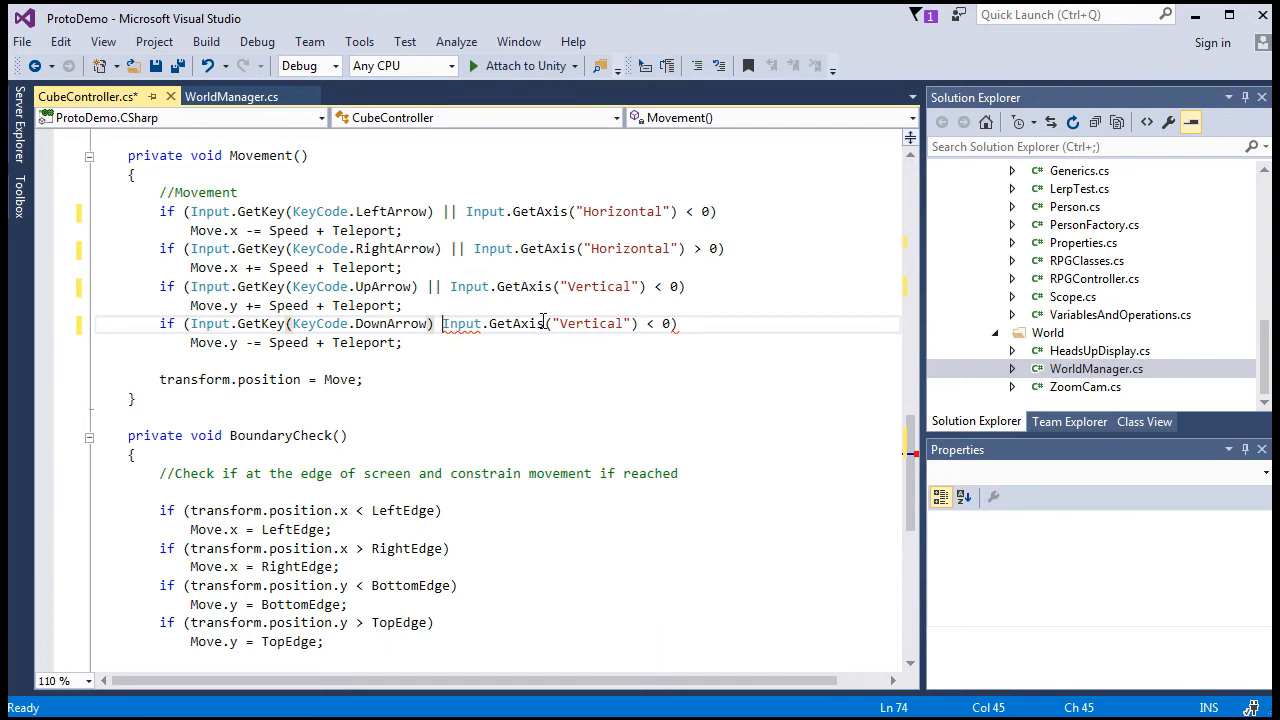
type("||")
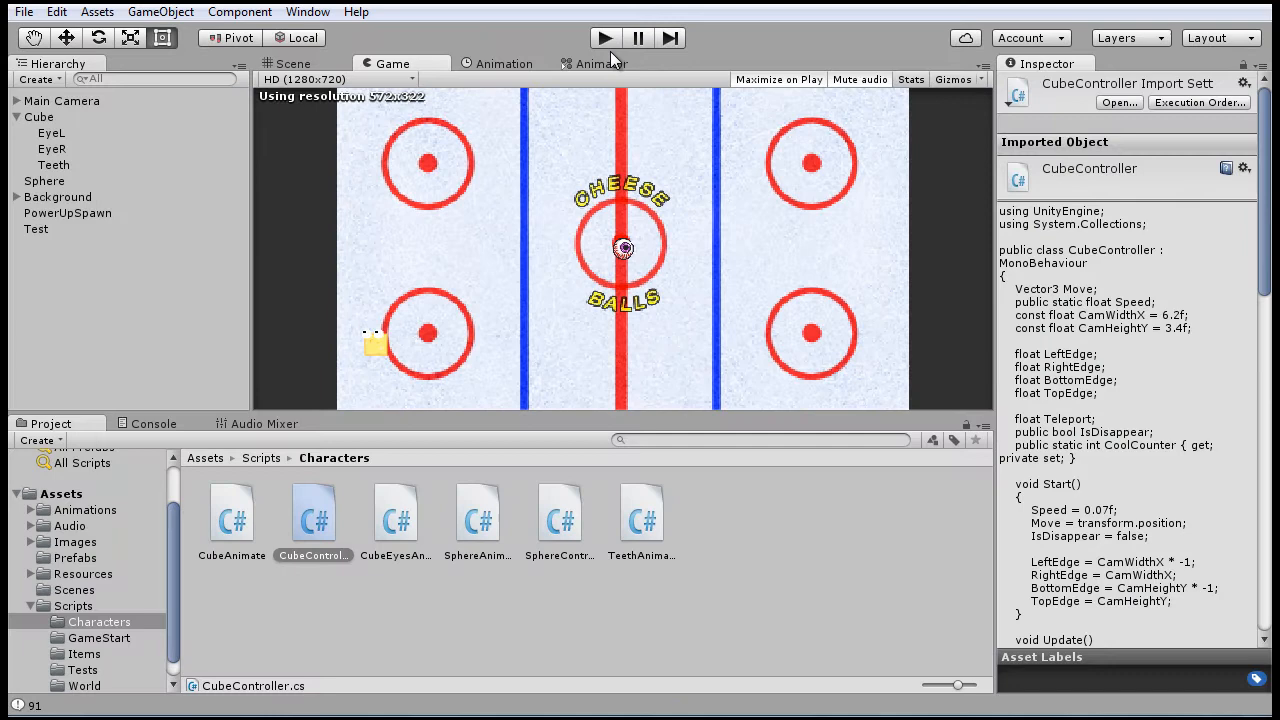
- Reopen Edit > Project Settings > Input and expand the Vertical axis's button fields
left_click(56, 12)
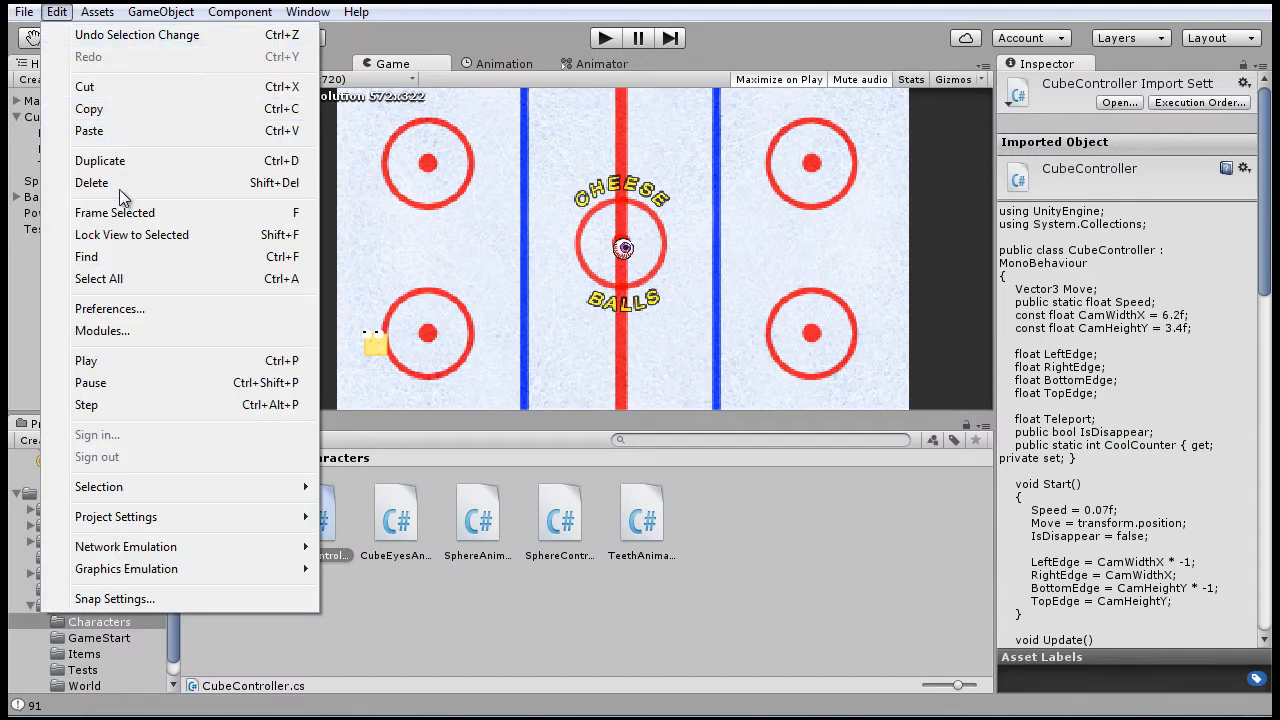
mouse_move(116, 516)
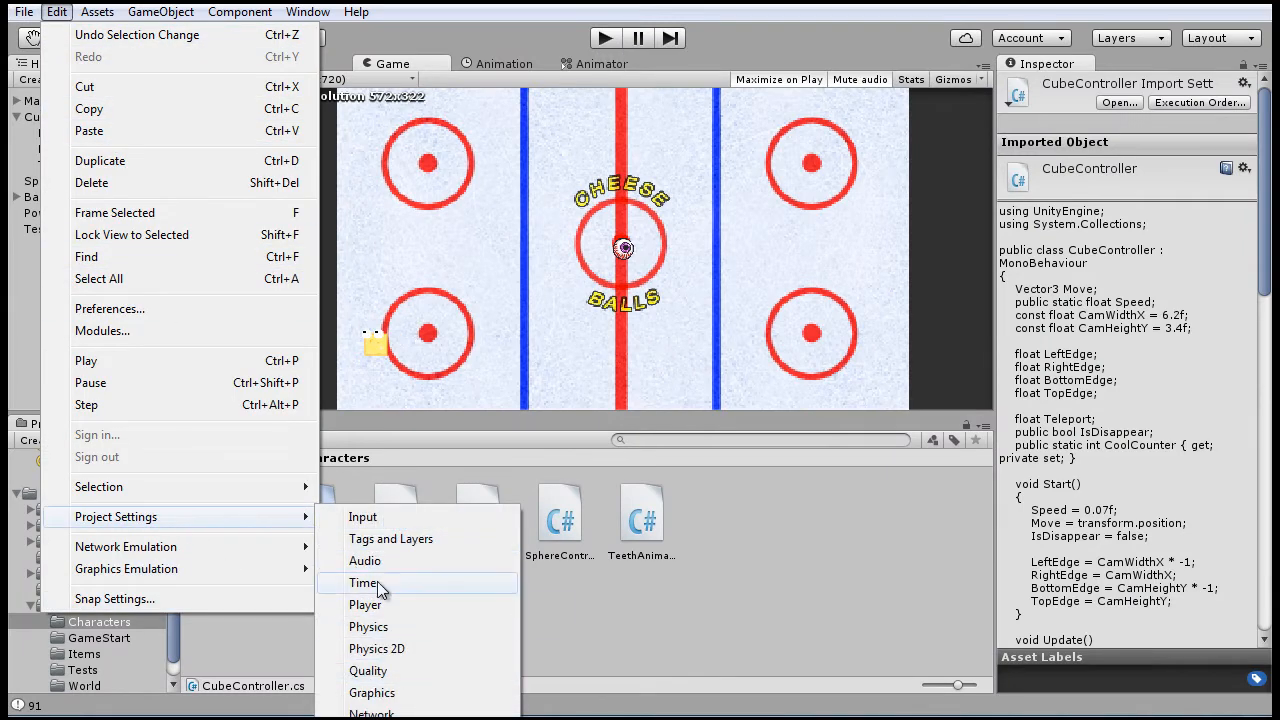
left_click(362, 516)
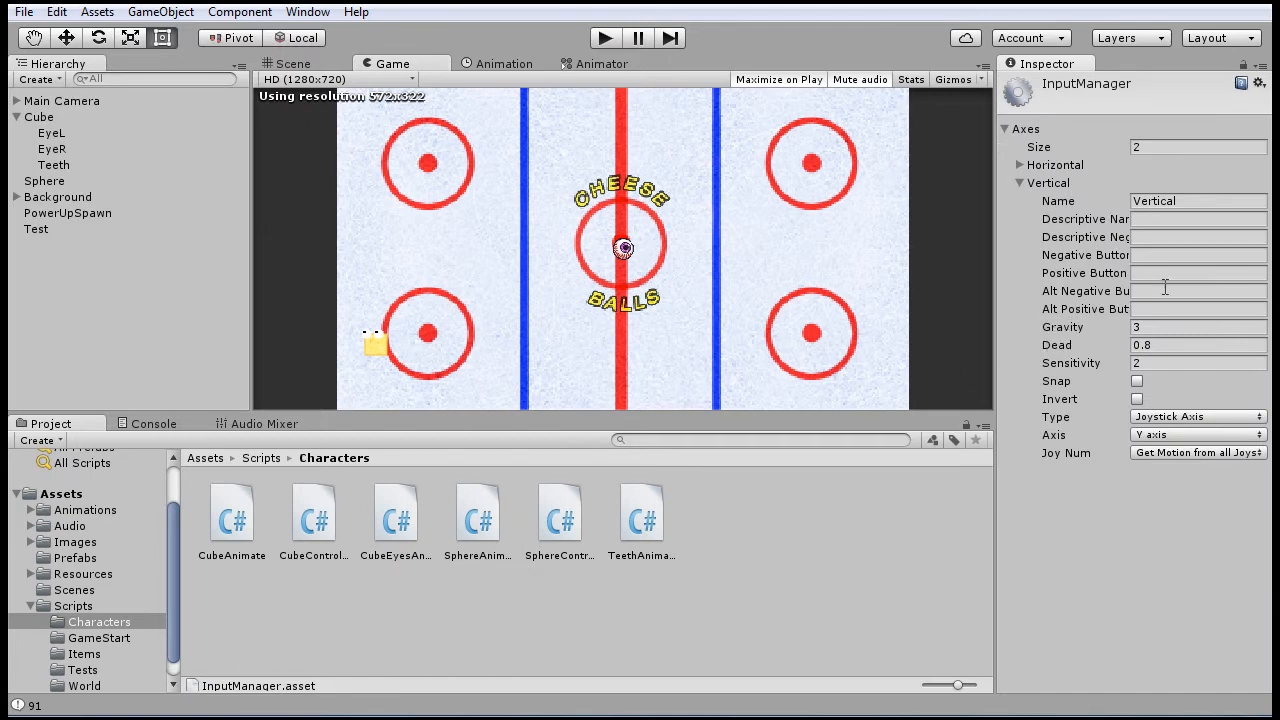
left_click(1196, 256)
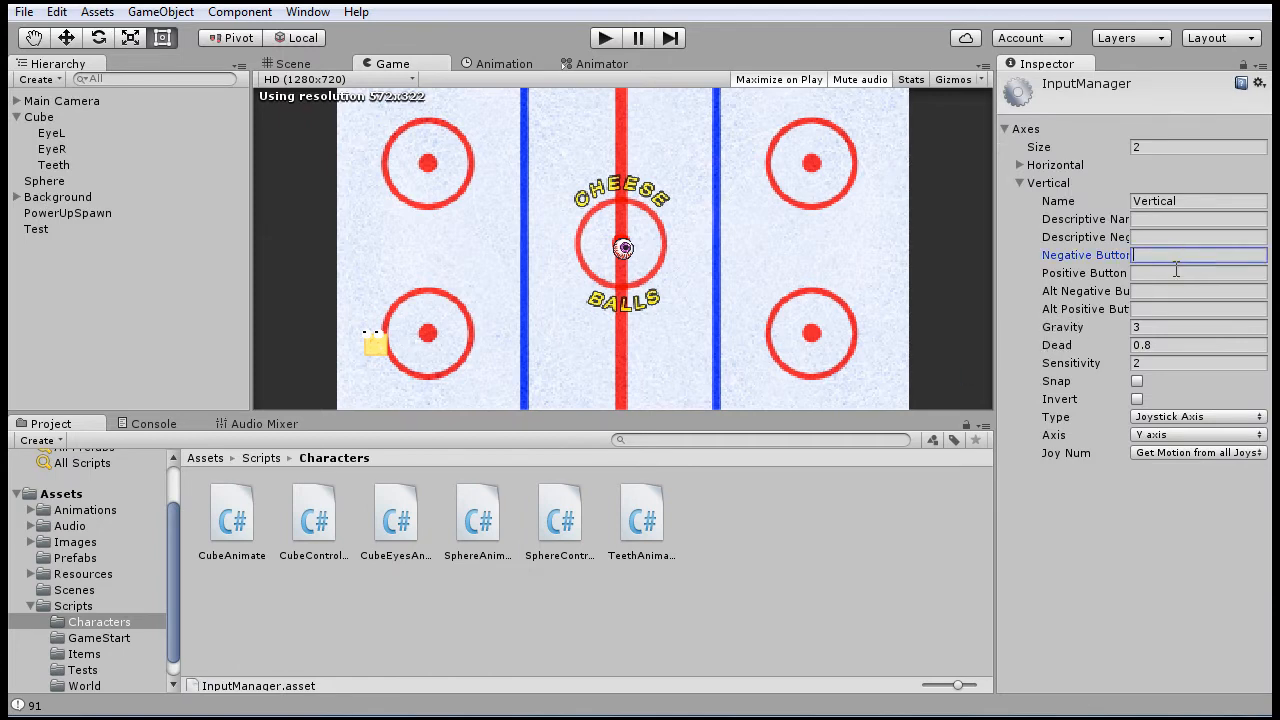
left_click(1196, 272)
type("4")
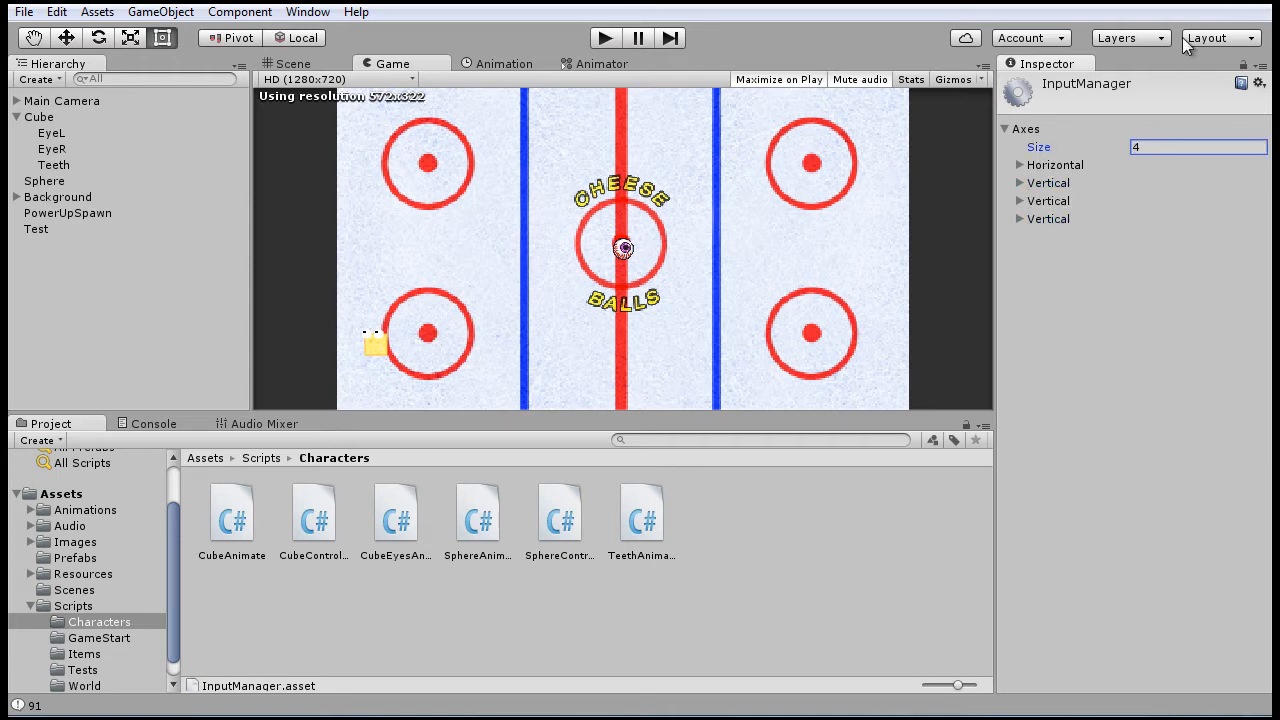
- Rename the third axis DPad_Horizontal, snap off, reading the 6th joystick axis
left_click(1020, 200)
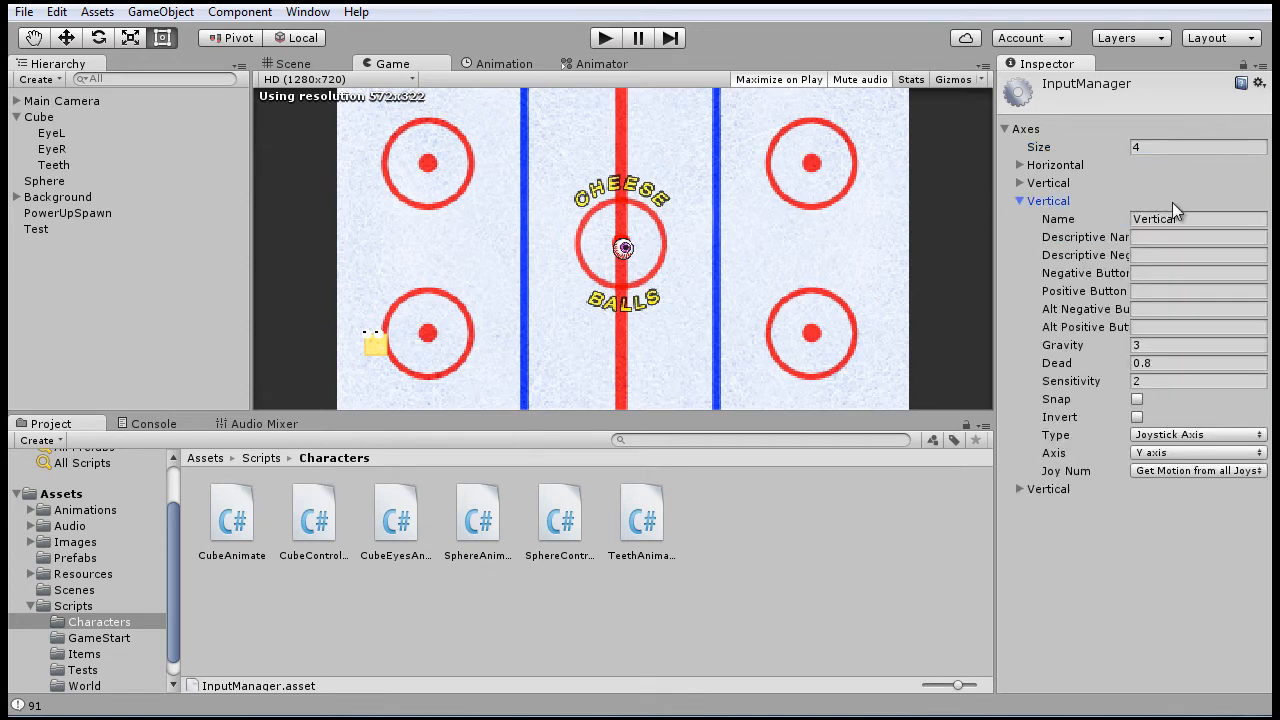
type("D")
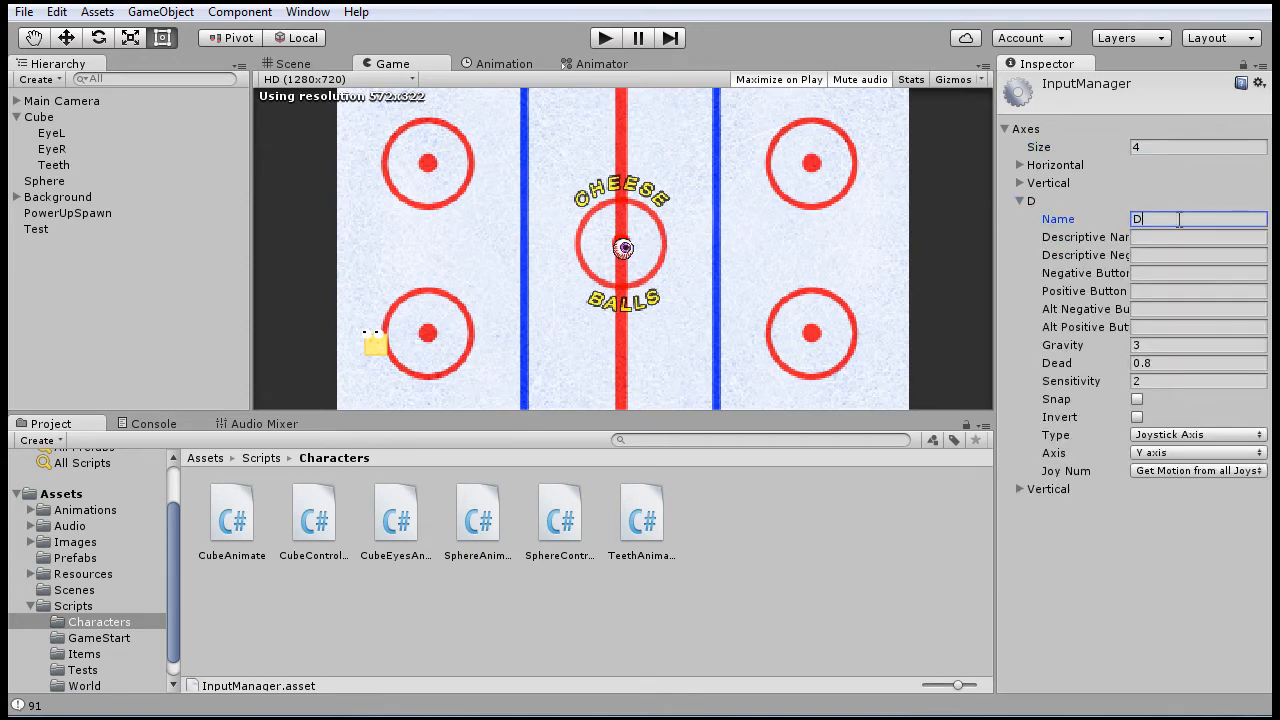
type("Pad_Horizontal")
left_click(1198, 364)
type("0")
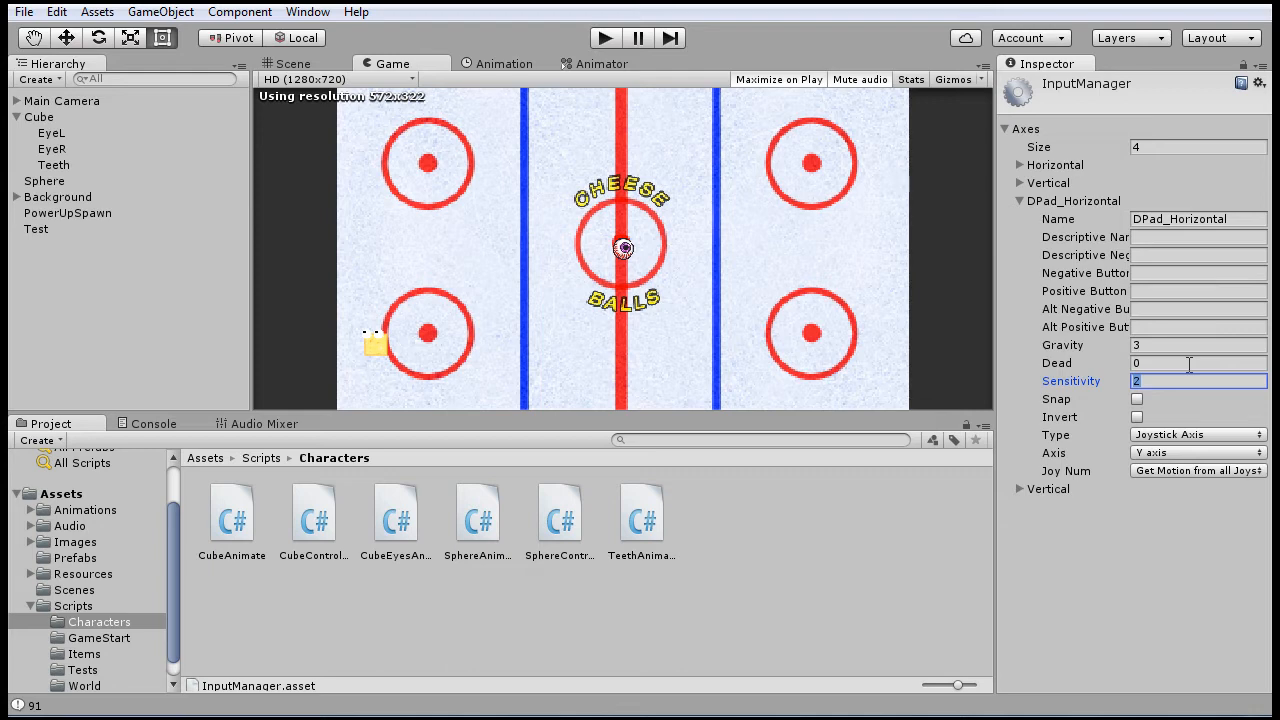
mouse_move(1200, 362)
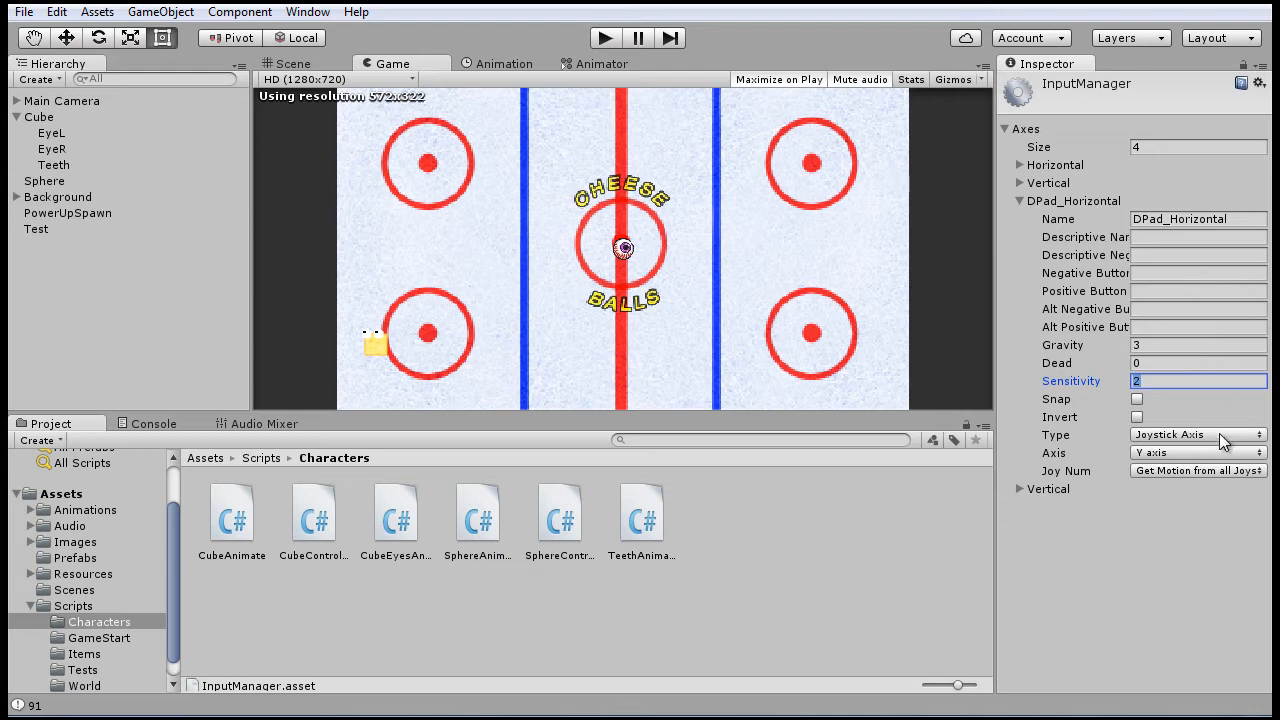
left_click(1136, 400)
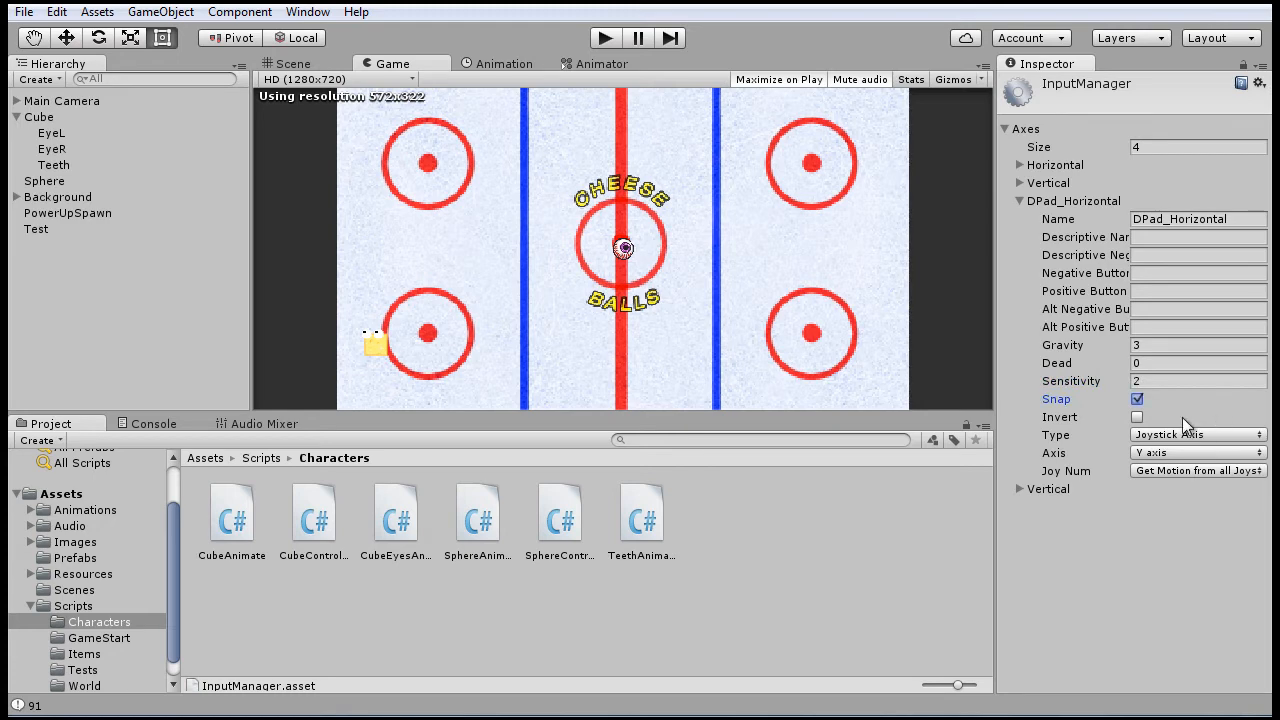
left_click(1136, 400)
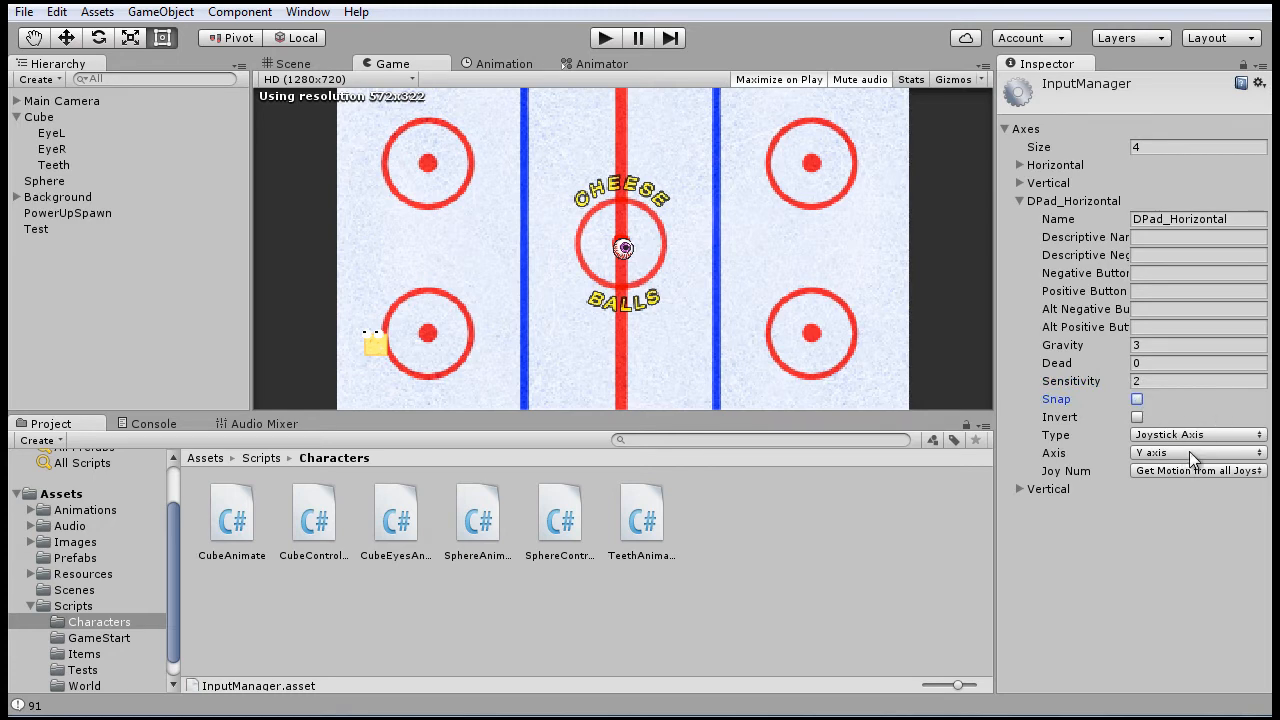
left_click(1196, 452)
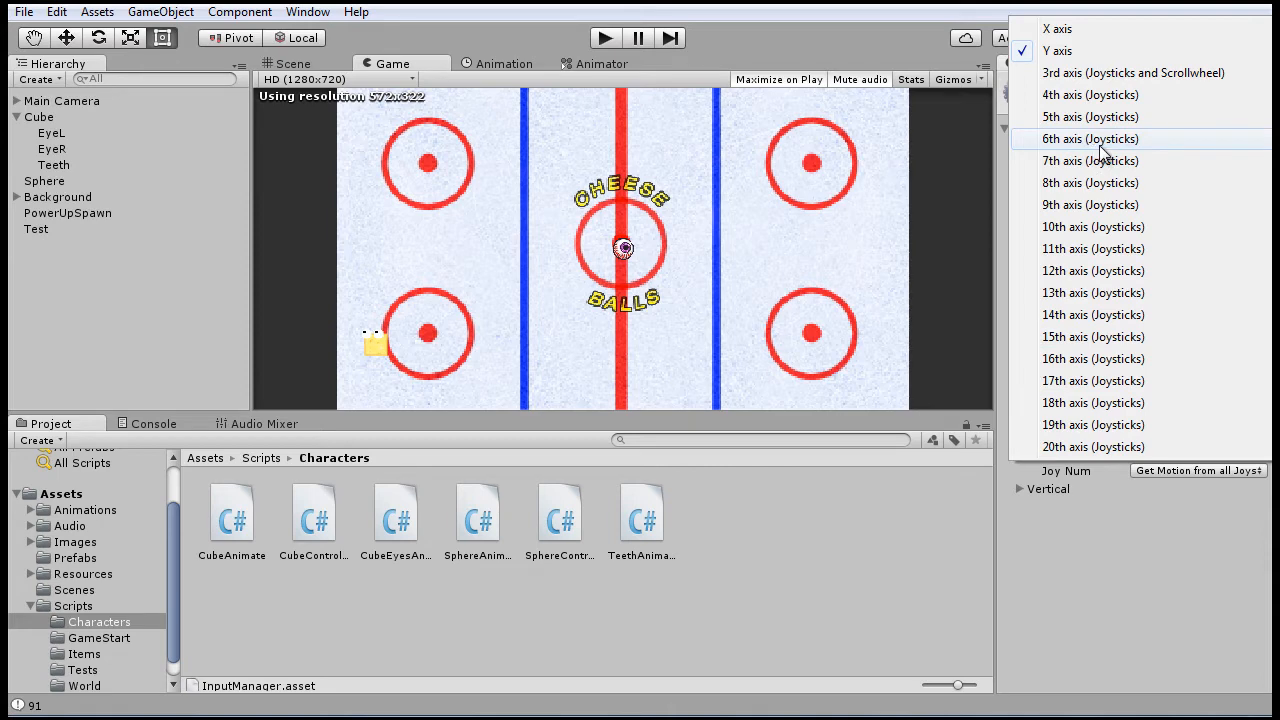
left_click(1090, 138)
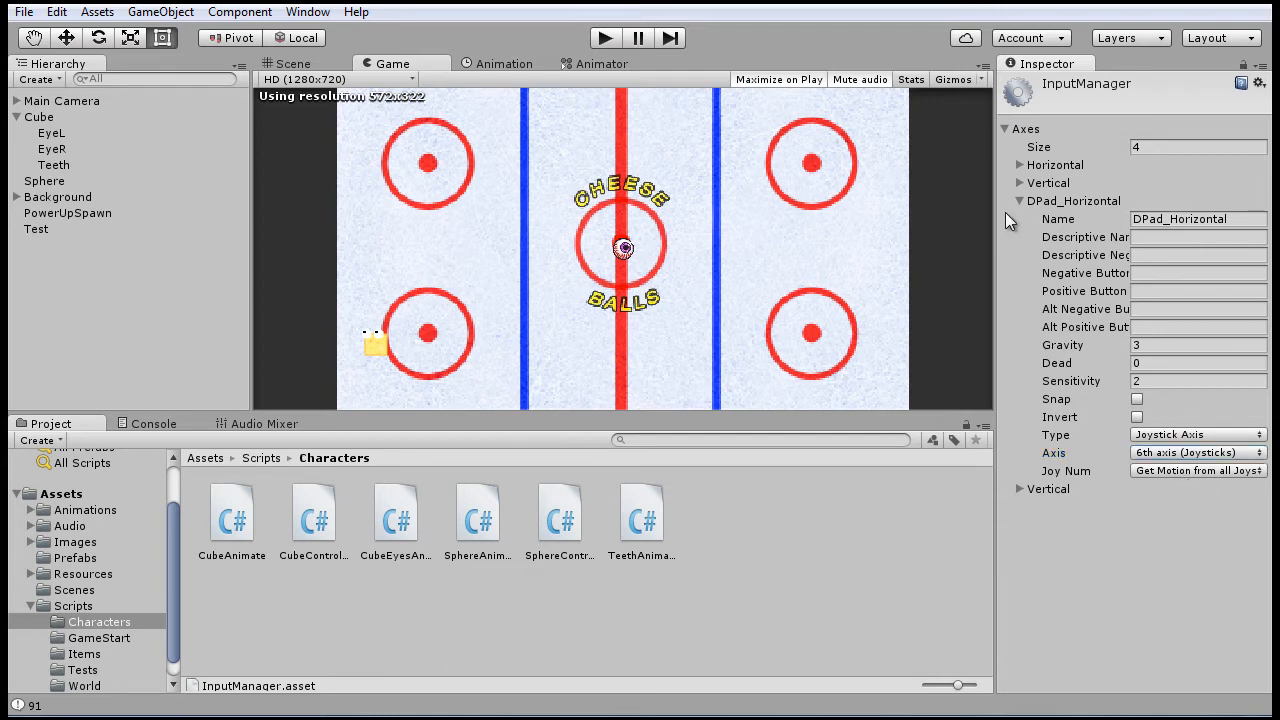
- Fold DPad_Horizontal and start renaming the remaining Vertical axis to DPad_Vertical
left_click(1020, 200)
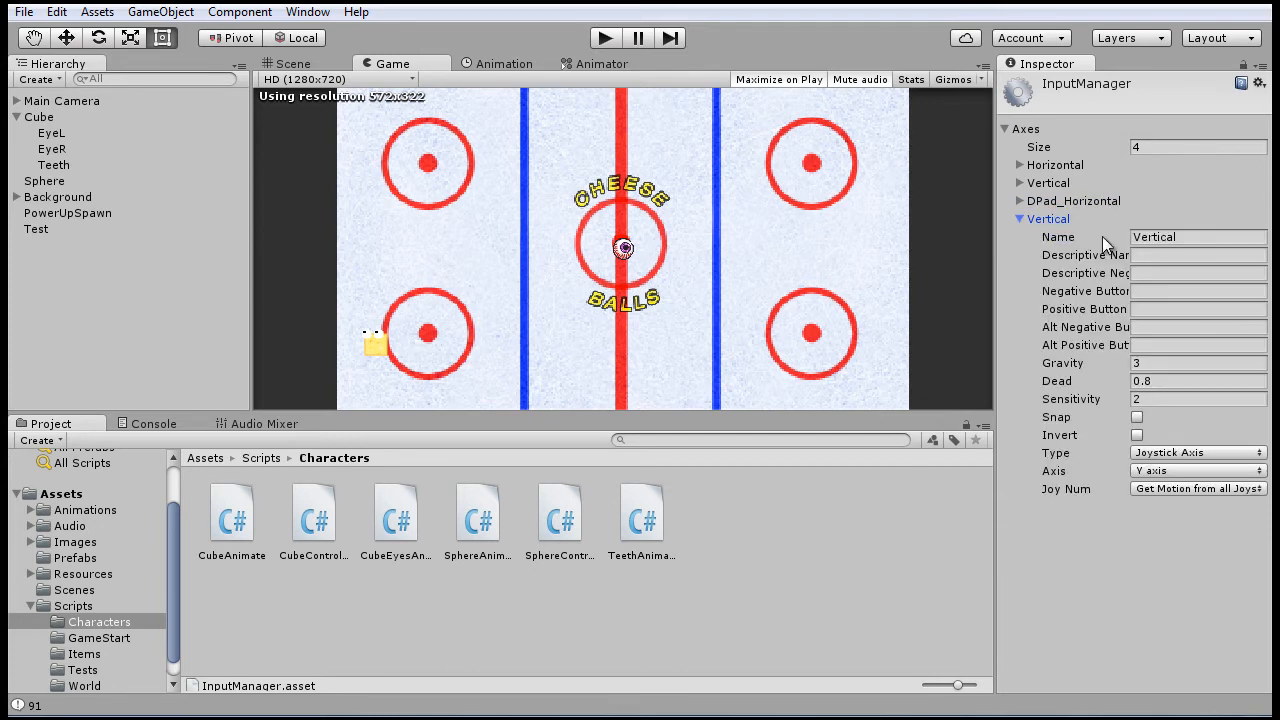
left_click(1192, 236)
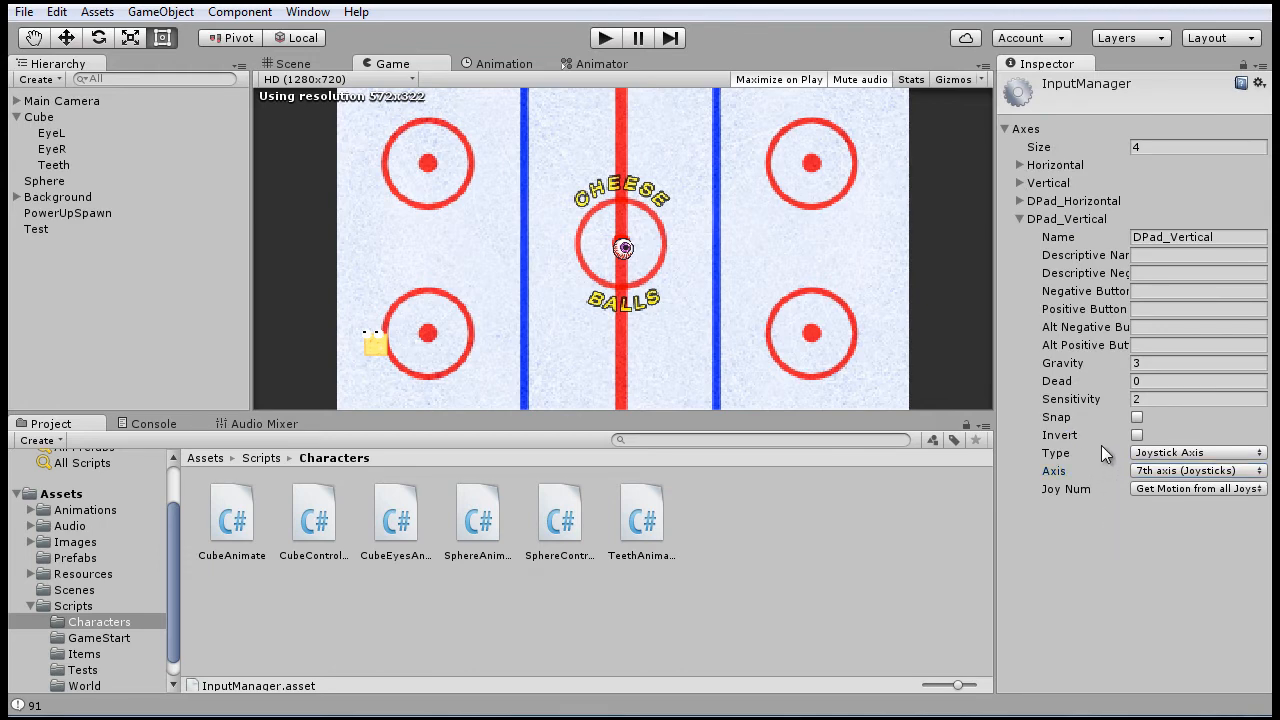
mouse_move(1016, 396)
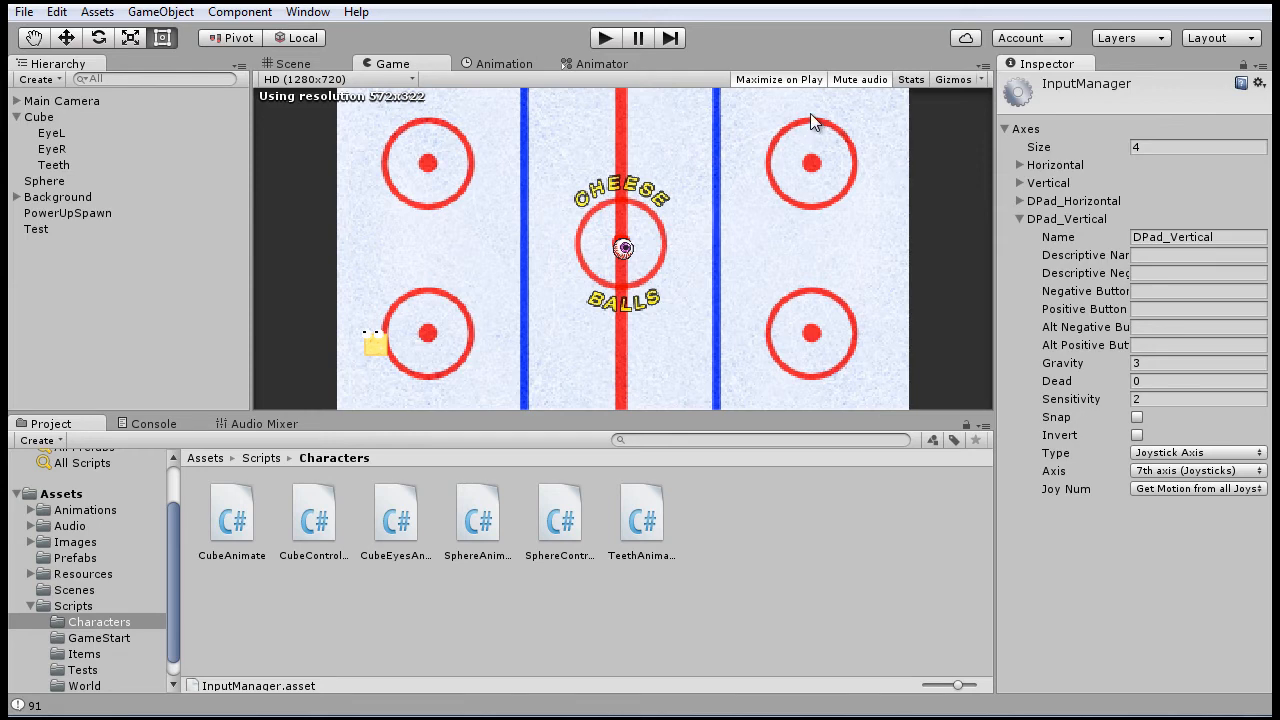
mouse_move(750, 136)
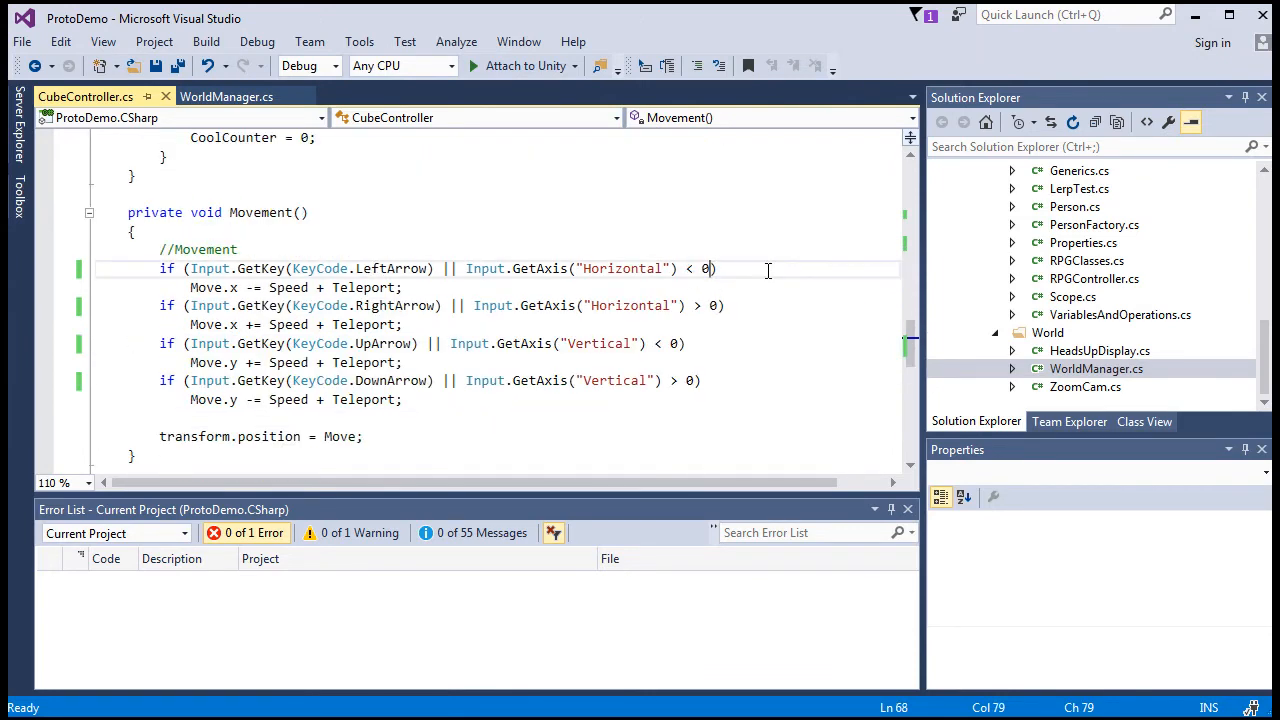
- Add || Input.GetAxis("DPad_Horizontal") < 0 to the first movement check
type("\" \"")
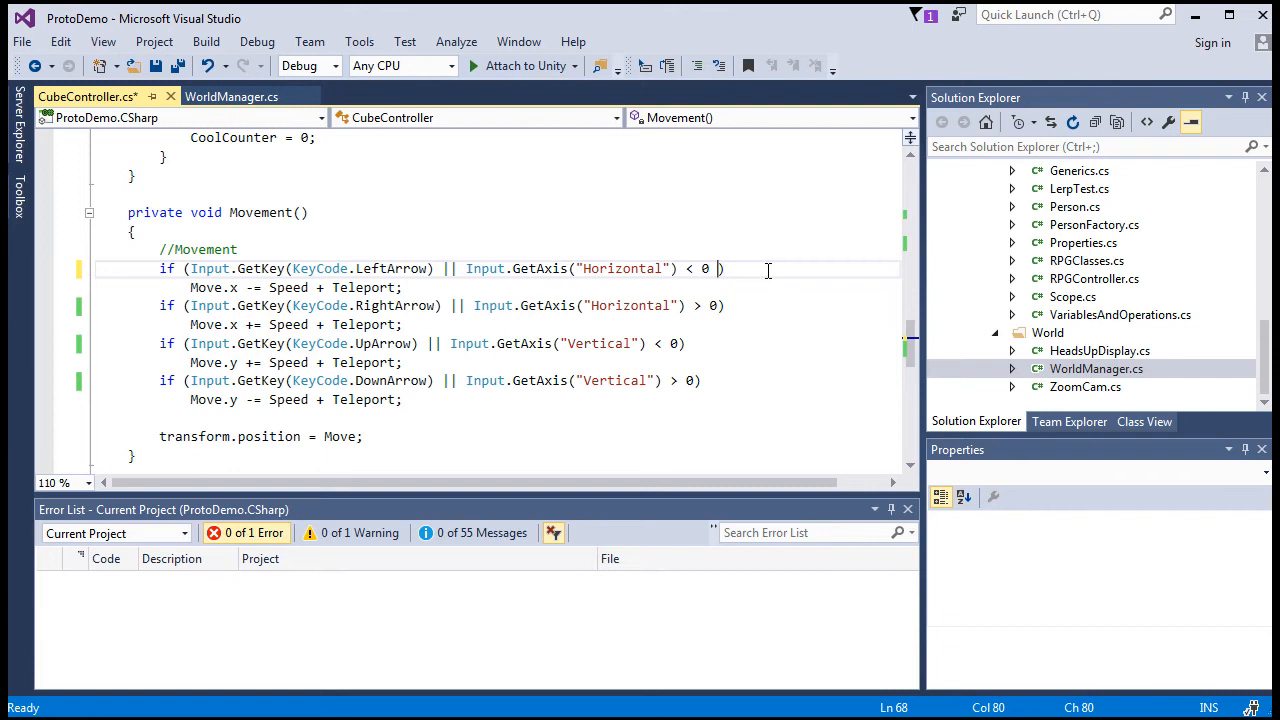
type("||")
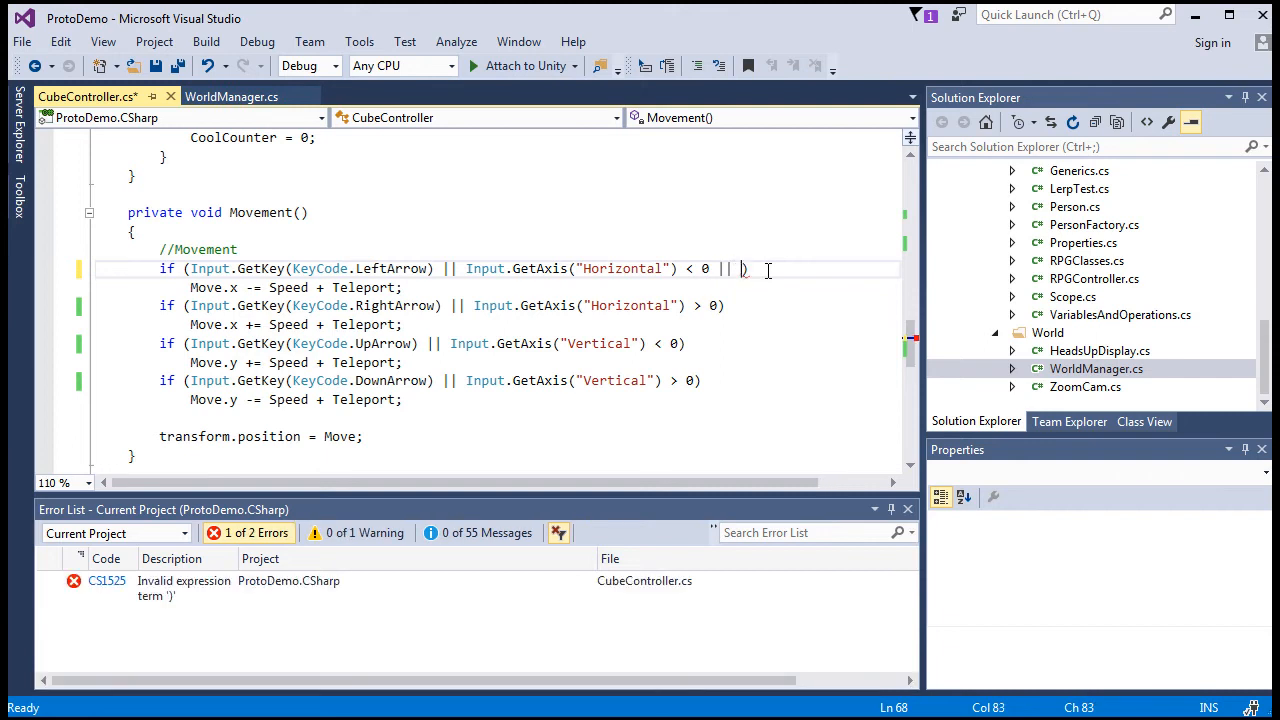
type("I")
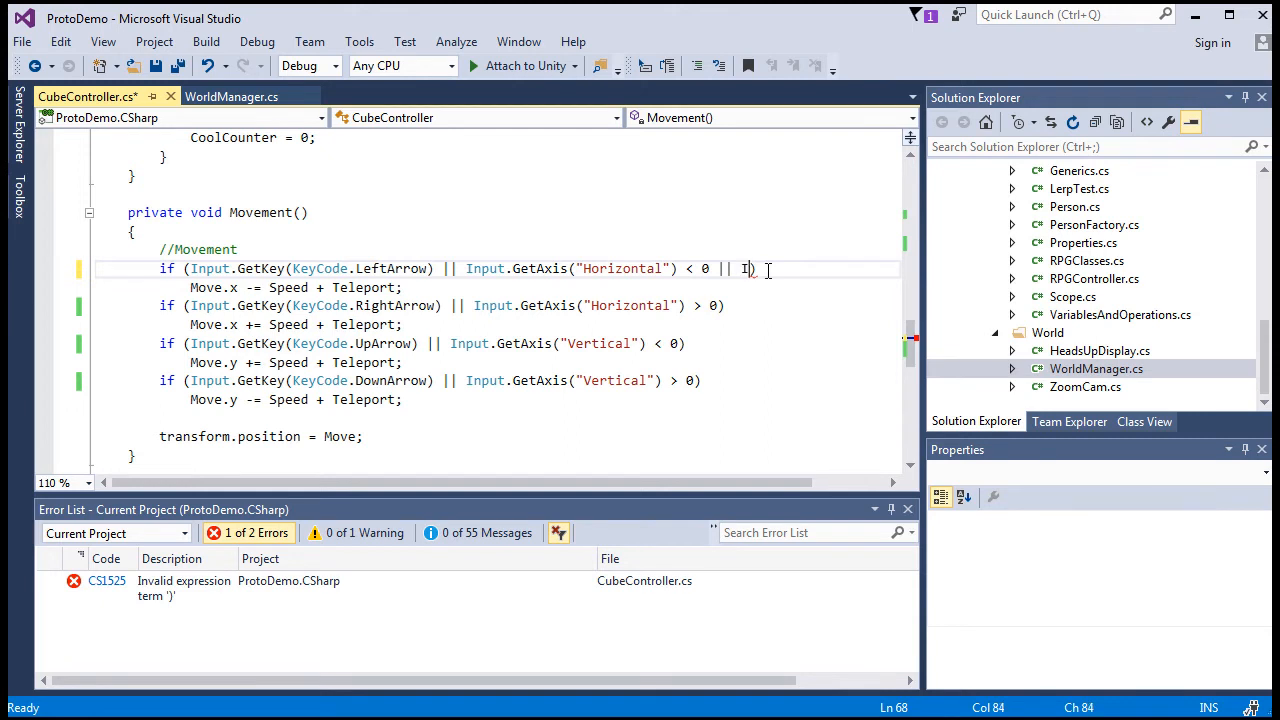
type("nput")
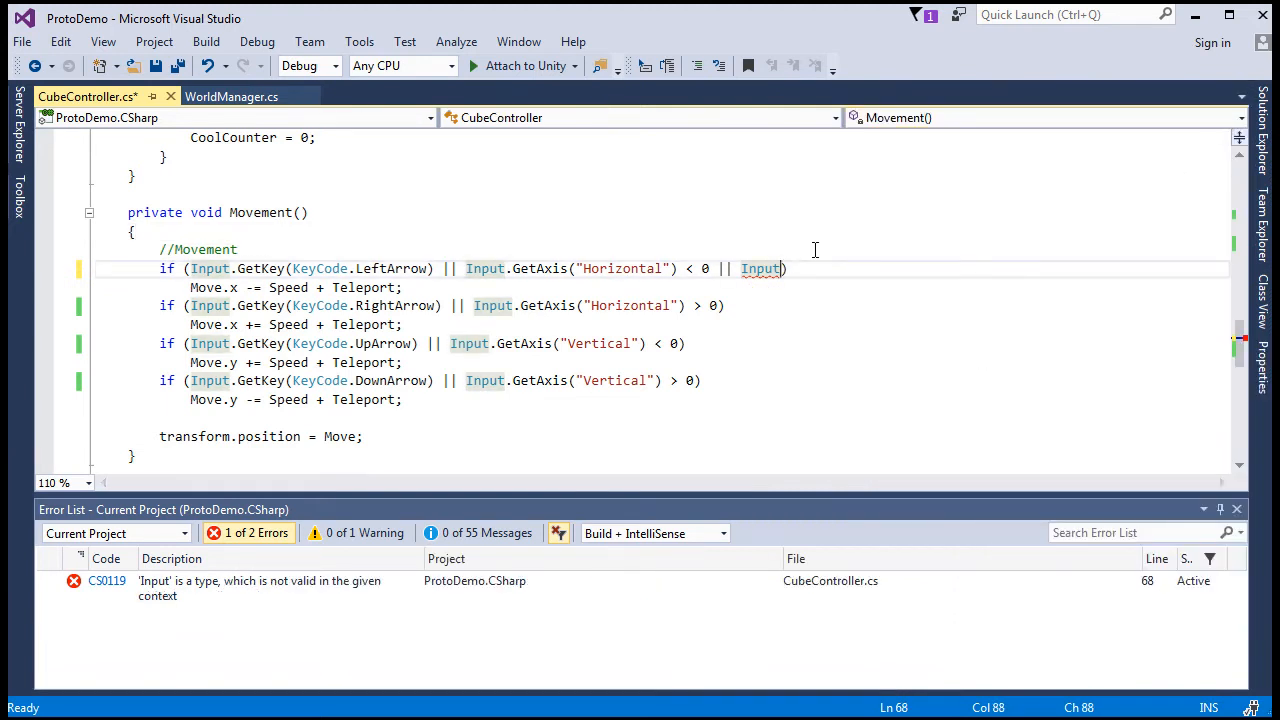
type(".GetAxis")
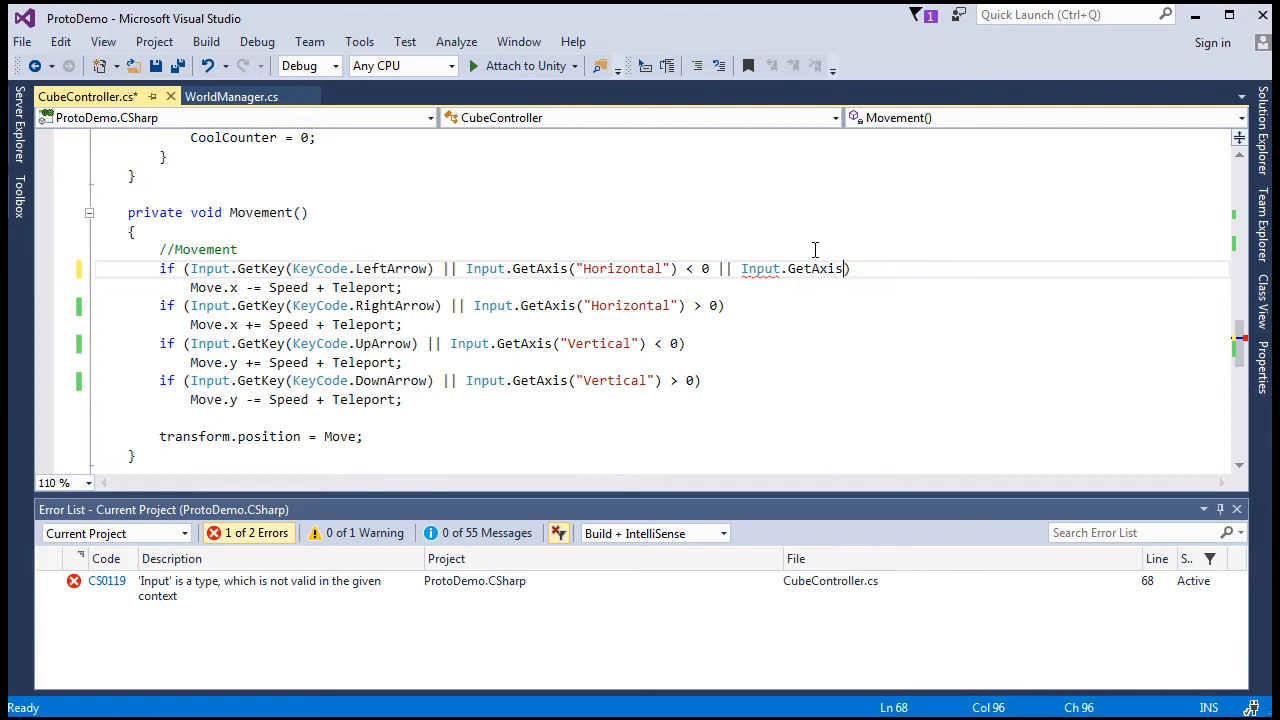
type("(")
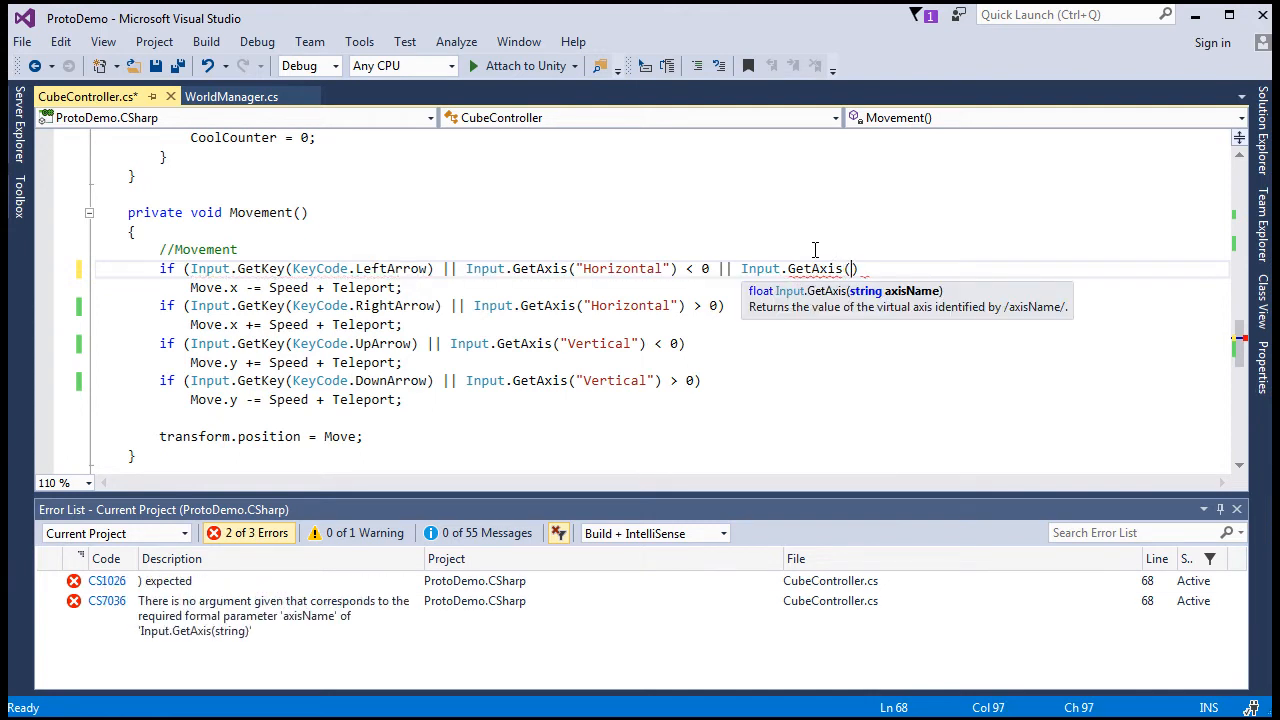
type("\"")
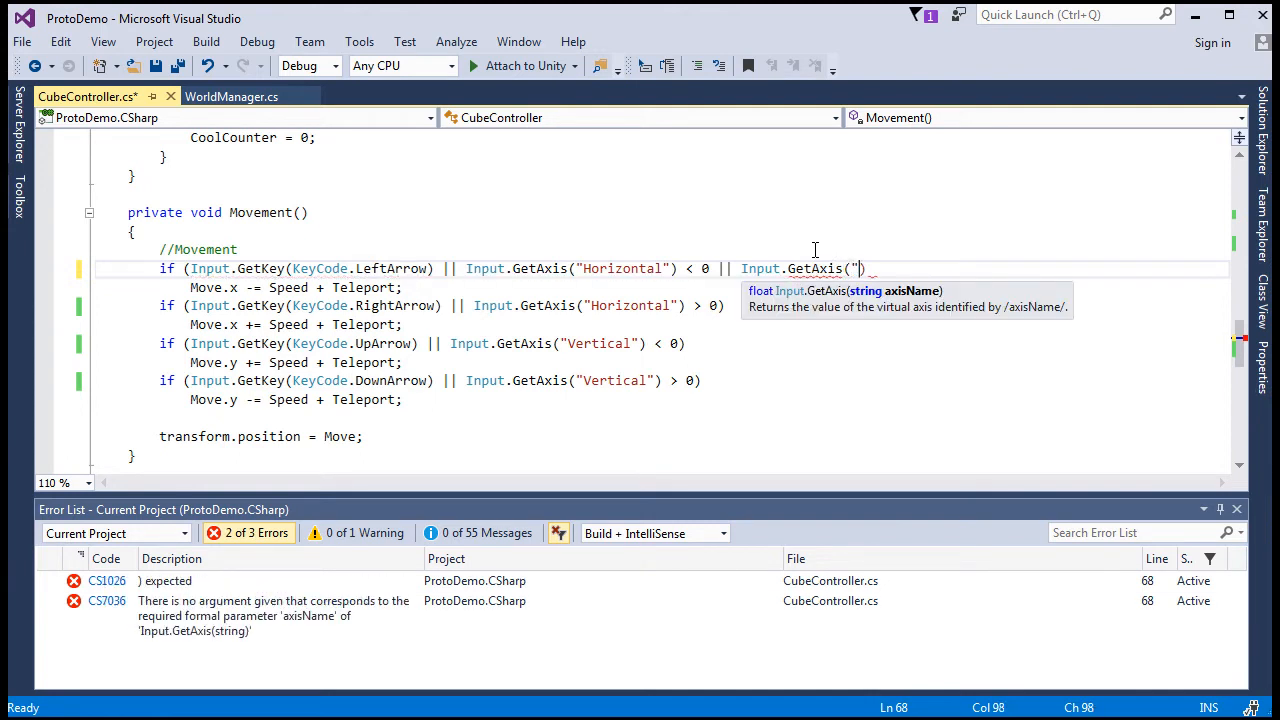
type("DPad_Horizontal")
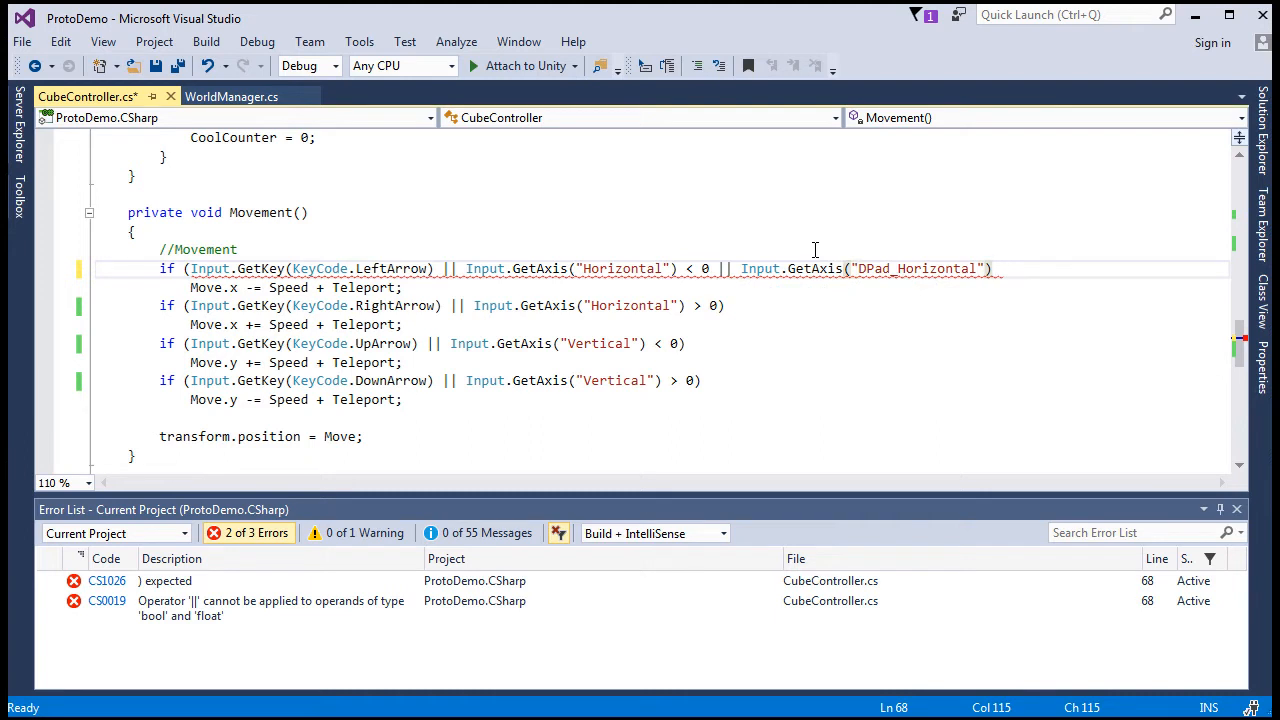
type("< 0")
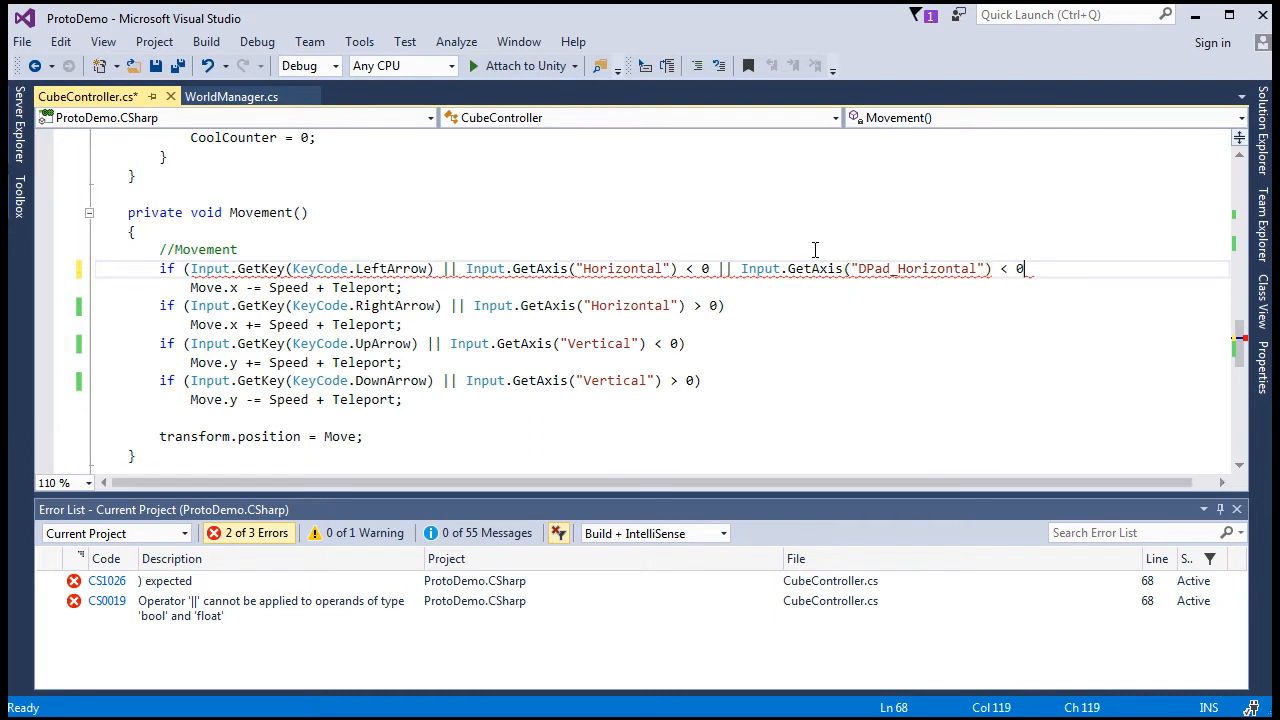
type(")")
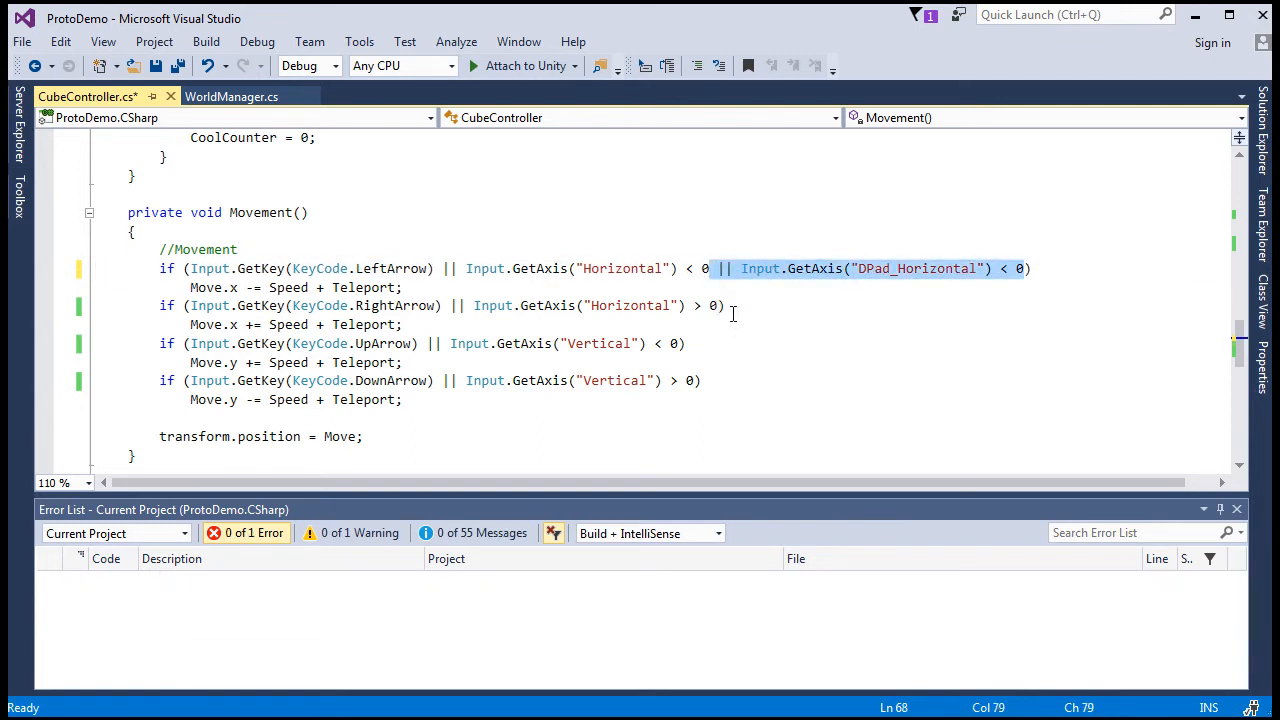
- Add the remaining DPad_Horizontal and DPad_Vertical comparisons to the other checks and save
type("|| Input.GetAxis(\"DPad_Horizontal\") < 0)")
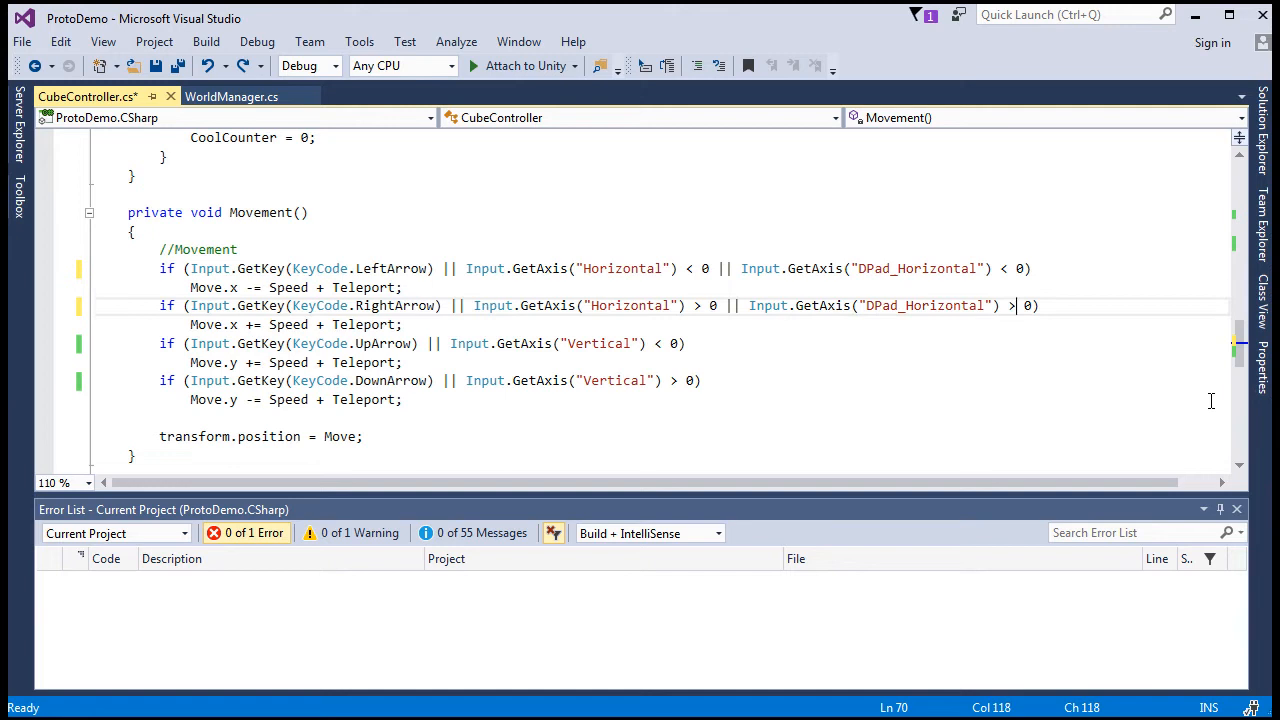
mouse_move(680, 344)
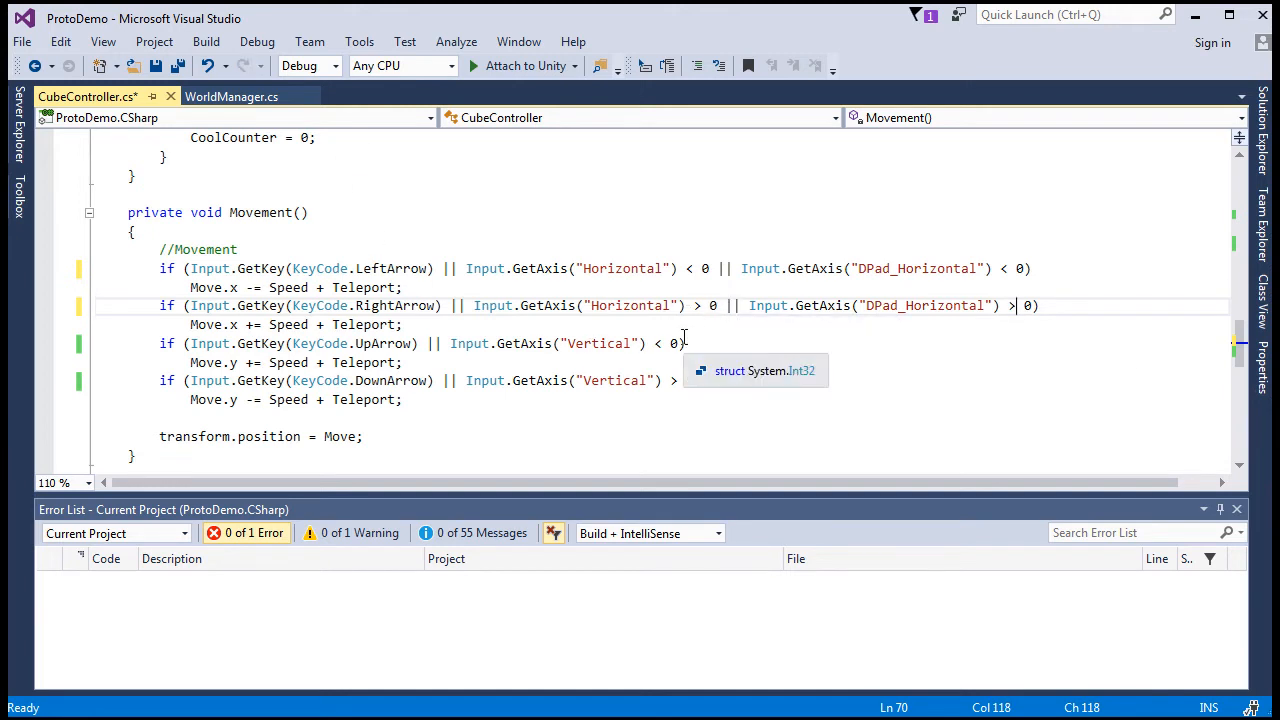
type("|| Input.GetAxis(\"Vertical\") < 0)")
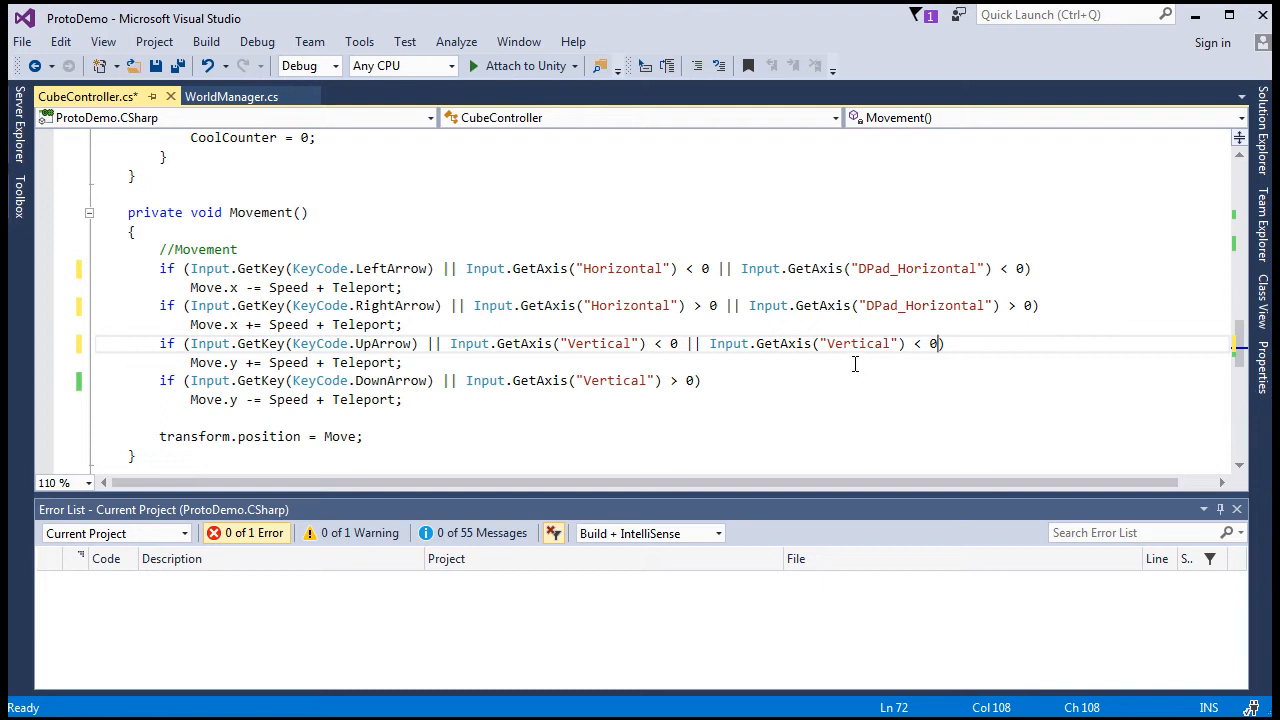
type("DP")
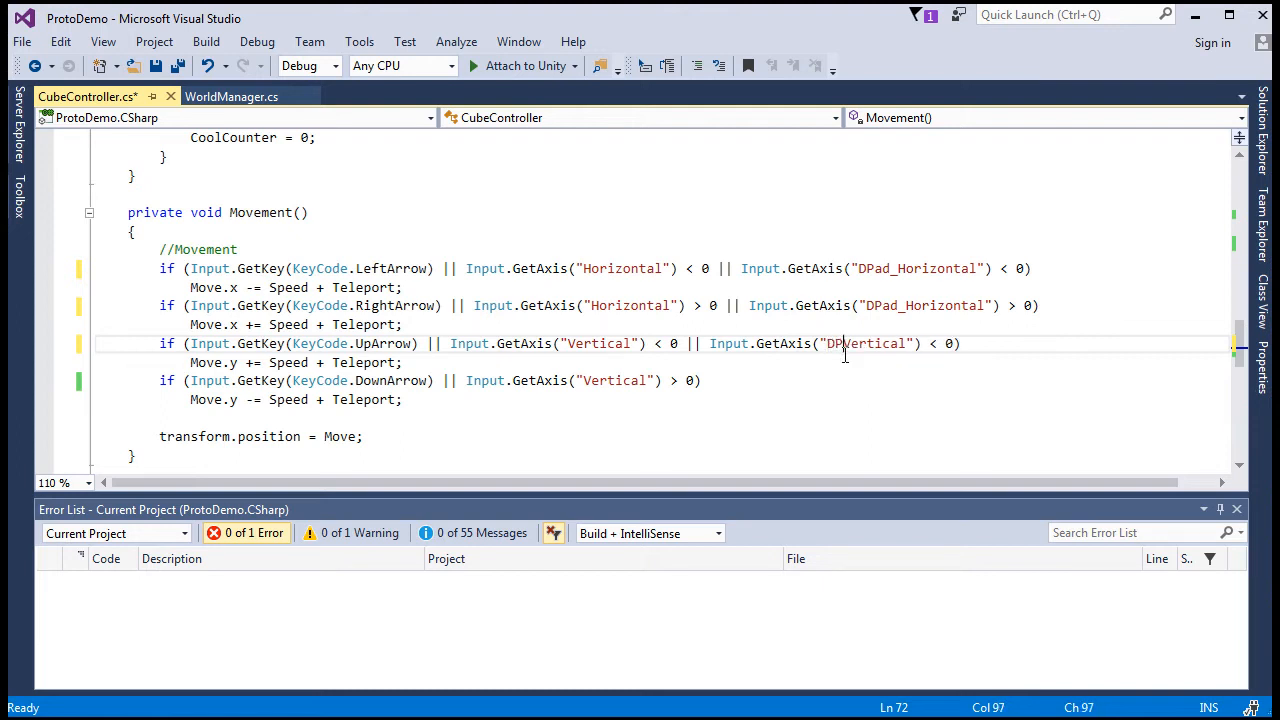
type("ad_")
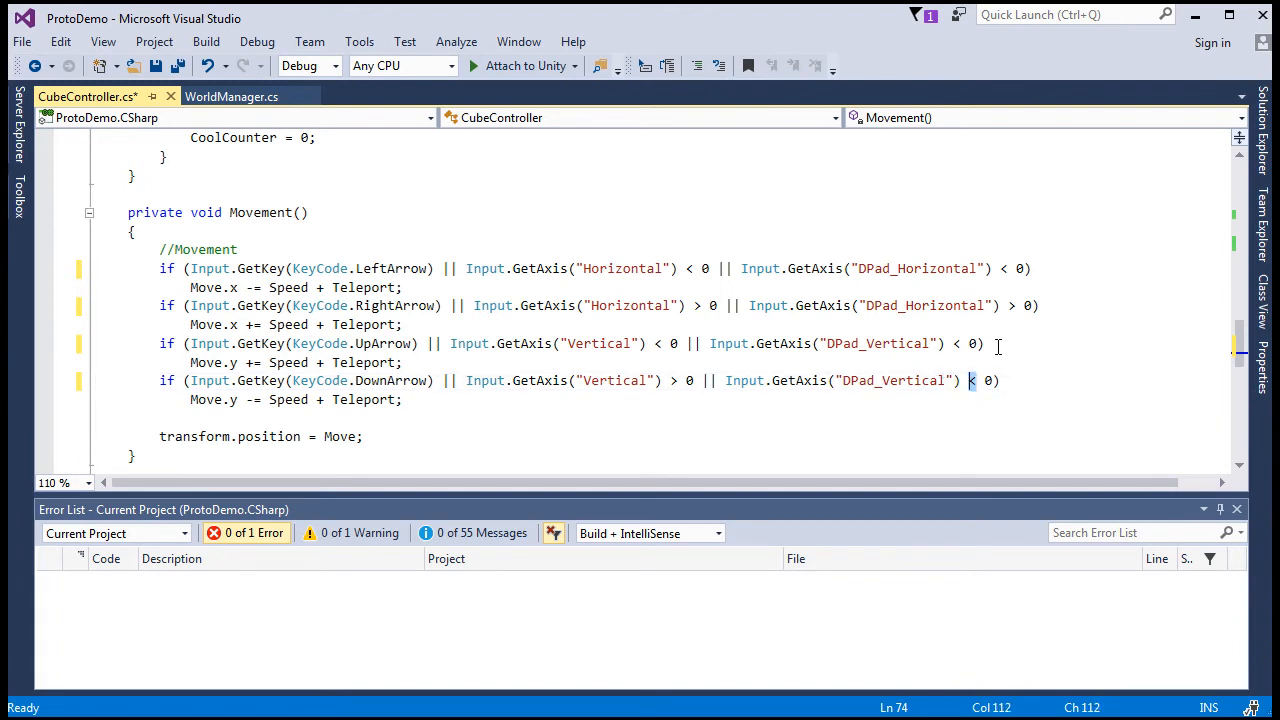
key("ctrl+s")
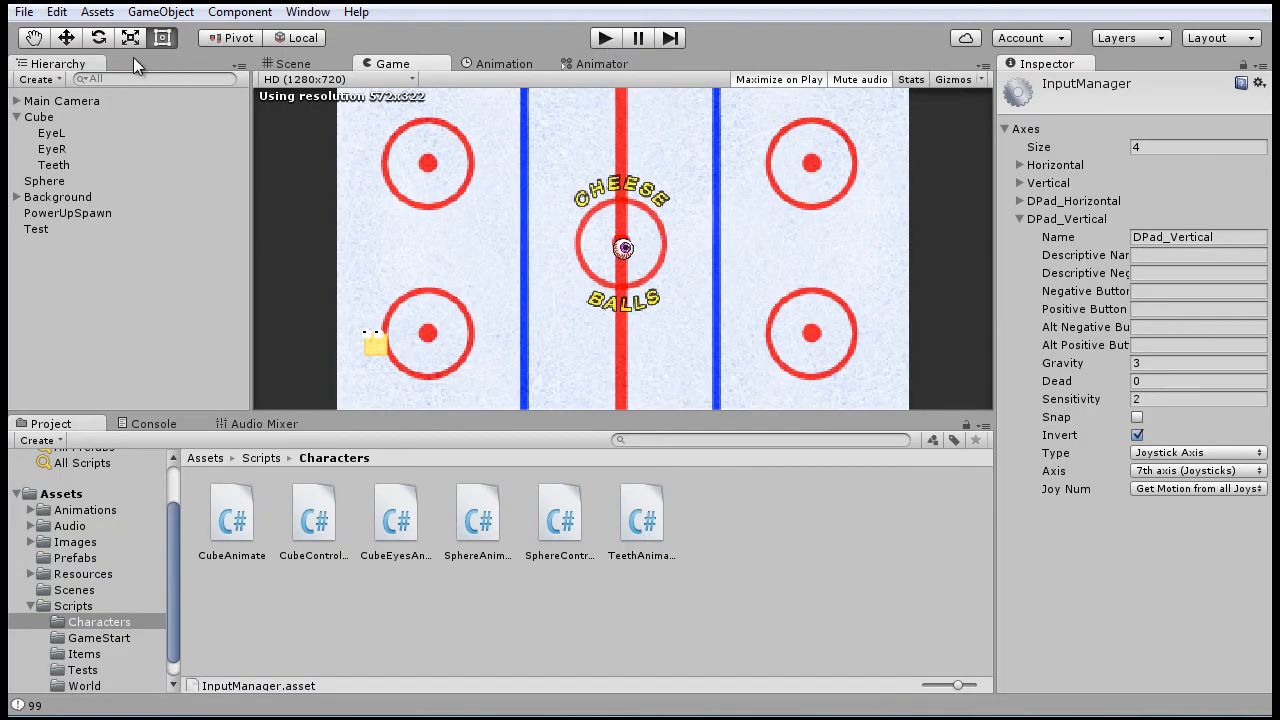
mouse_move(68, 38)
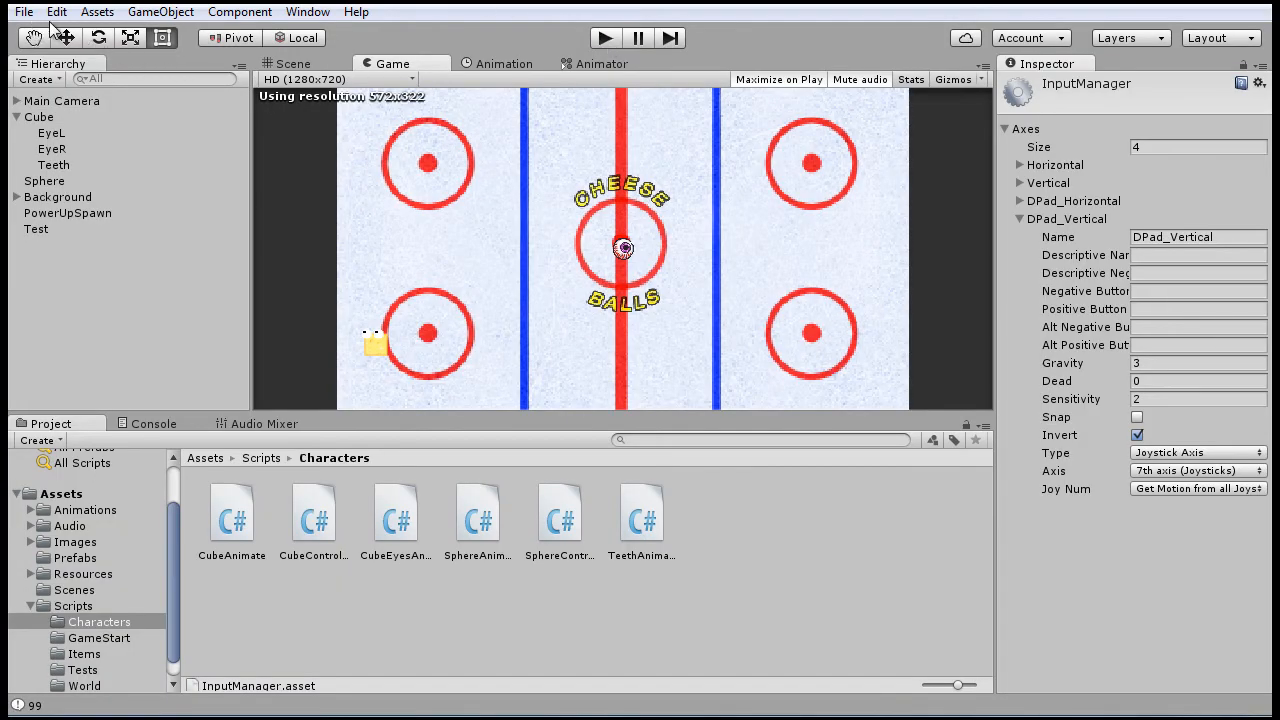
- Grow the Axes list to 6 and rename the fifth axis Teleport
left_click(62, 12)
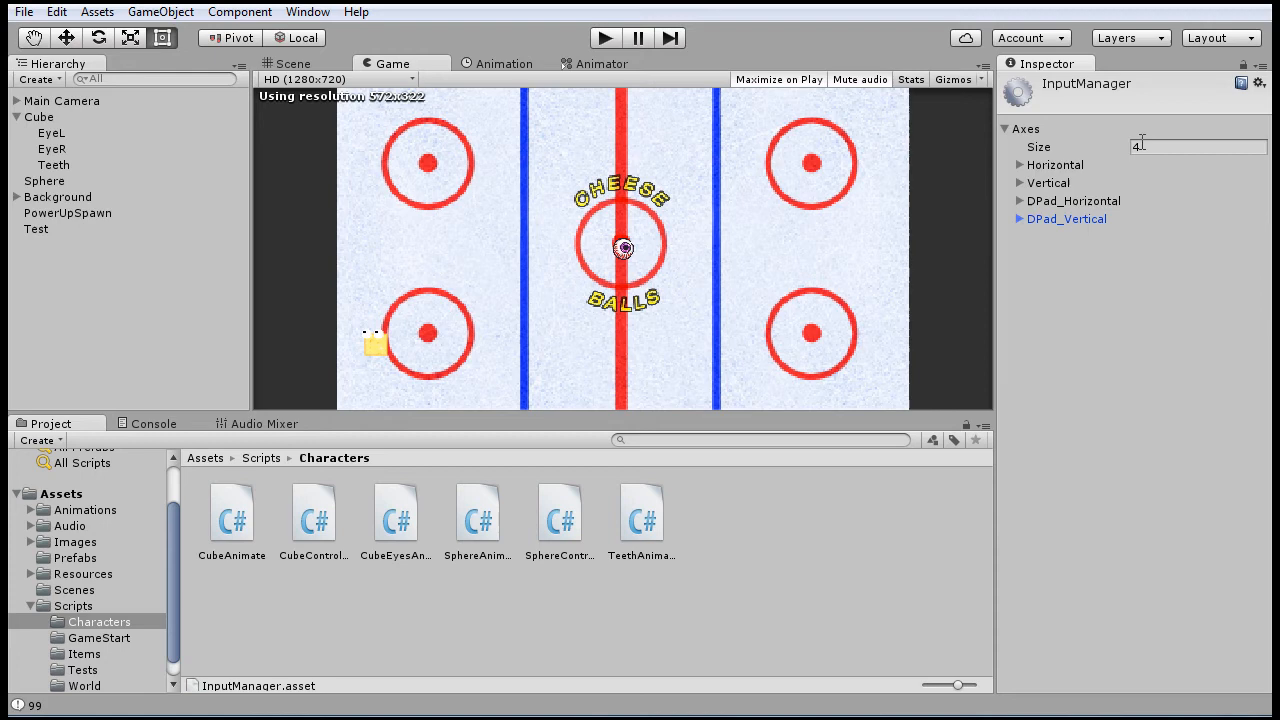
left_click(1188, 148)
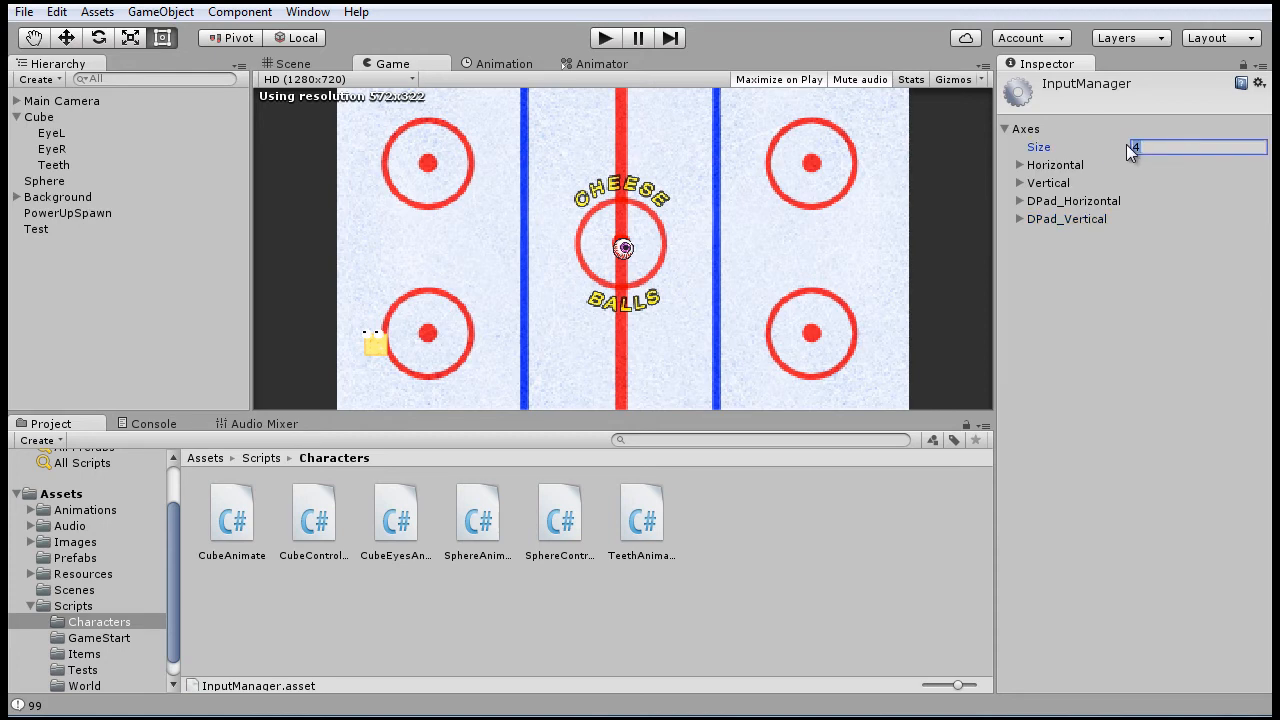
type("6")
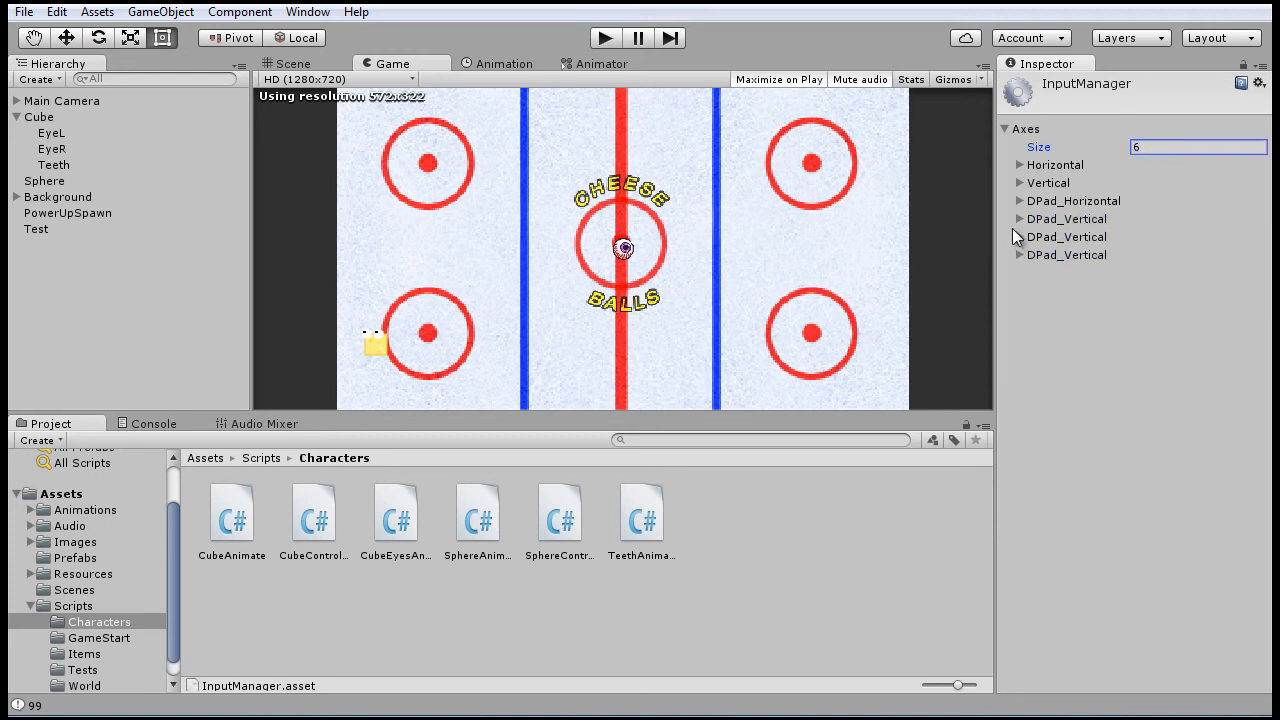
left_click(1020, 236)
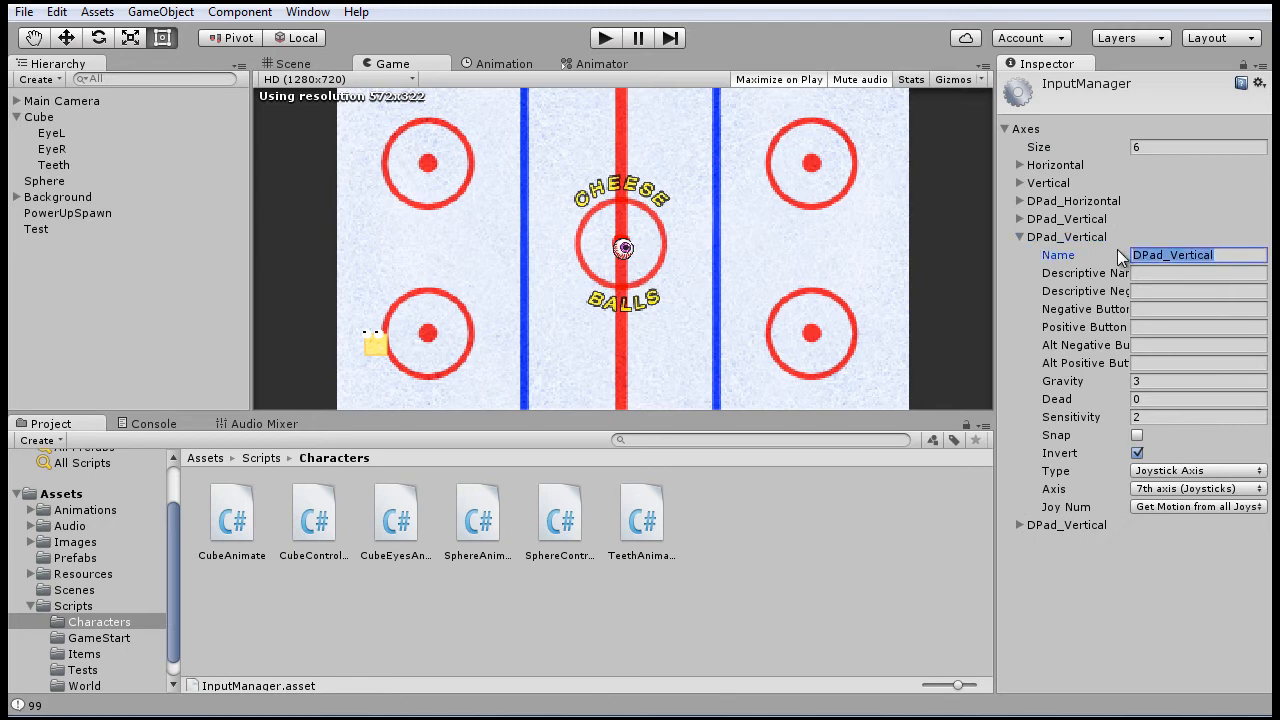
type("Teleport")
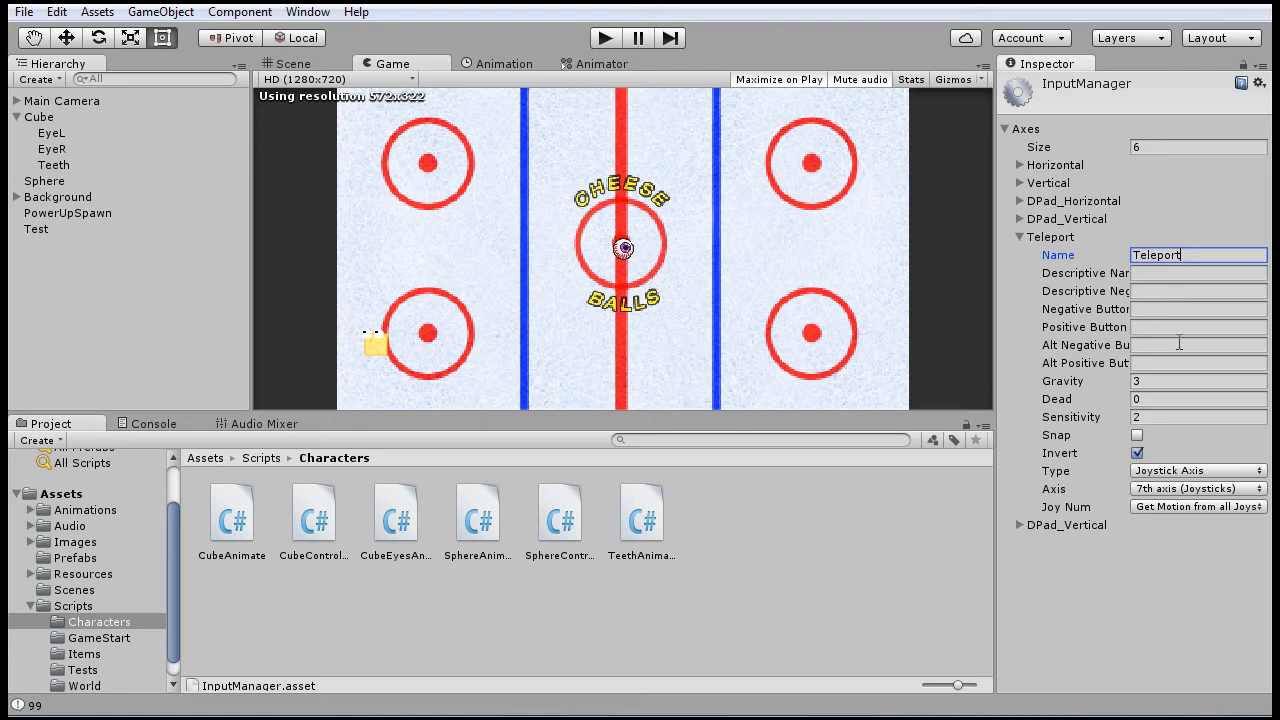
mouse_move(1162, 344)
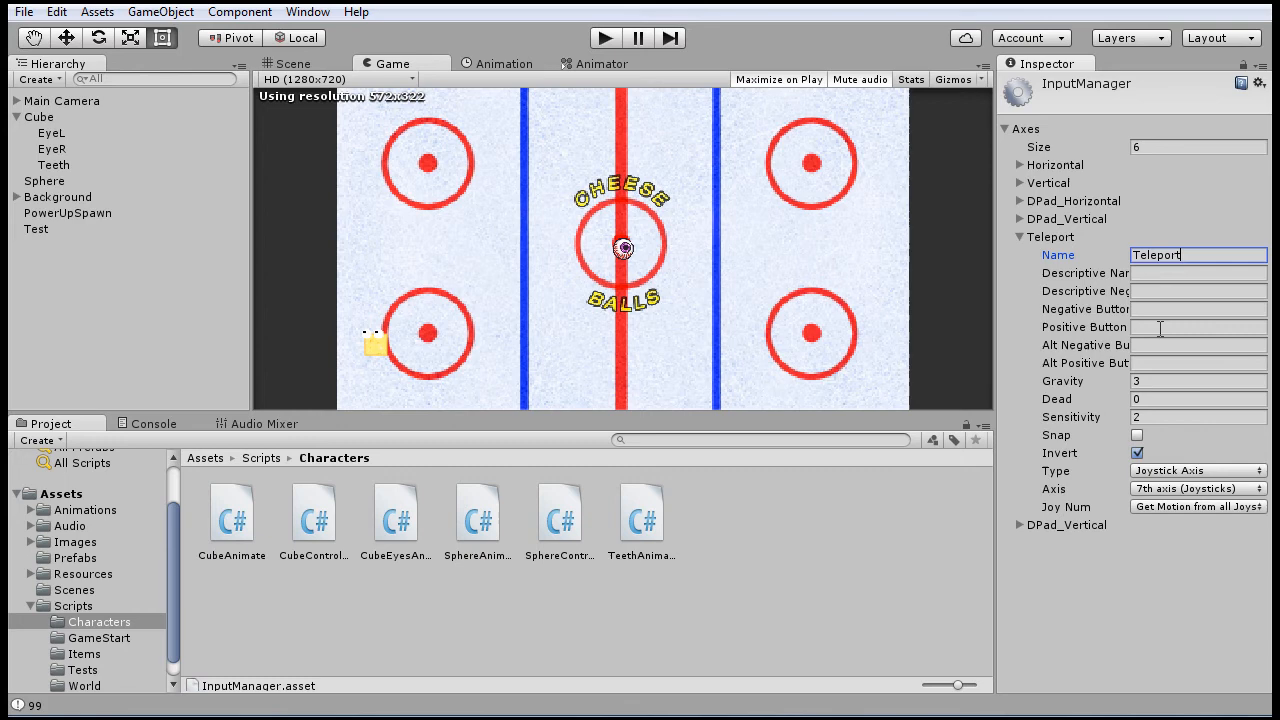
- Make Teleport a Key or Mouse Button on joystick button 0 using the X axis
left_click(1198, 328)
type("joystick button 0")
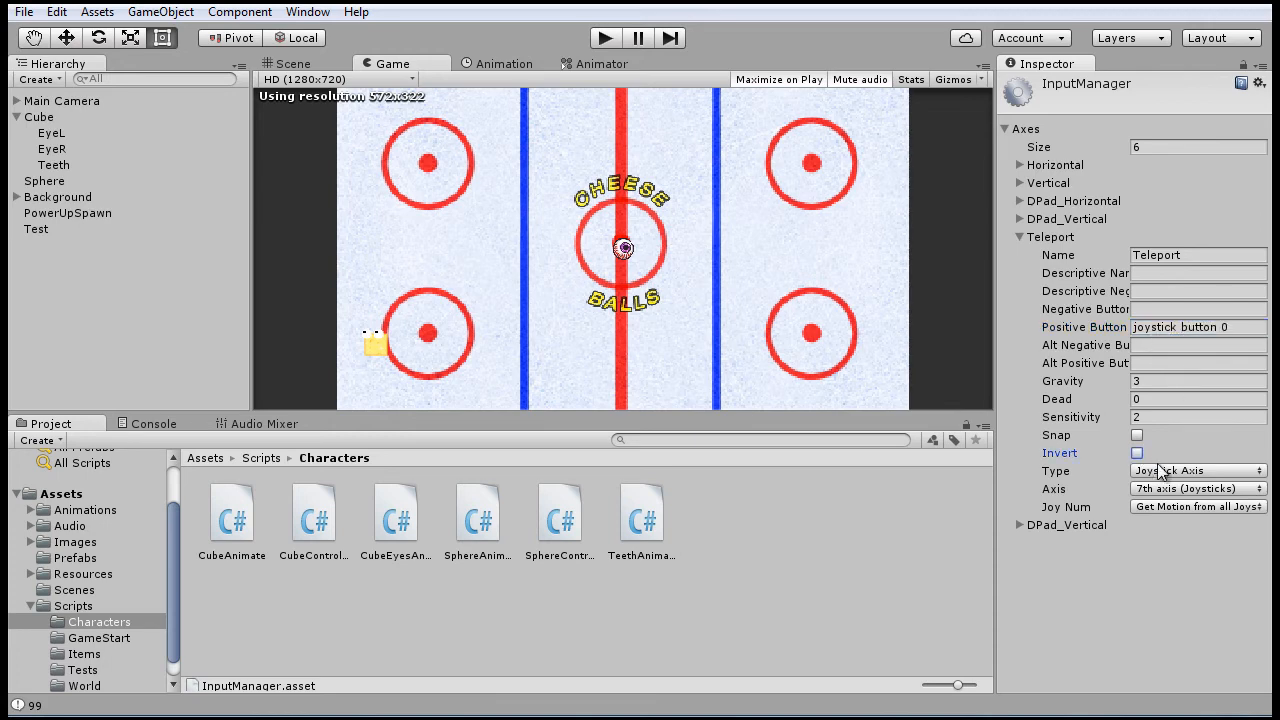
left_click(1192, 470)
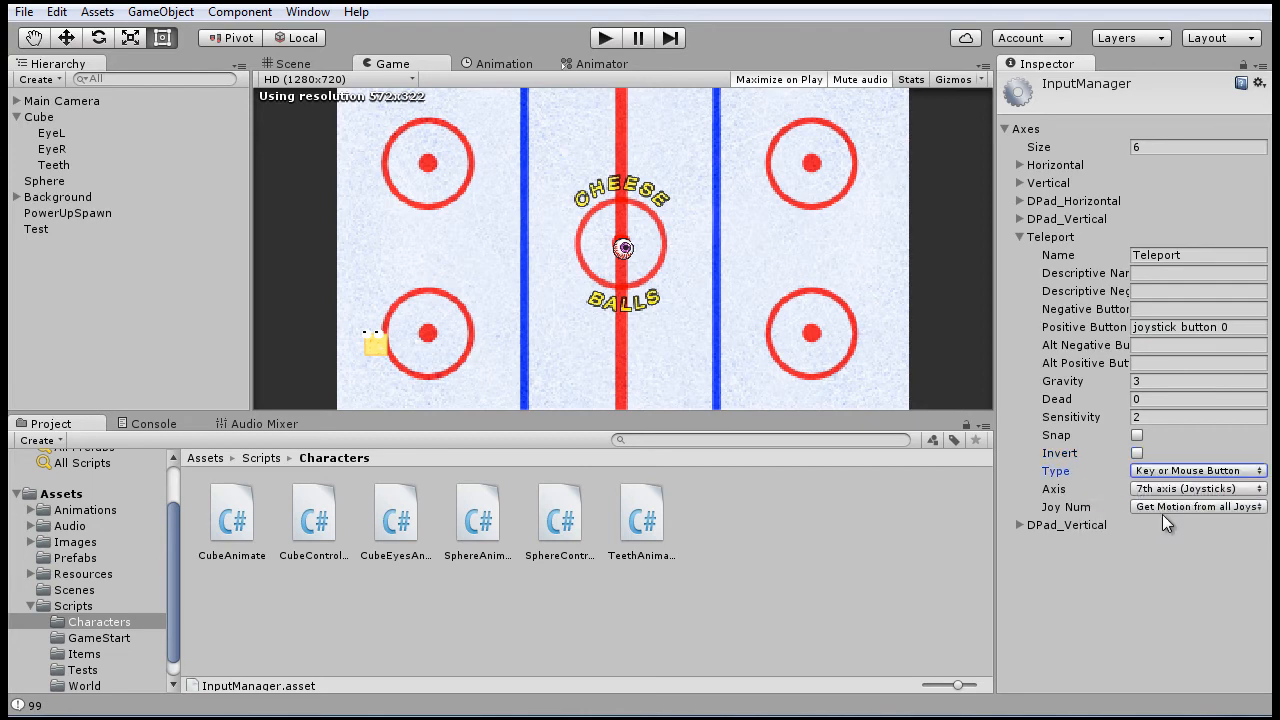
left_click(1196, 488)
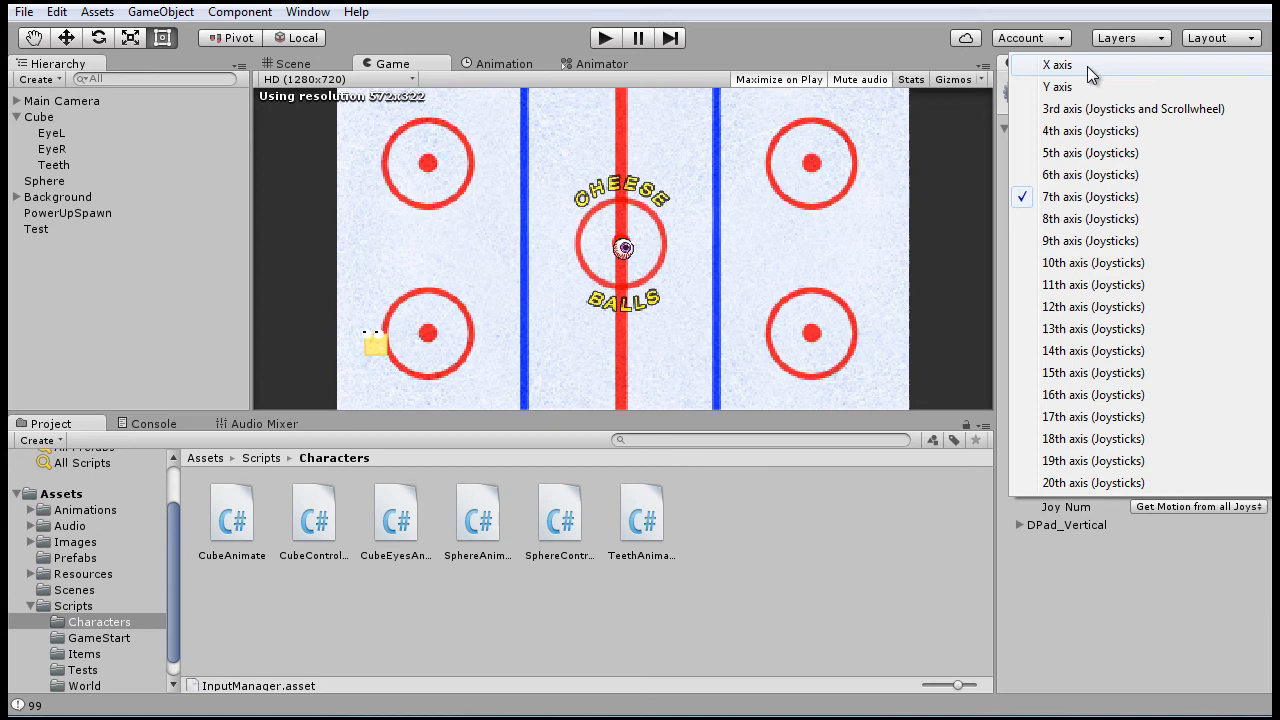
left_click(1052, 62)
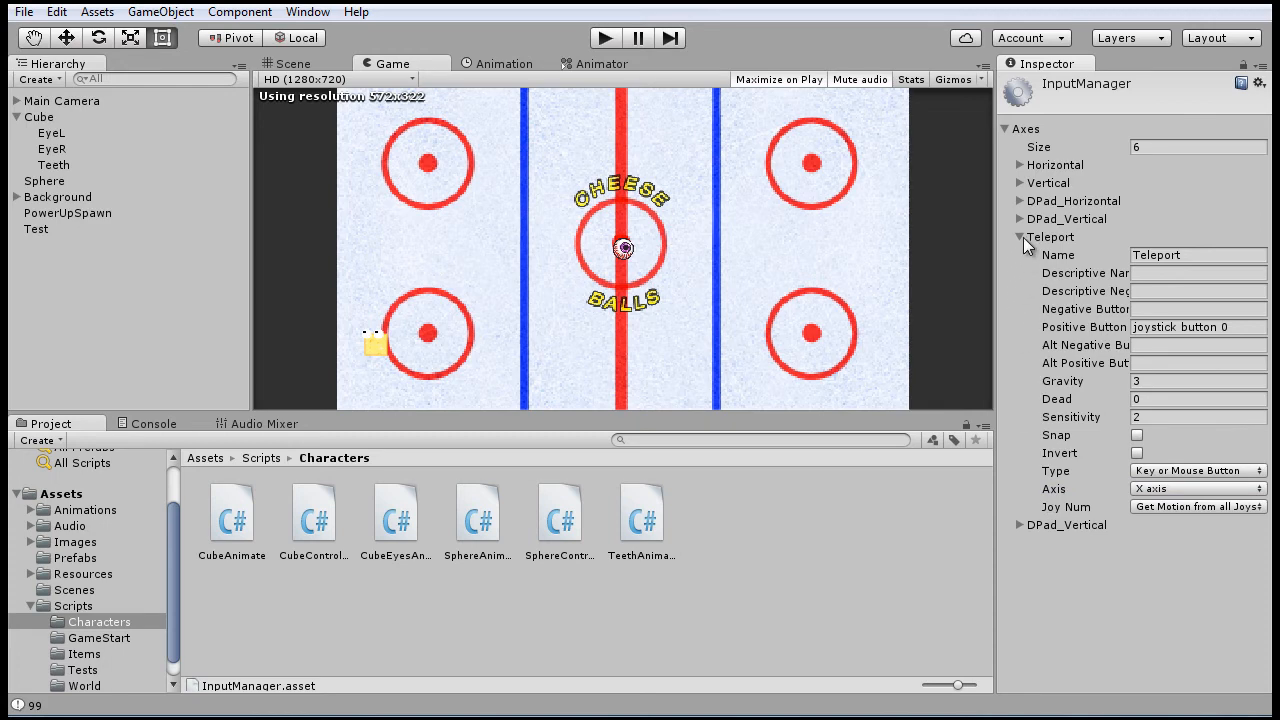
left_click(1020, 236)
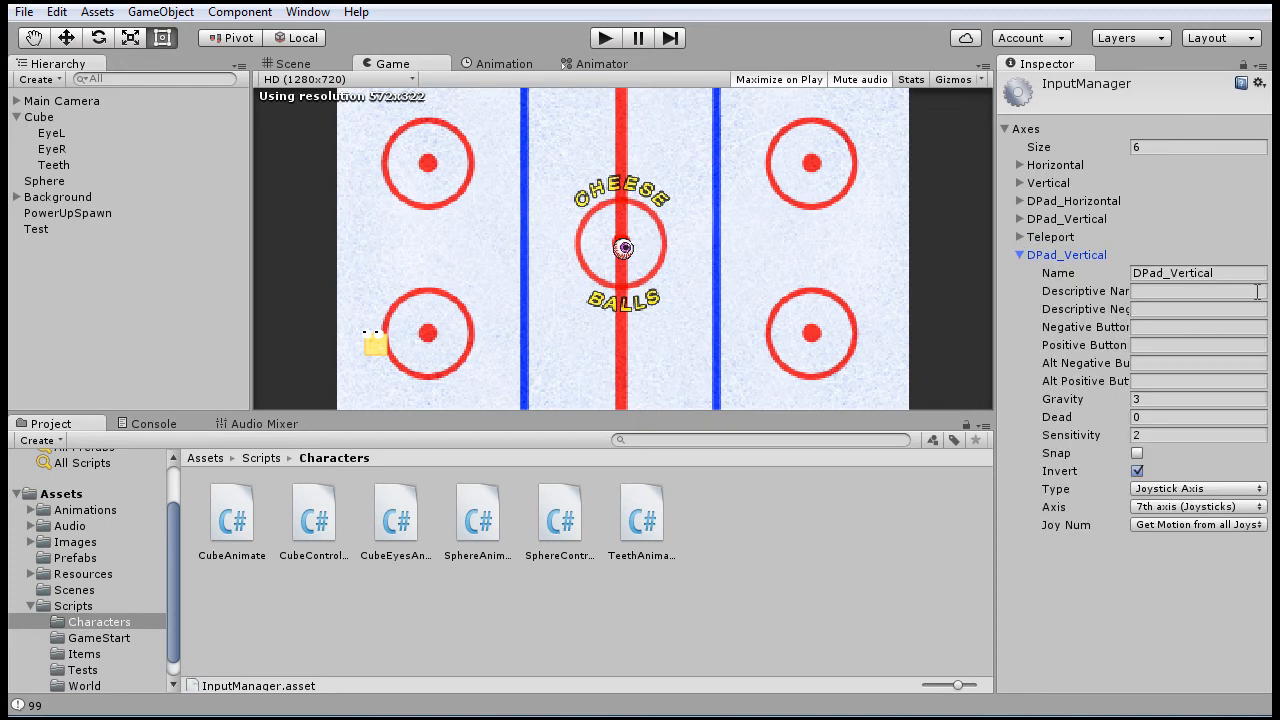
- Rename the axis PowerUp and set its positive button to joystick button 1
left_click(1192, 272)
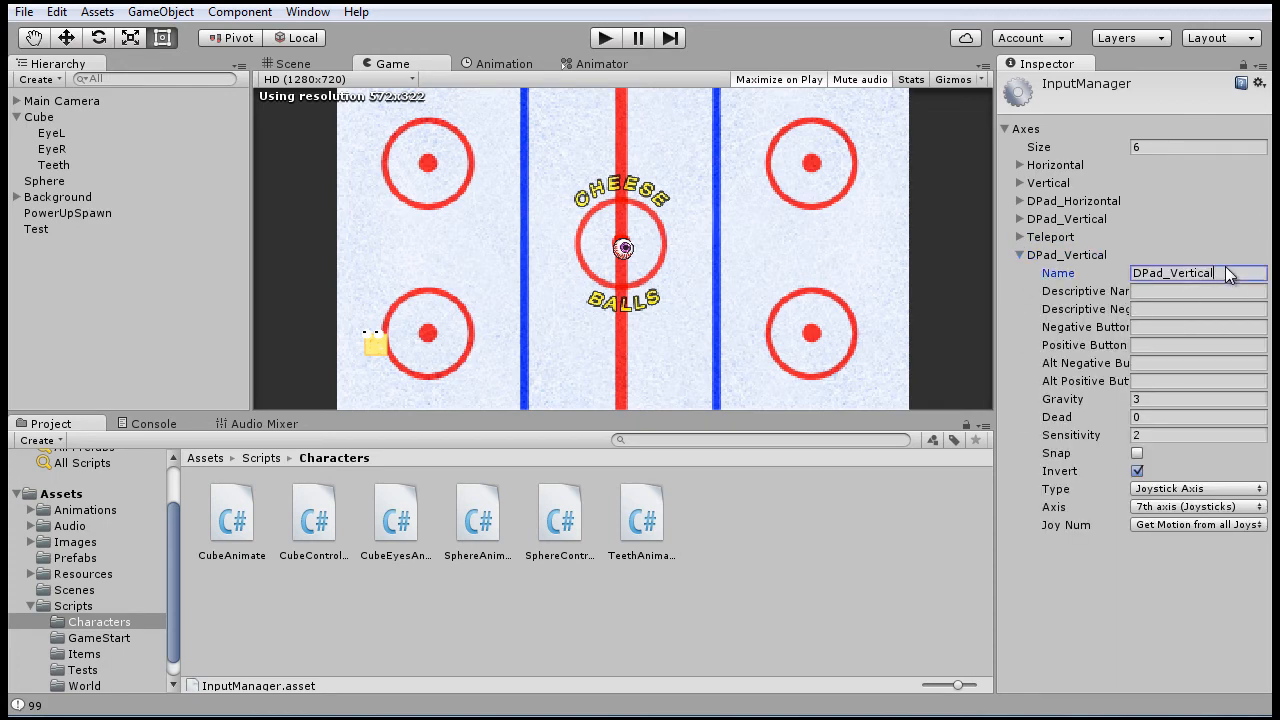
type("PowerUp")
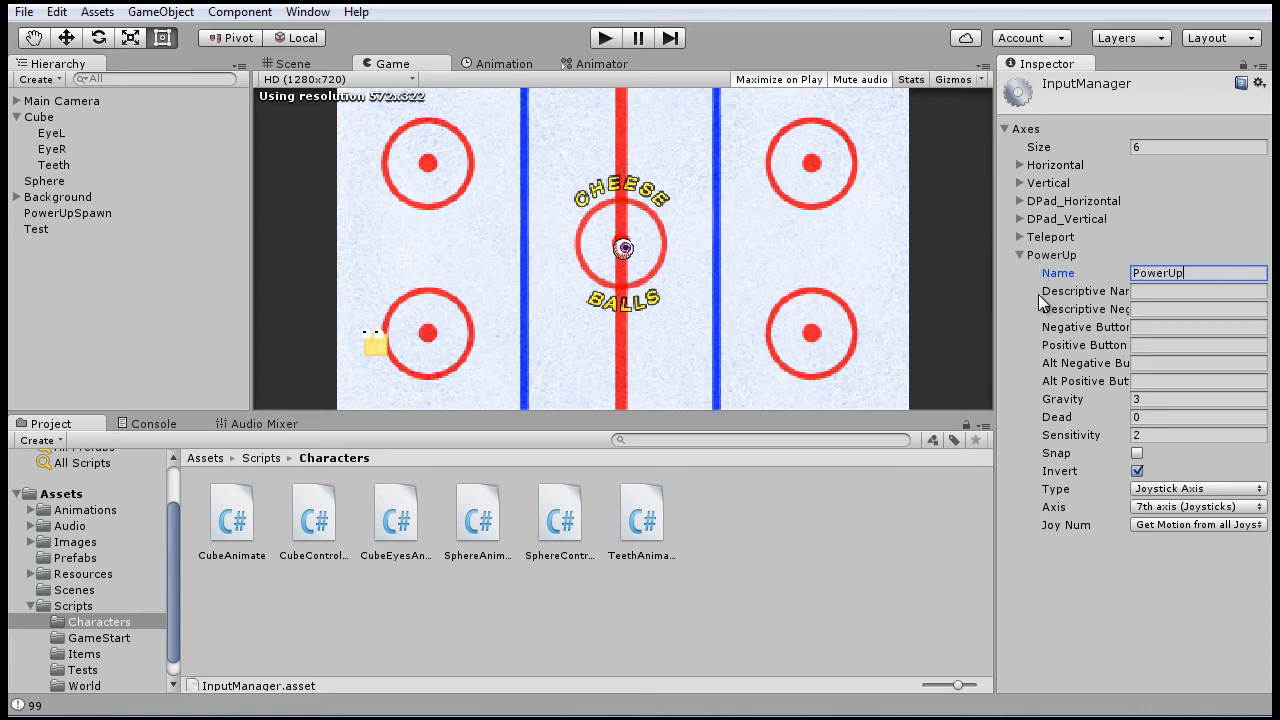
left_click(1196, 344)
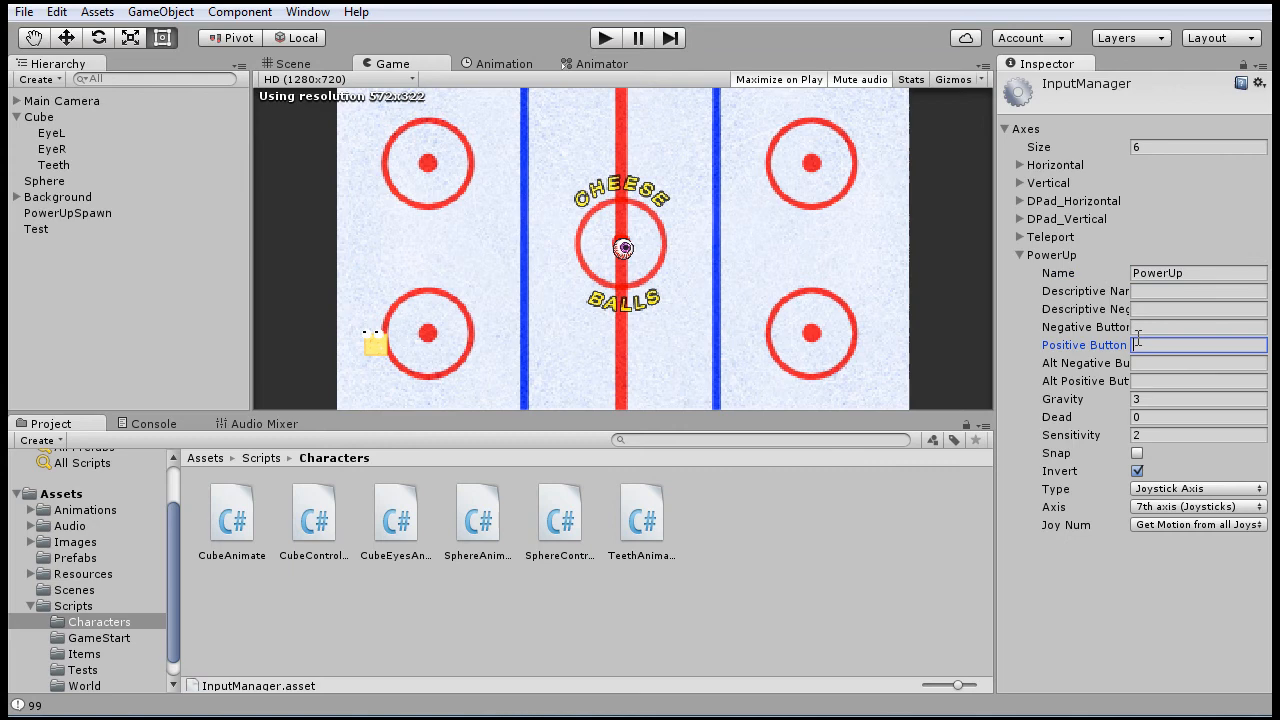
type("Joystick")
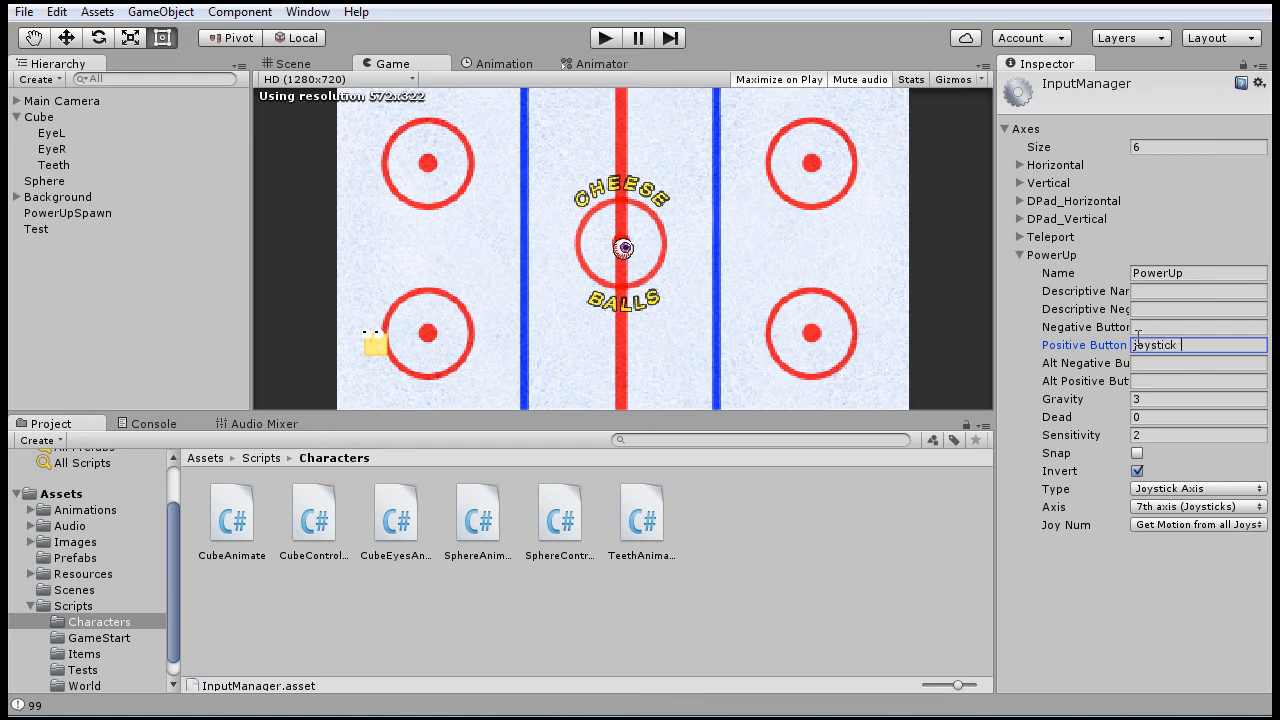
type("joystick button 1")
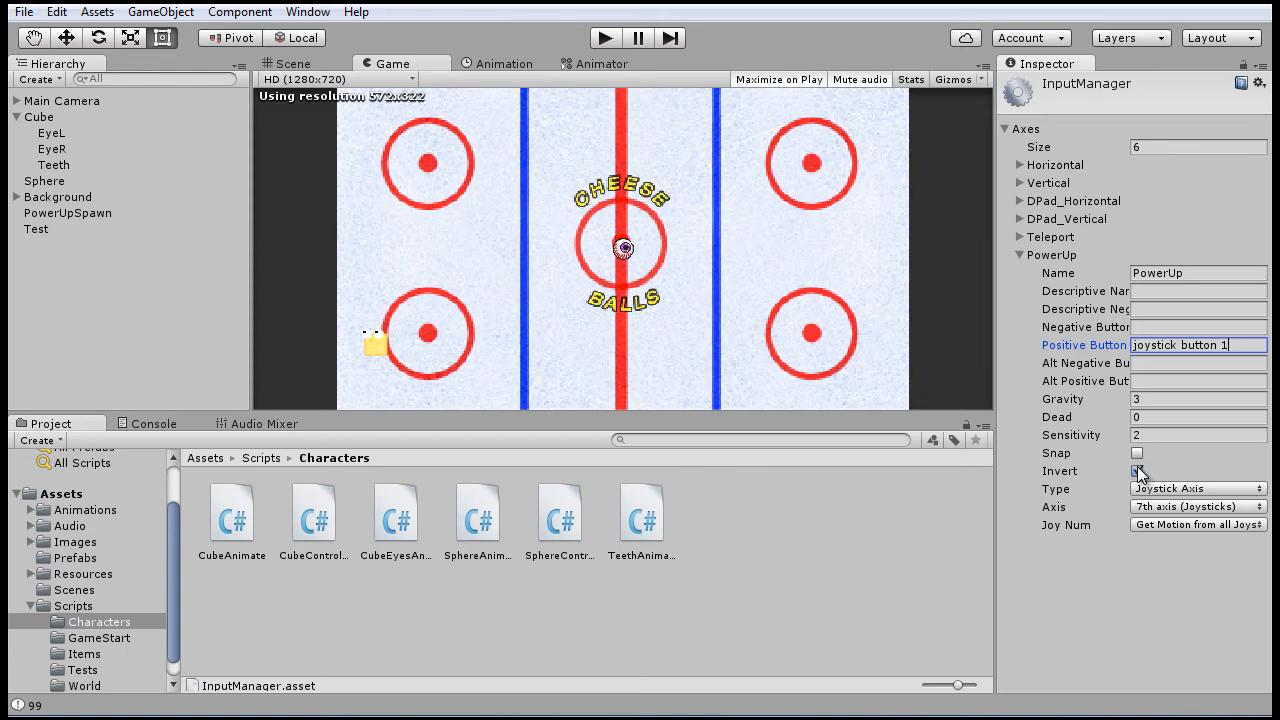
- Uncheck Invert on PowerUp and assign it the X axis
left_click(1192, 488)
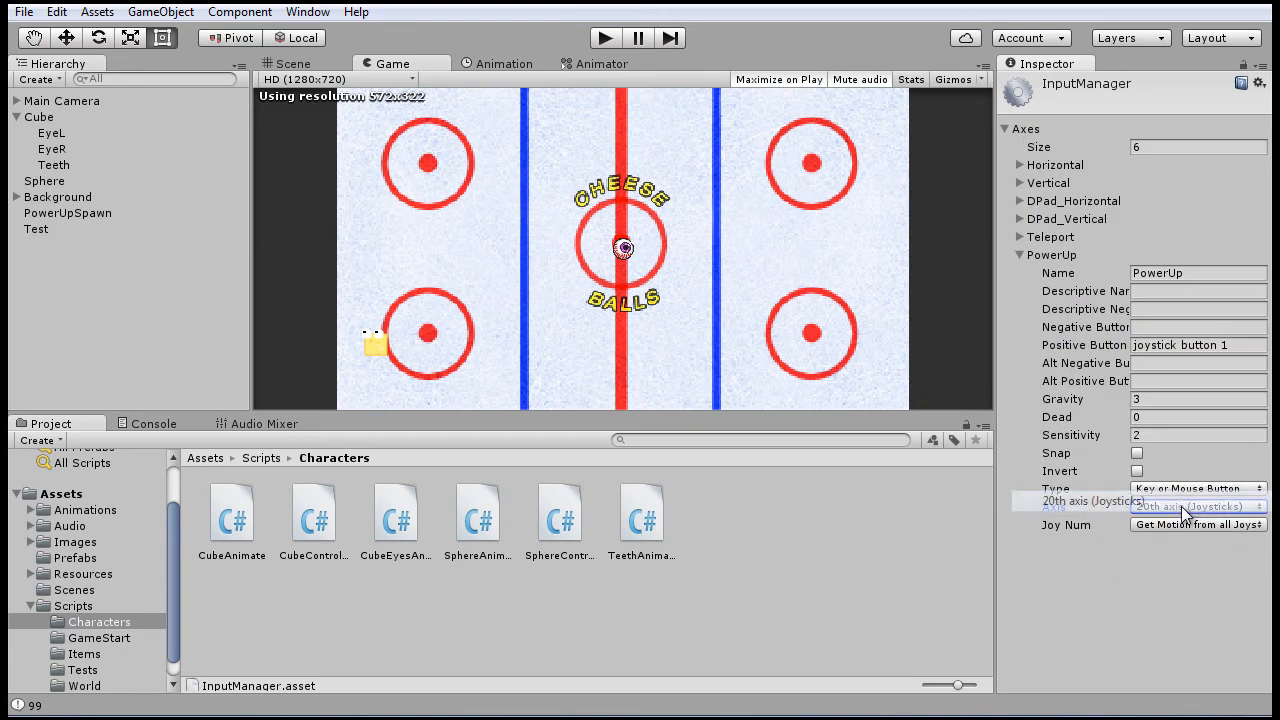
left_click(1194, 504)
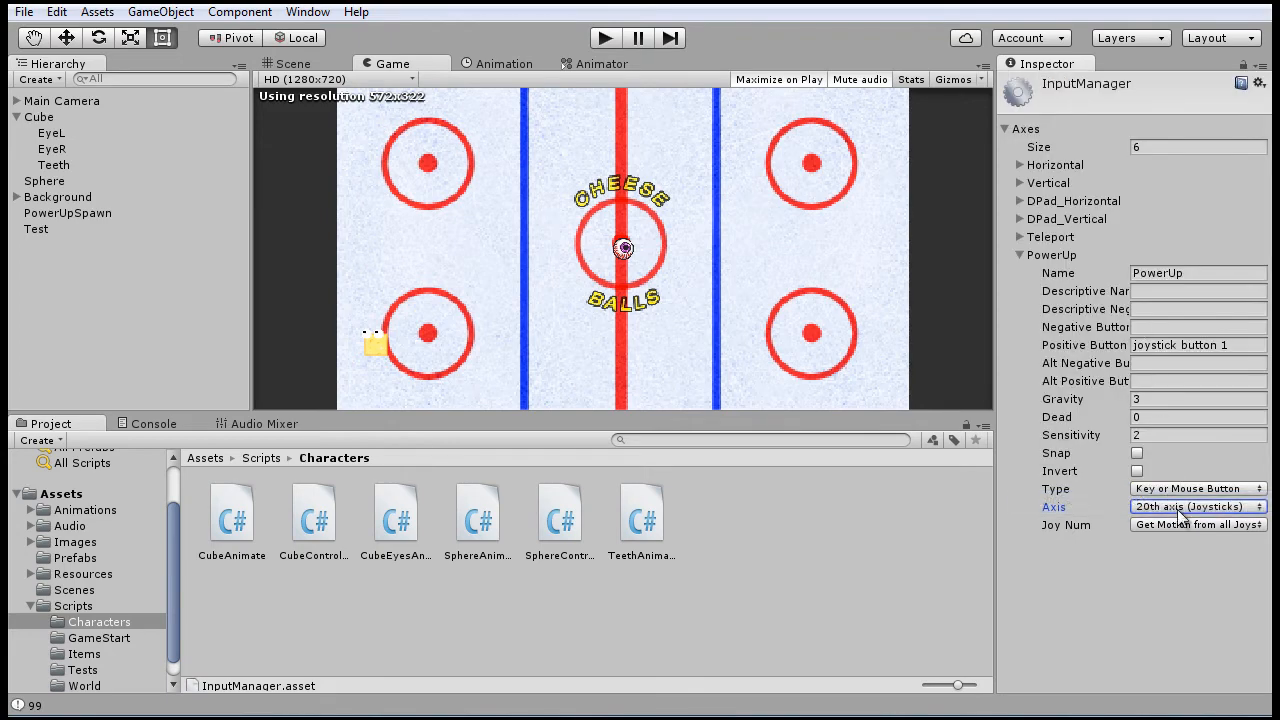
left_click(1196, 508)
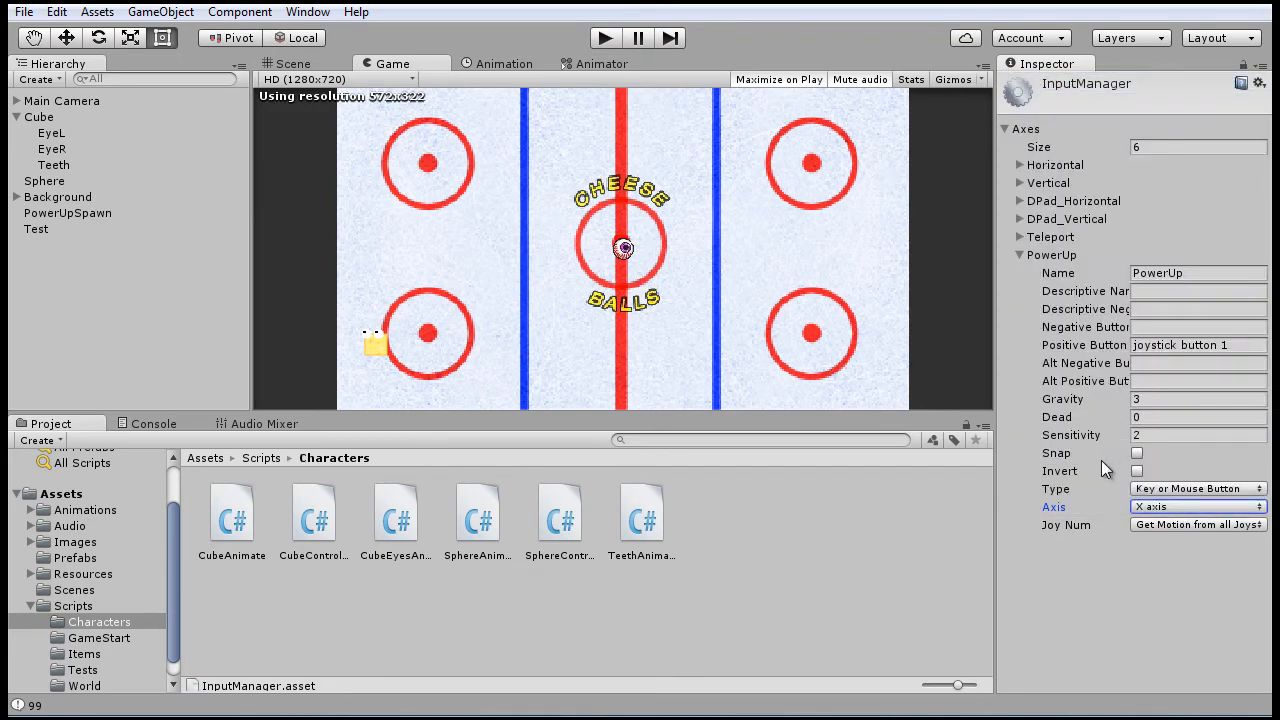
left_click(1020, 256)
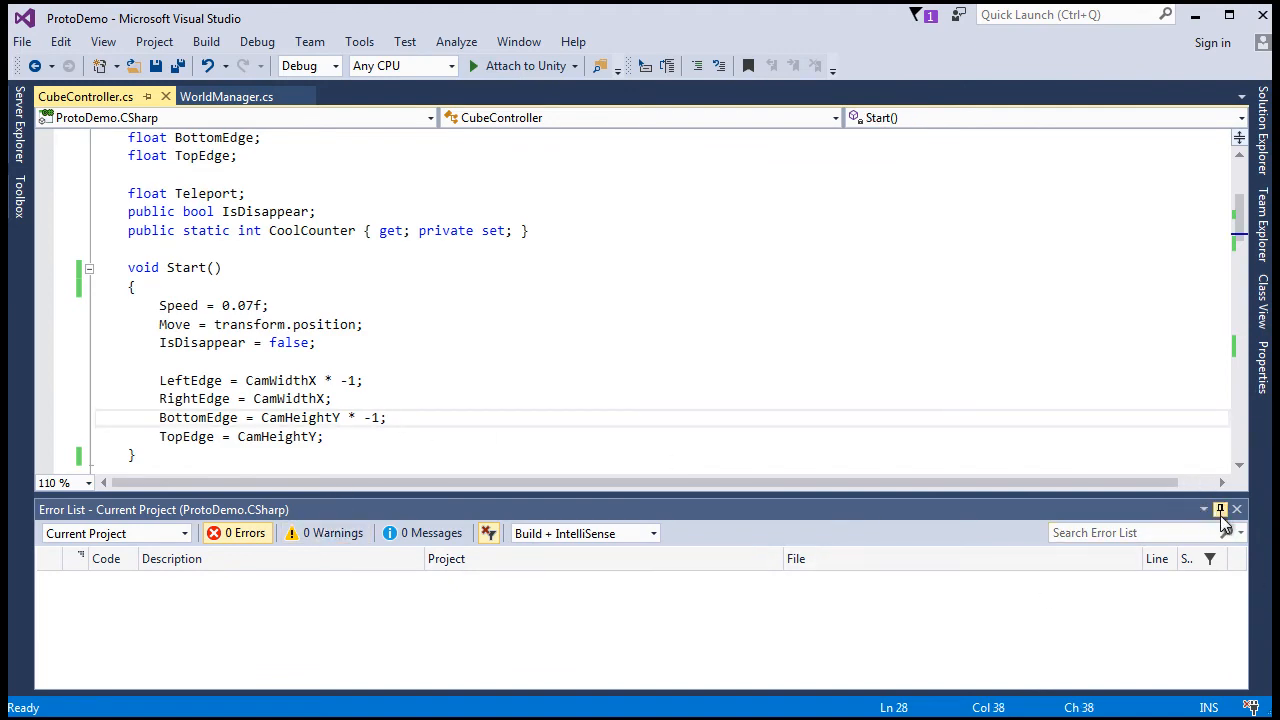
- Extend the TeleportCheck condition with || Input.GetButtonDown("Teleport")
left_click(1236, 508)
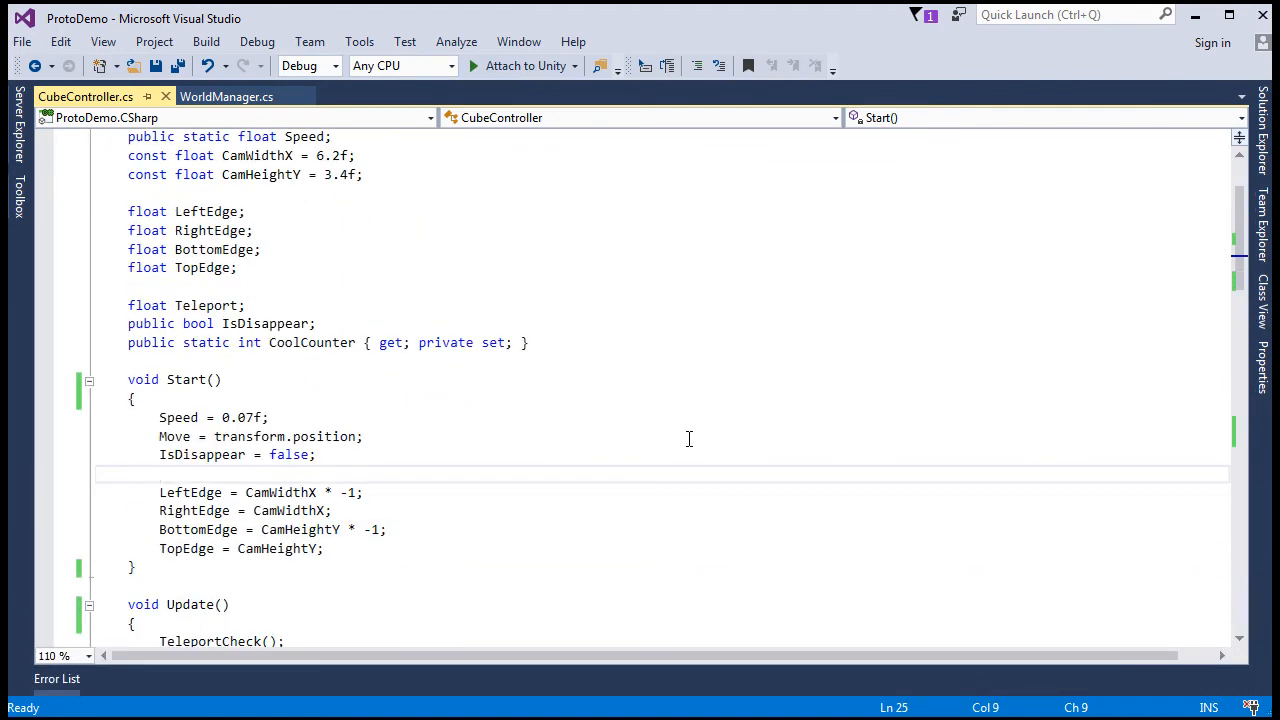
scroll("down", 3)
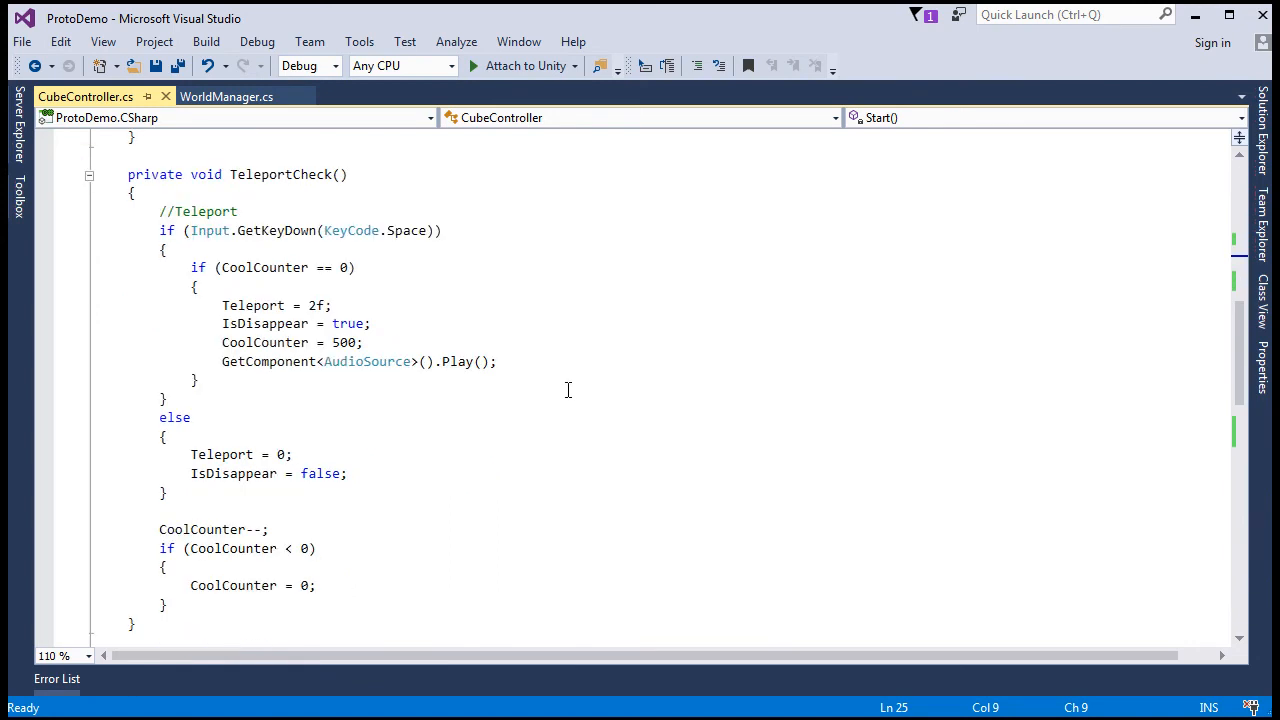
left_click(556, 240)
type(" || ")
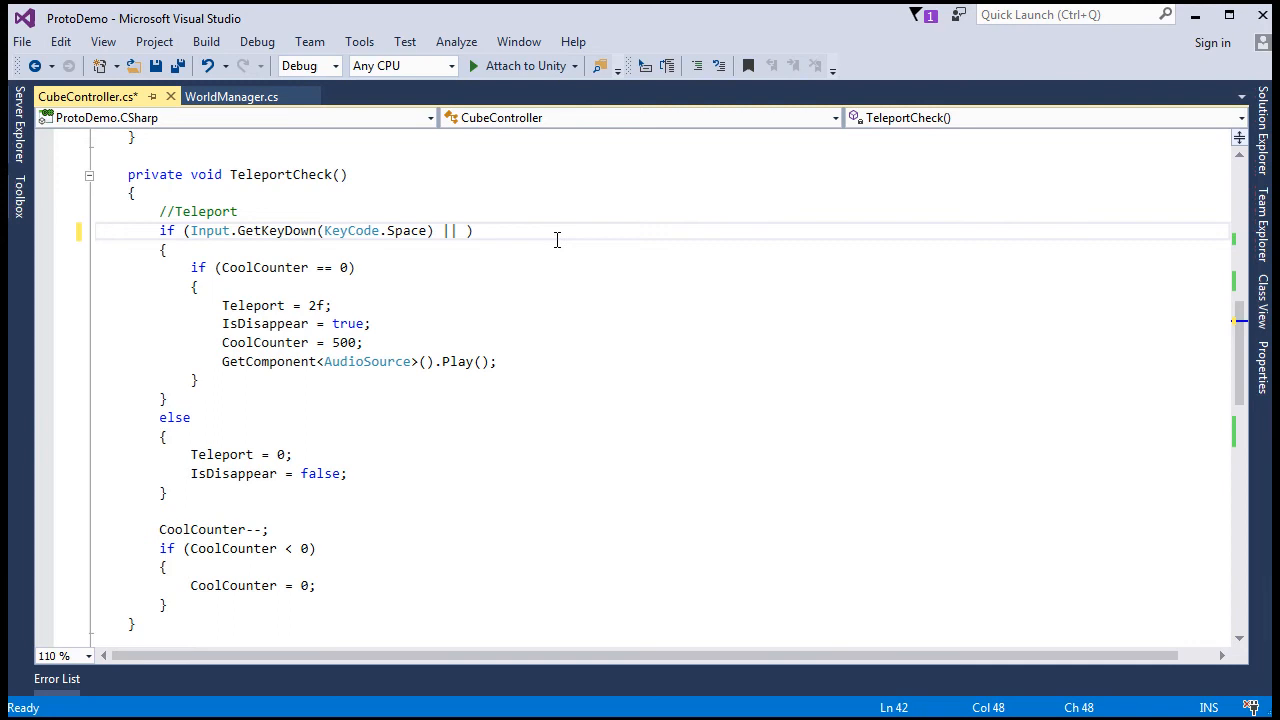
type("Int")
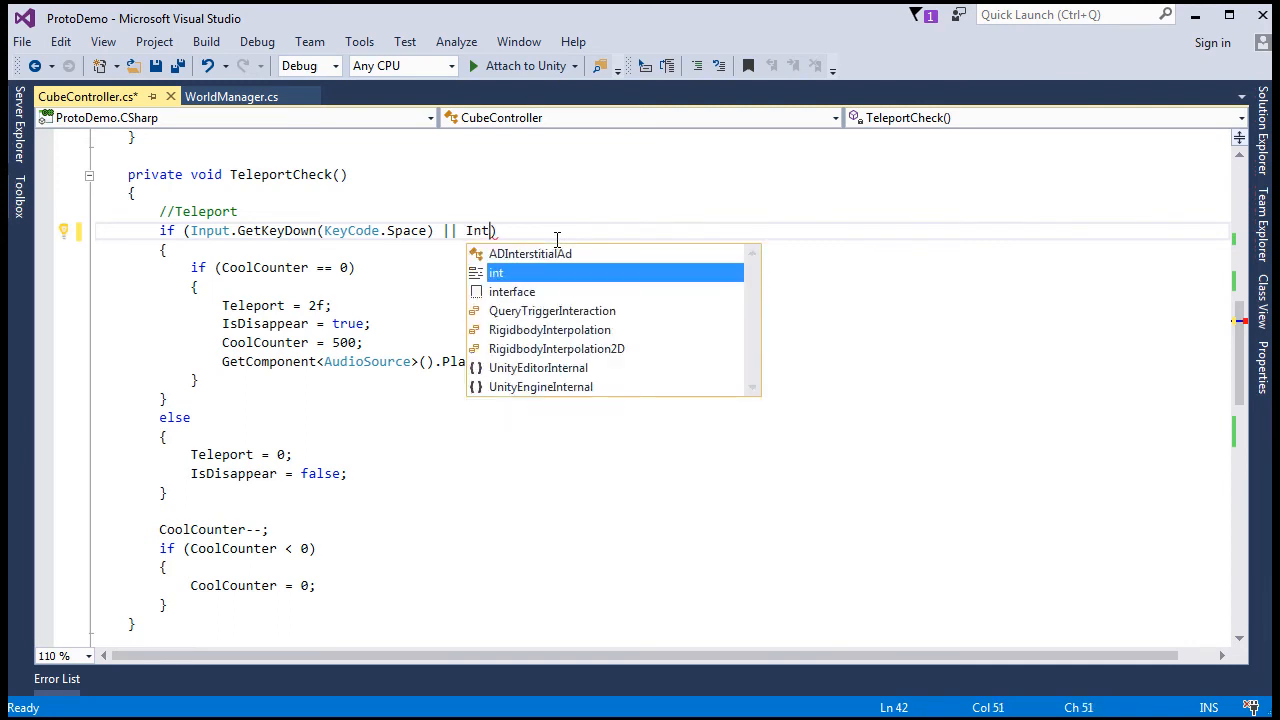
type("Input.Get")
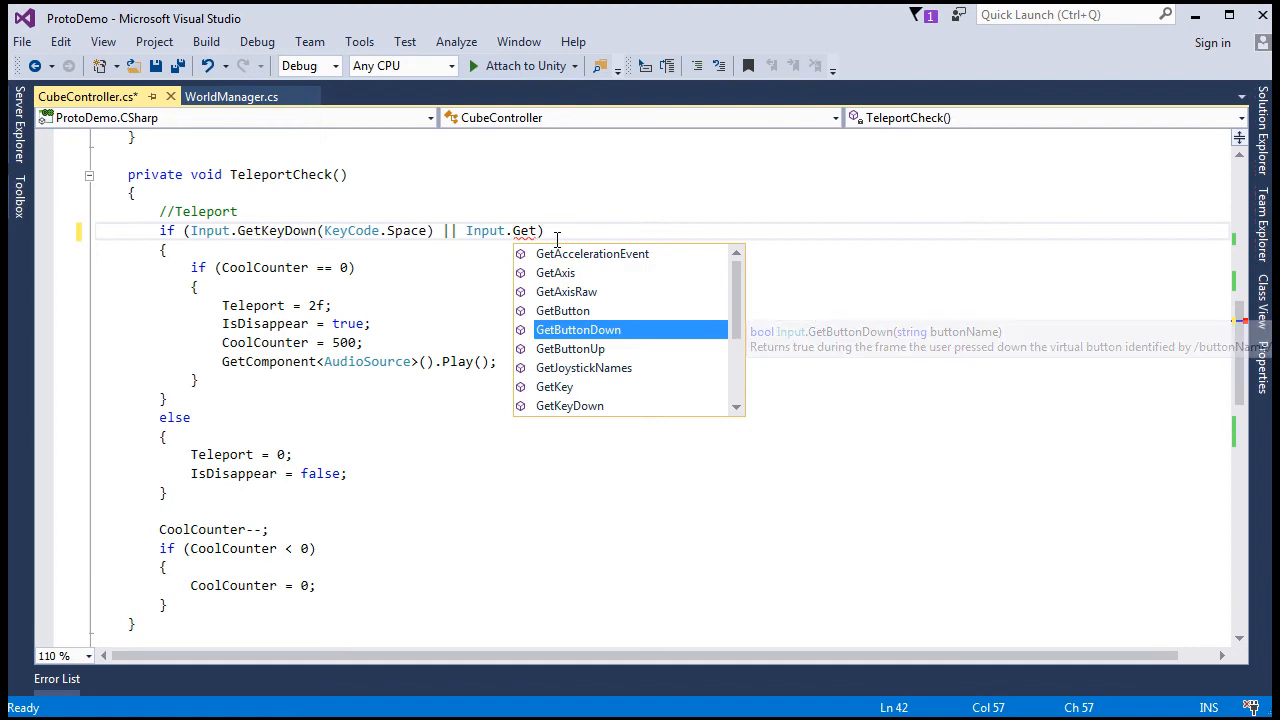
key("Tab")
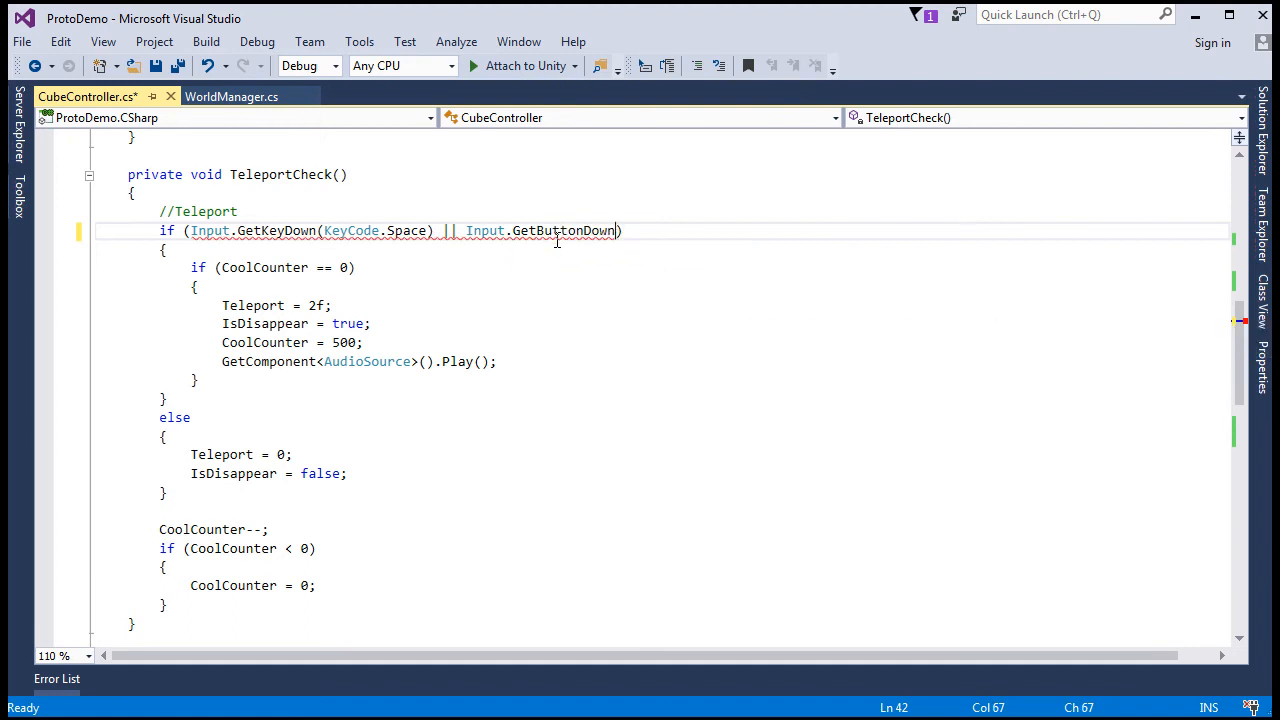
type("(\"")
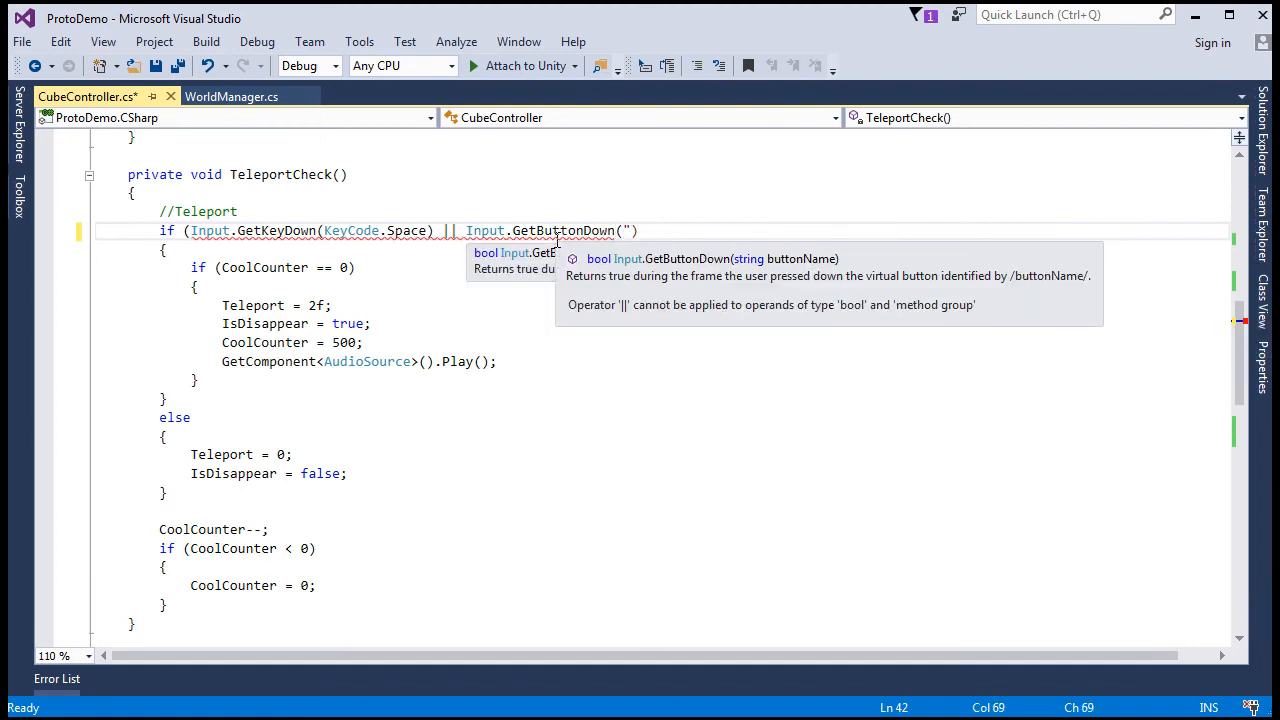
type("Teleport")
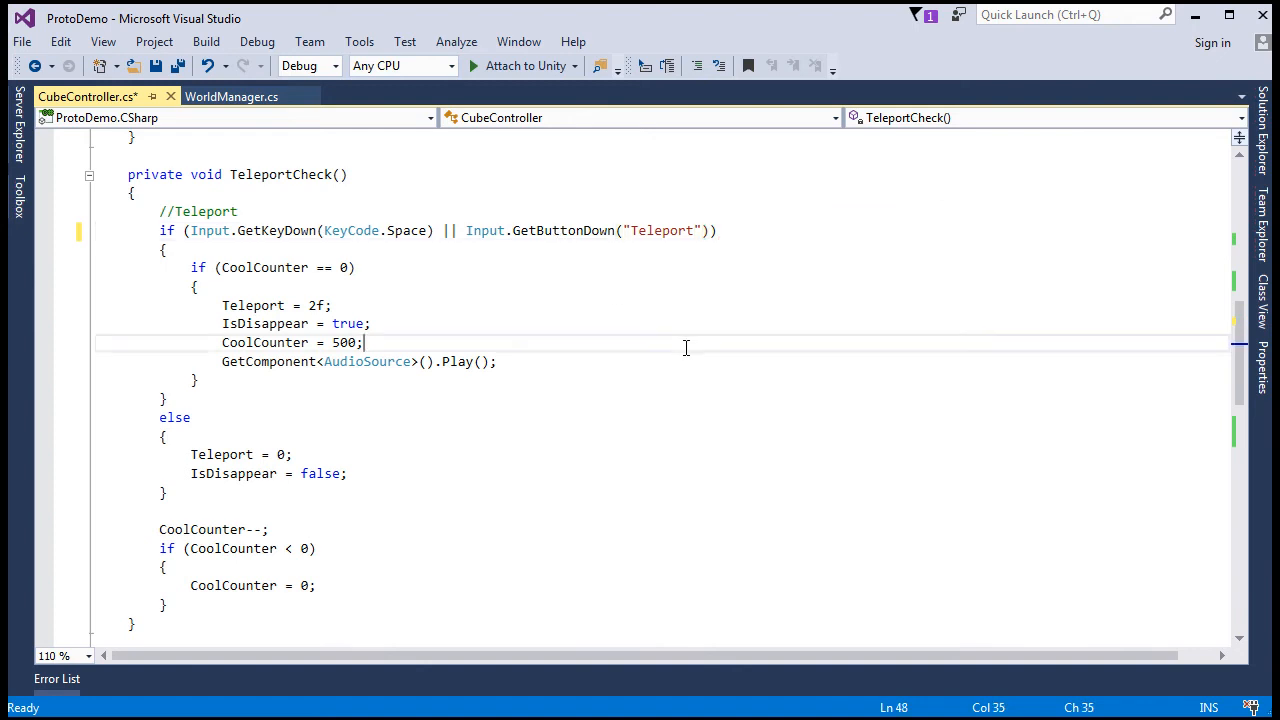
- Save CubeController and bring up PowerUpManager.cs from Solution Explorer
key("Ctrl+S")
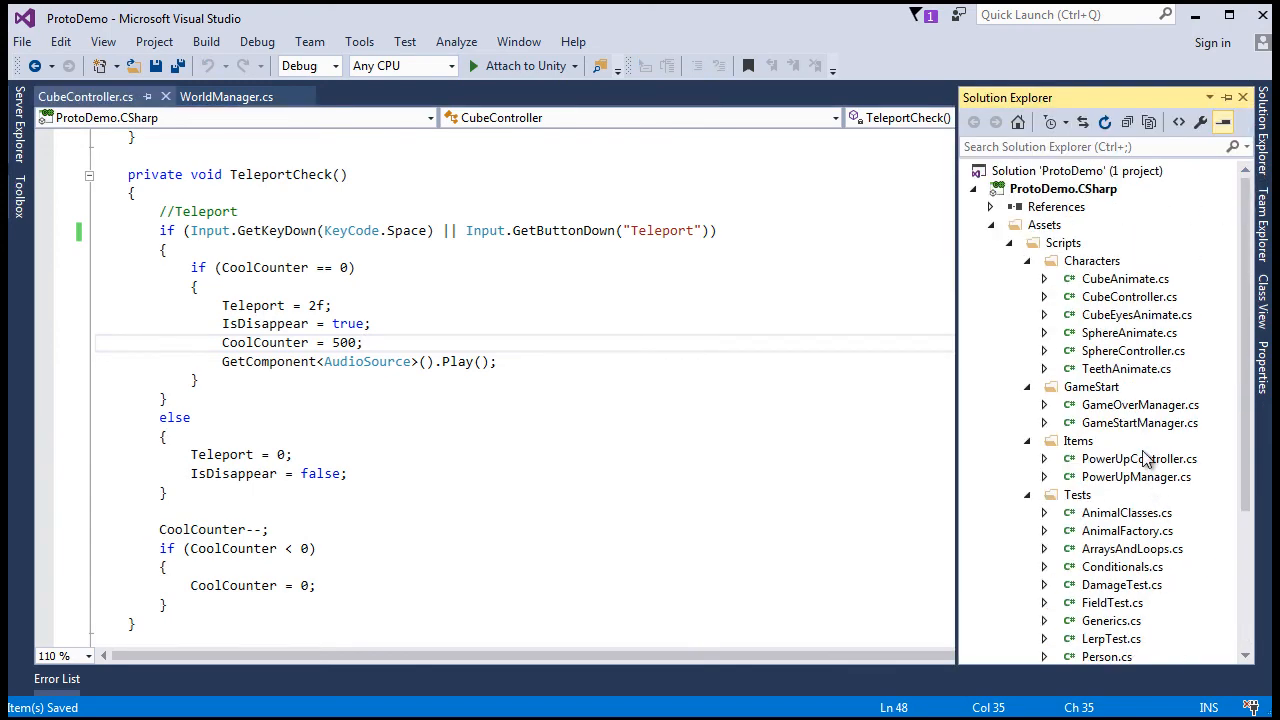
double_click(1138, 476)
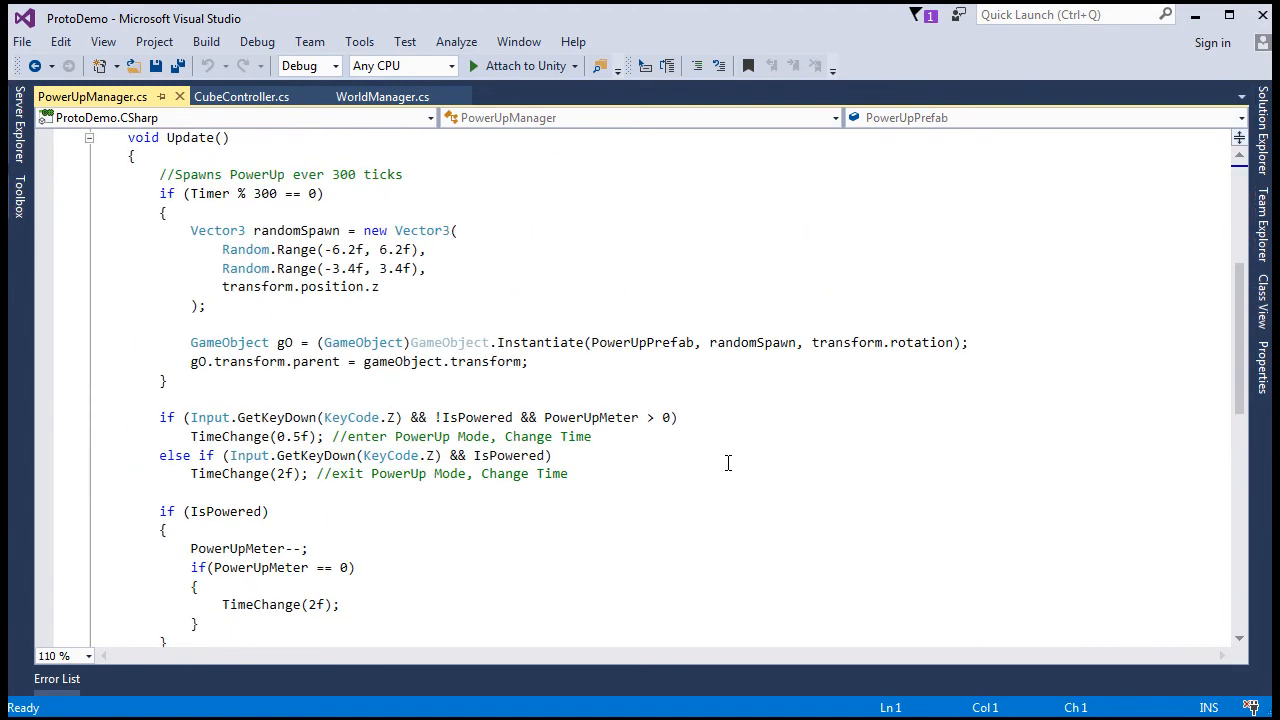
mouse_move(670, 418)
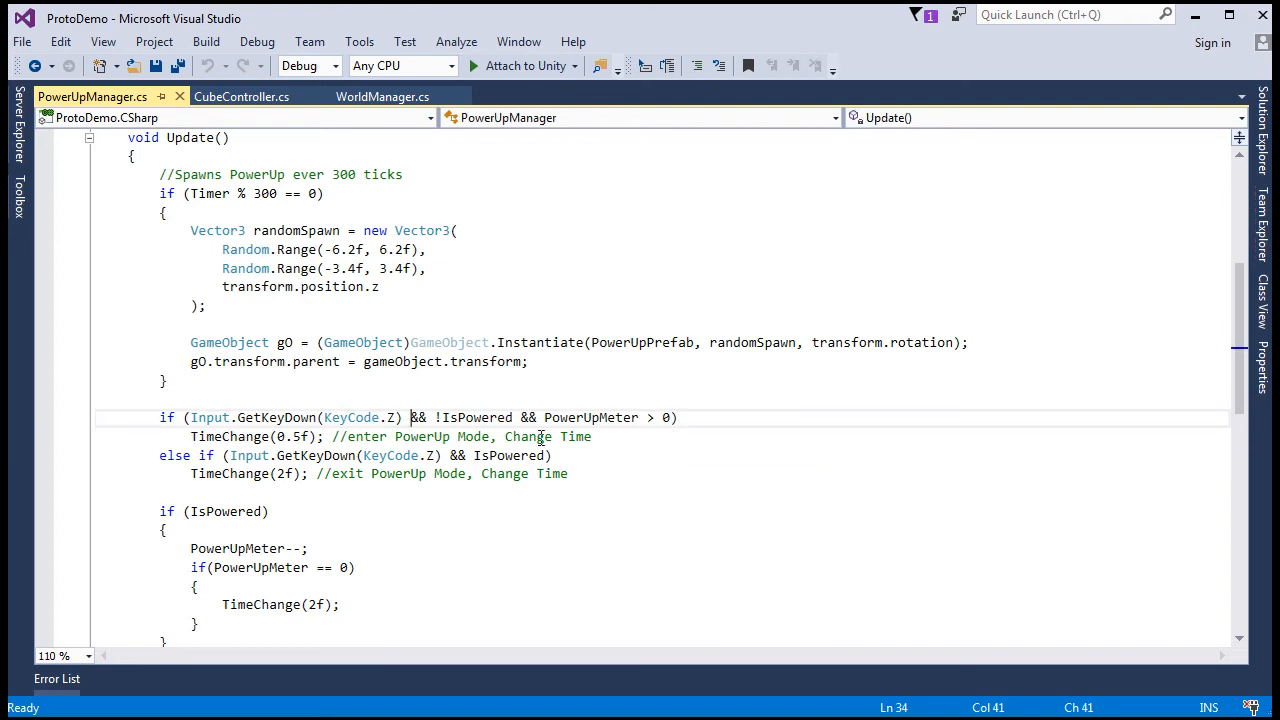
- Add || Input.GetButtonDown("PowerUp") to the enter and exit power-up checks and save
type("||")
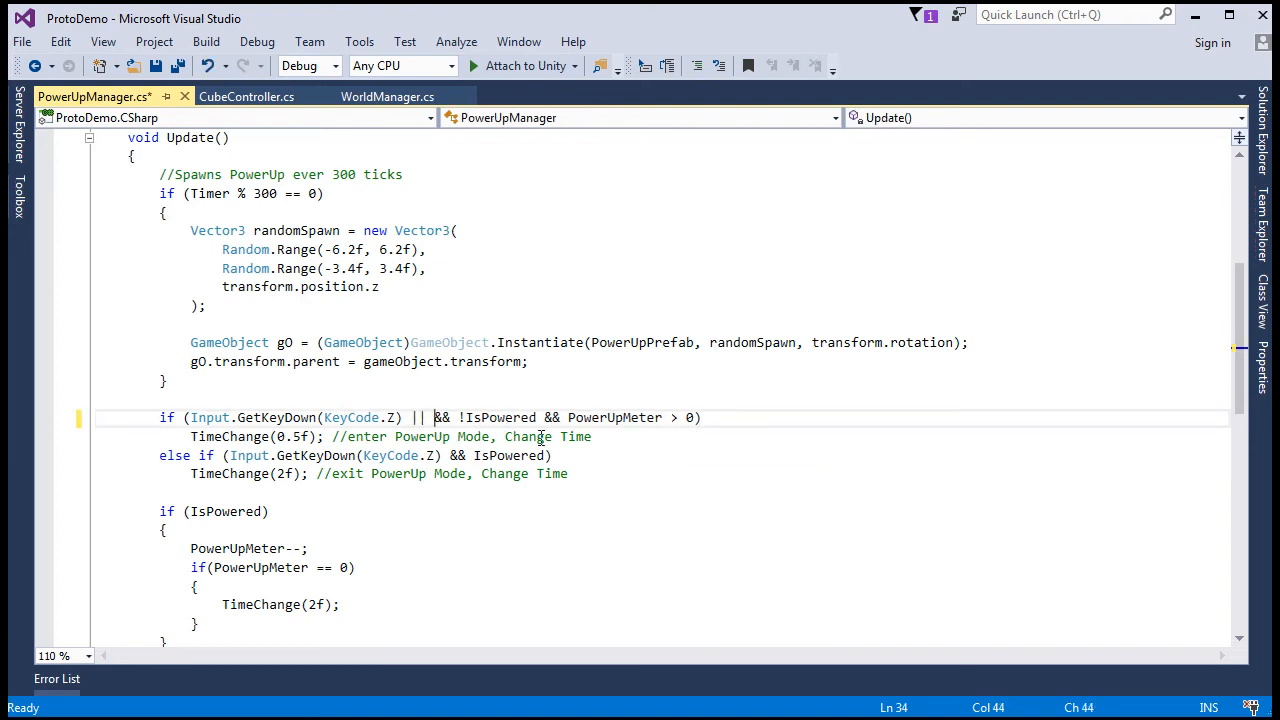
type("Input.GetButtonDown(")
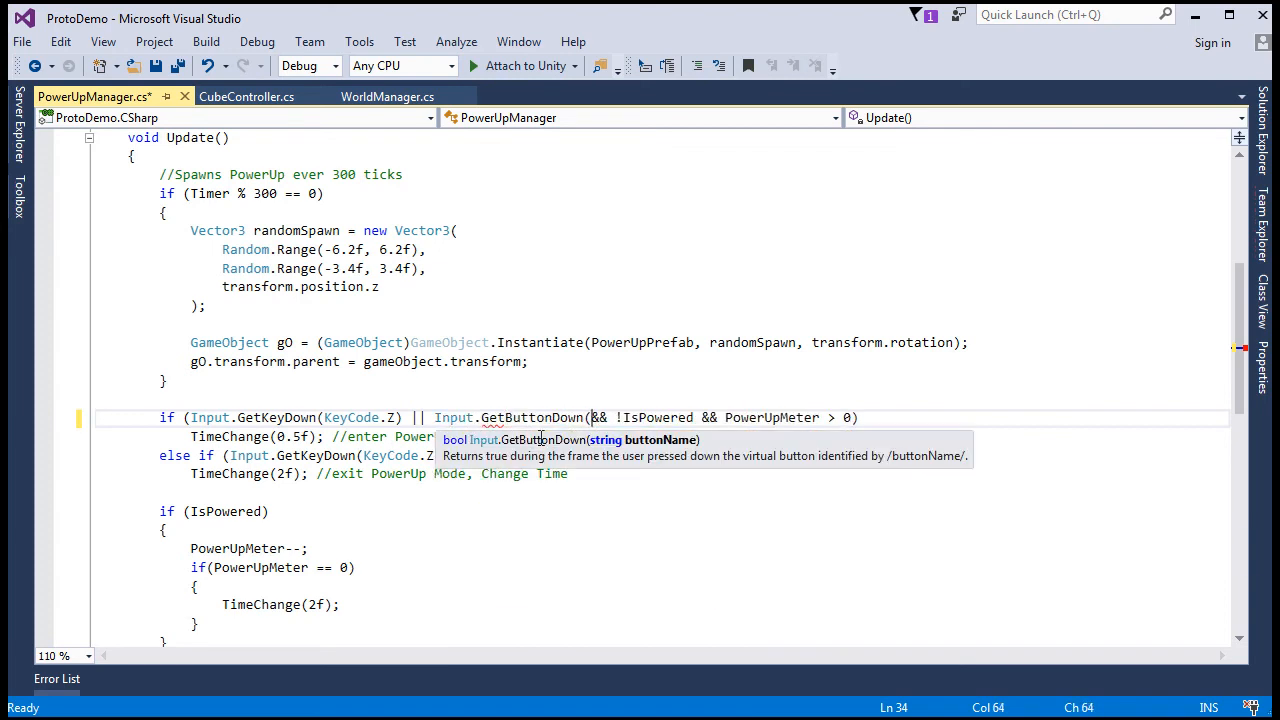
type("PowerUp\"))")
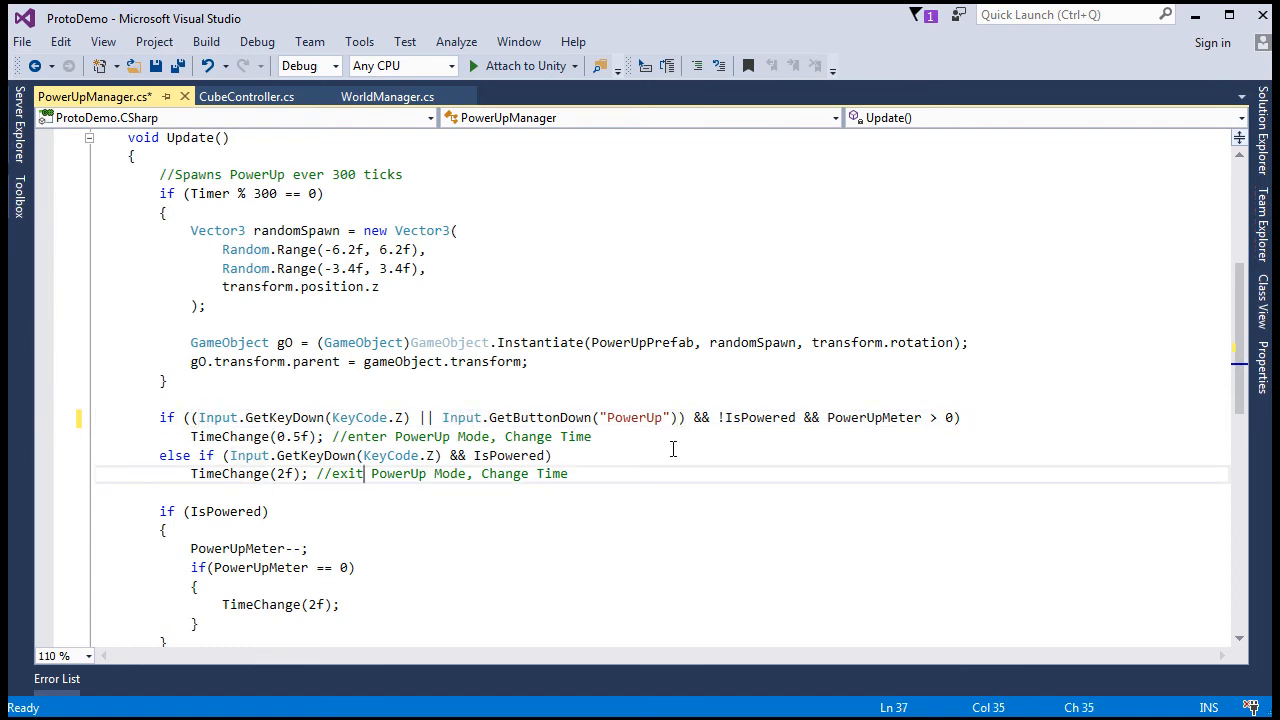
left_click(690, 418)
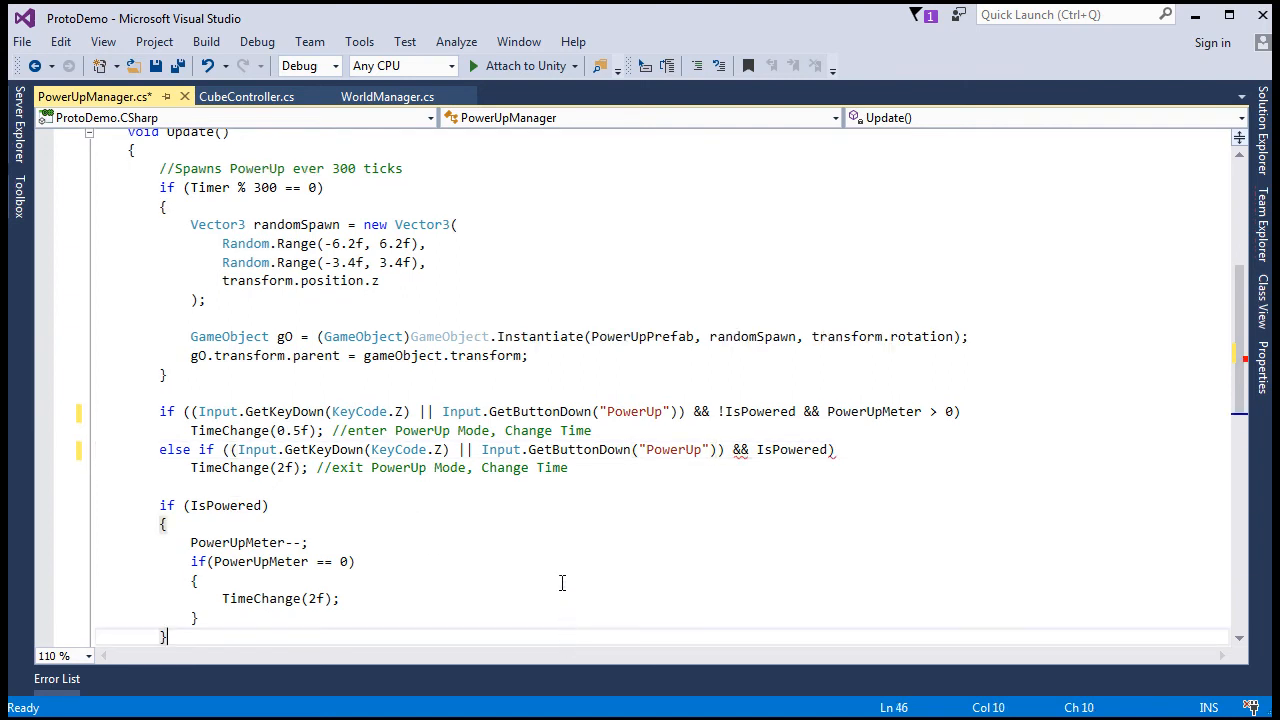
key("Ctrl+S")
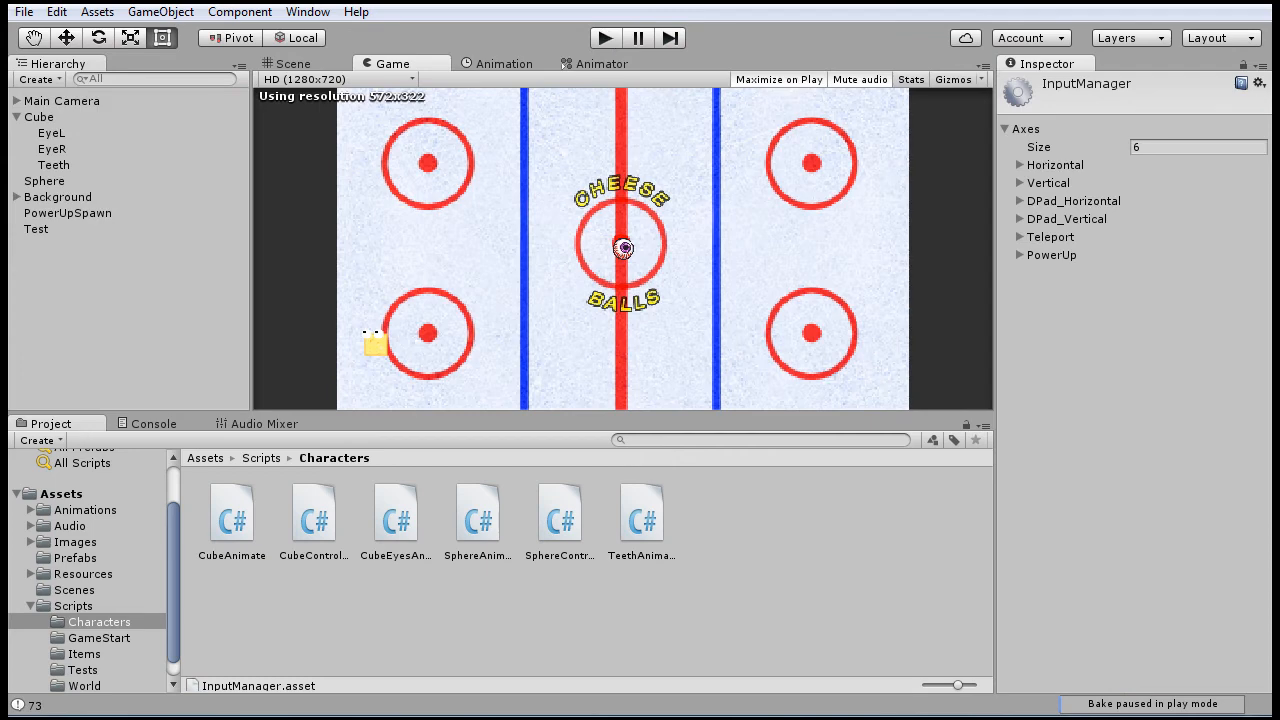
mouse_move(1078, 192)
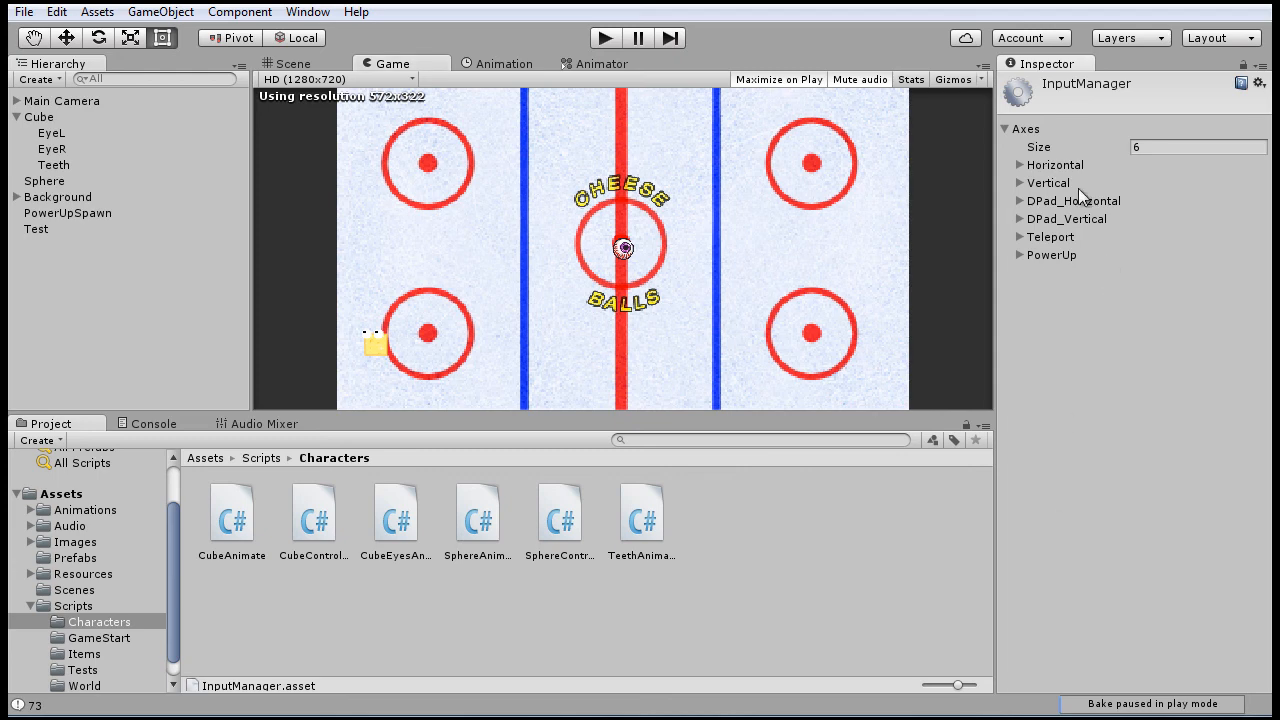
- Raise Axes size to 7 and make the new axis Start on joystick button 7
left_click(1196, 148)
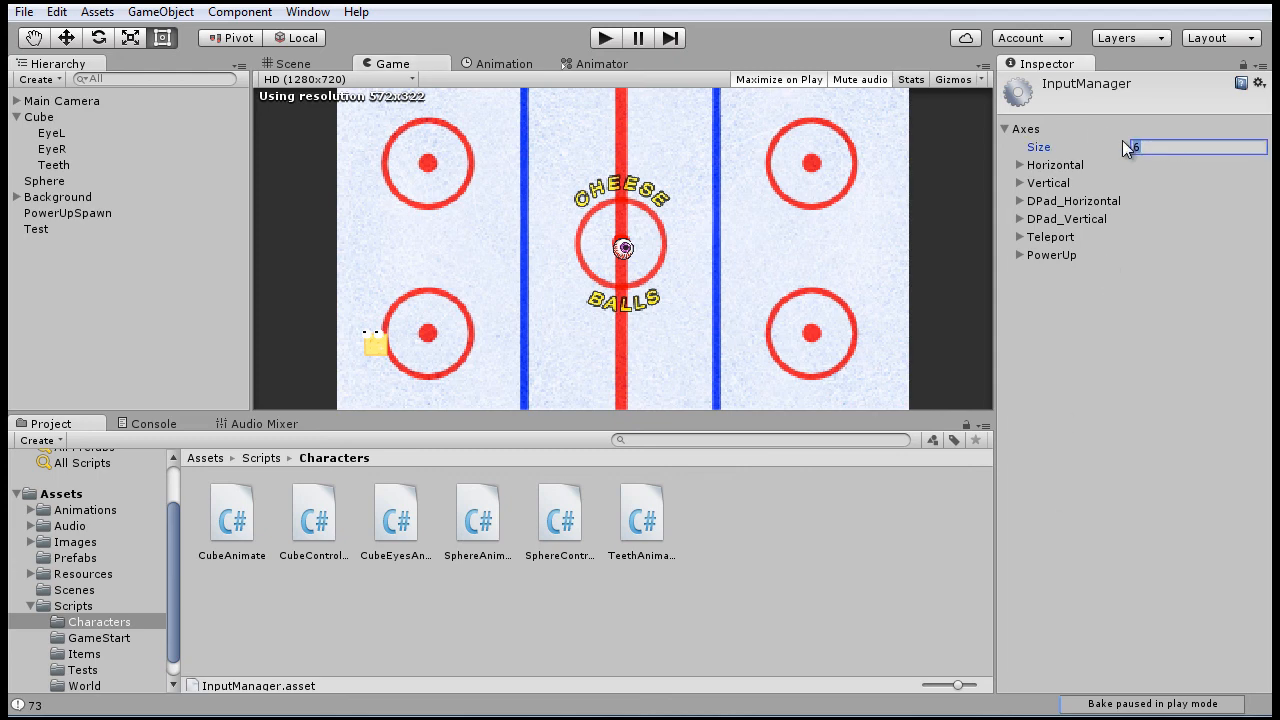
type("7")
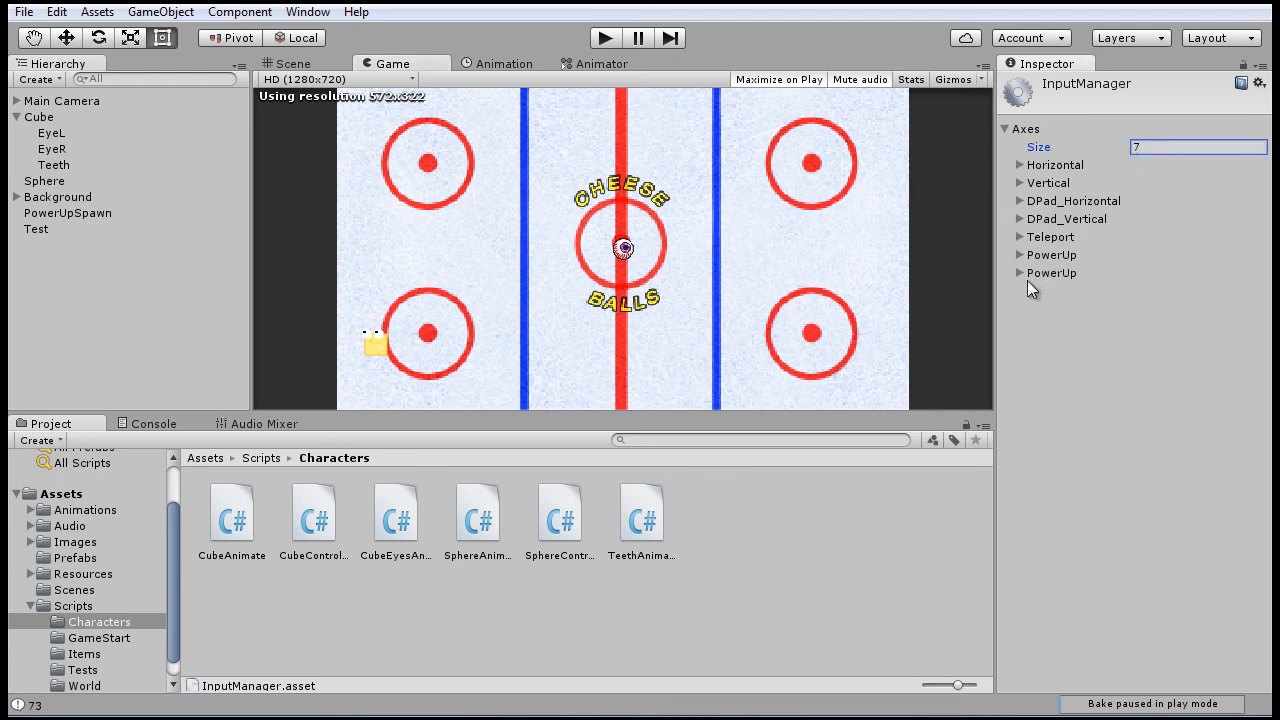
left_click(1020, 272)
type("Start")
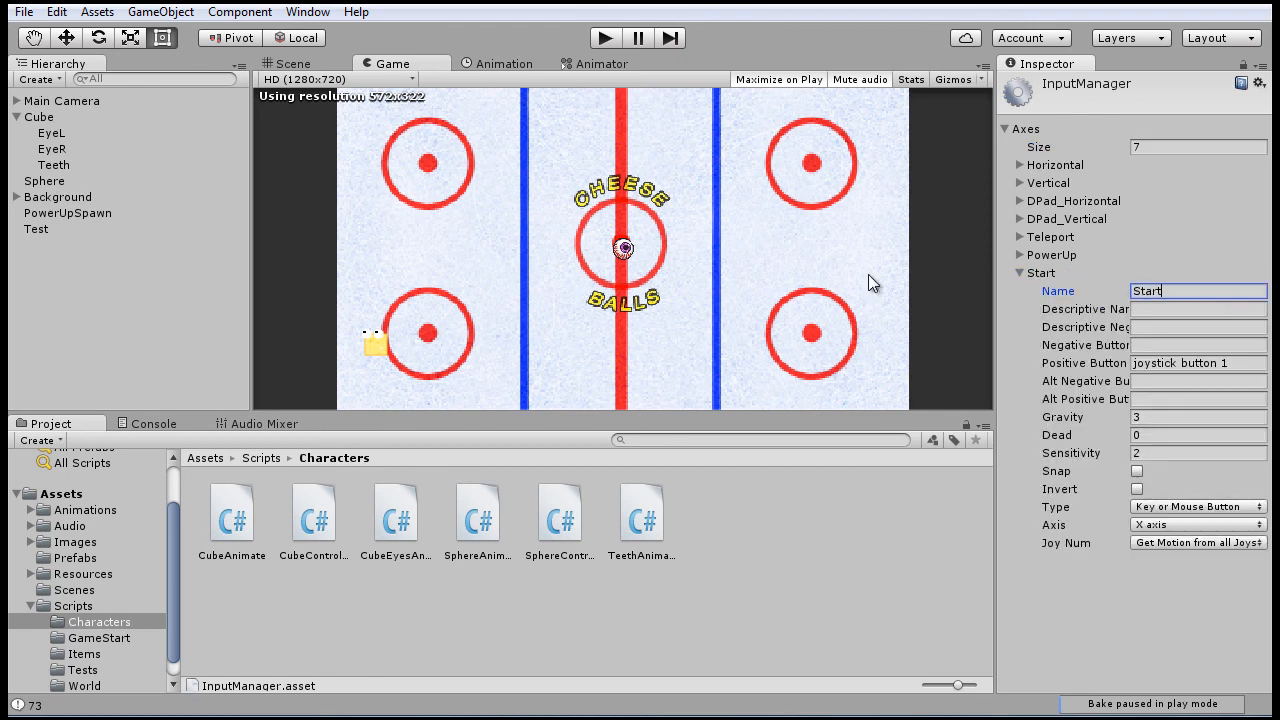
left_click(1192, 364)
type("7")
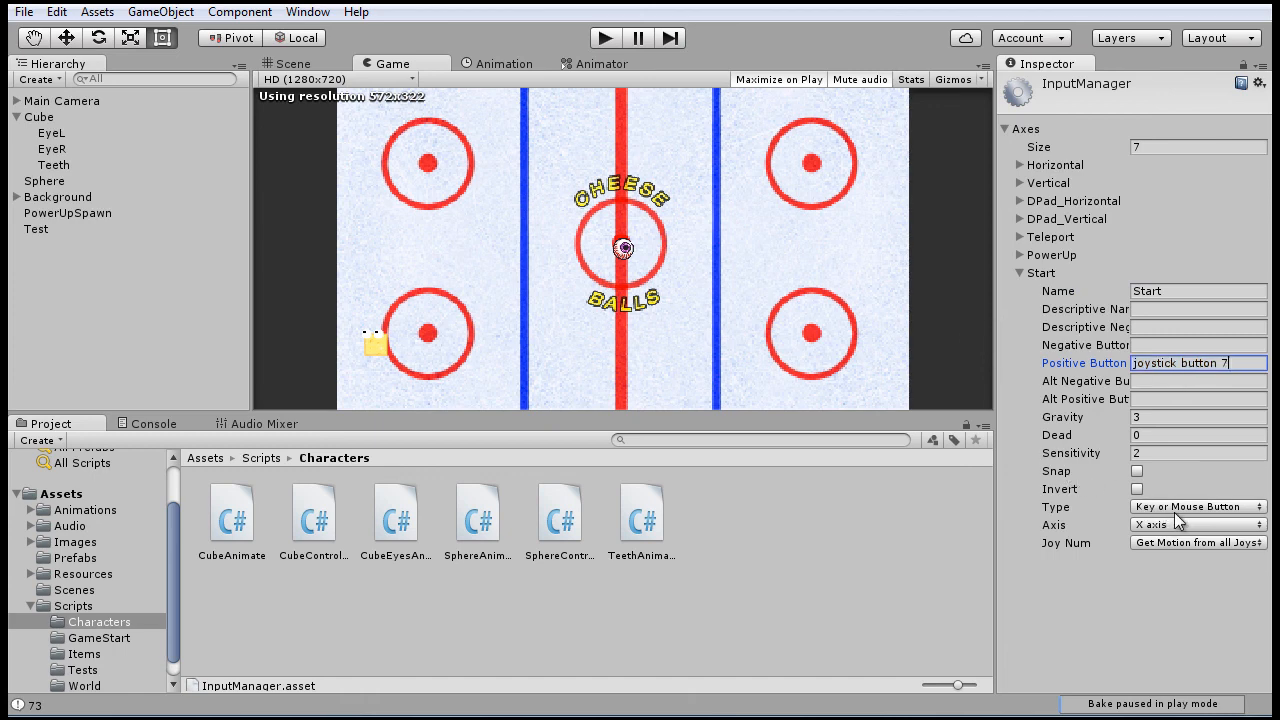
left_click(1016, 272)
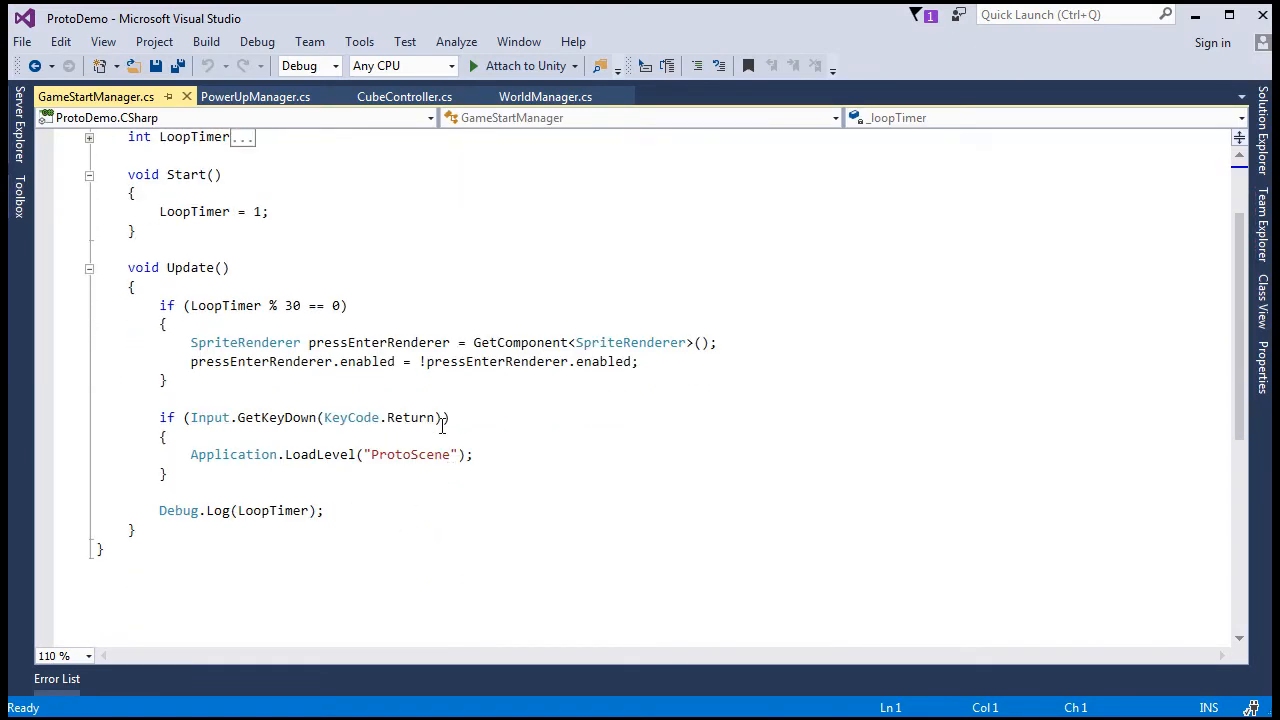
- Add || Input.GetButtonDown("Start") to the Return-key check in GameStartManager and save
left_click(442, 418)
type(" || Input.Ge")
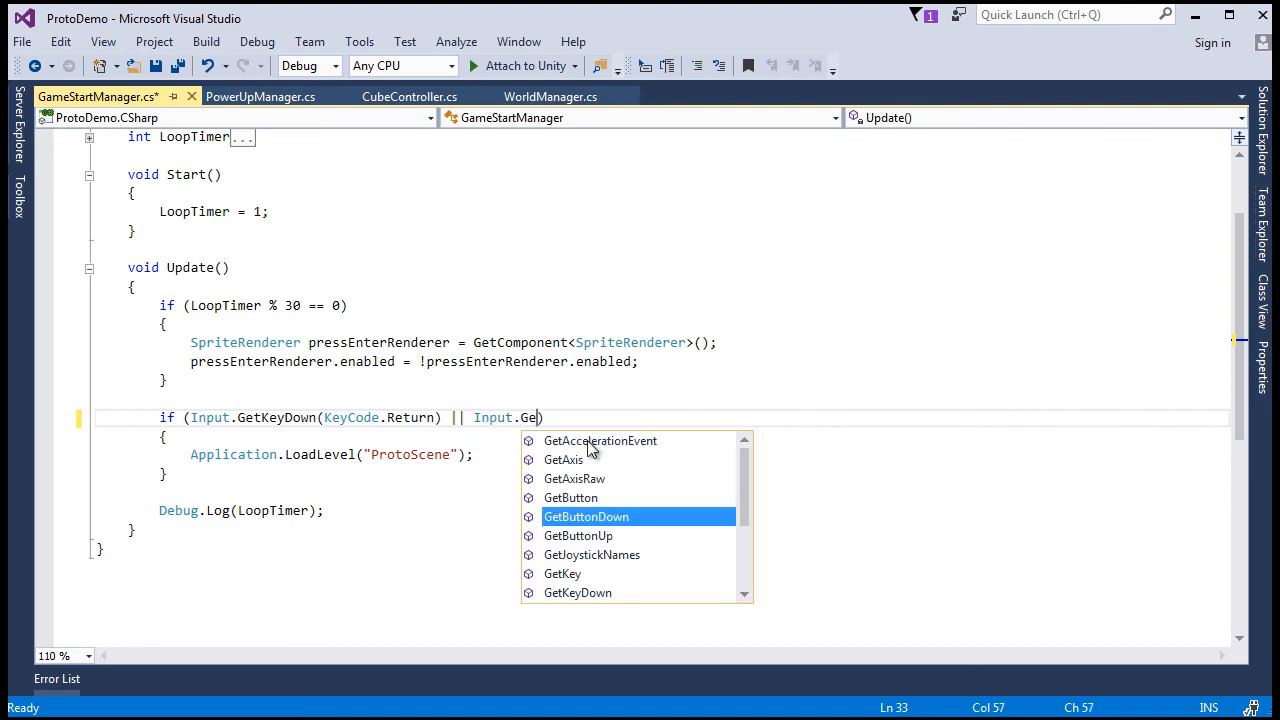
left_click(586, 516)
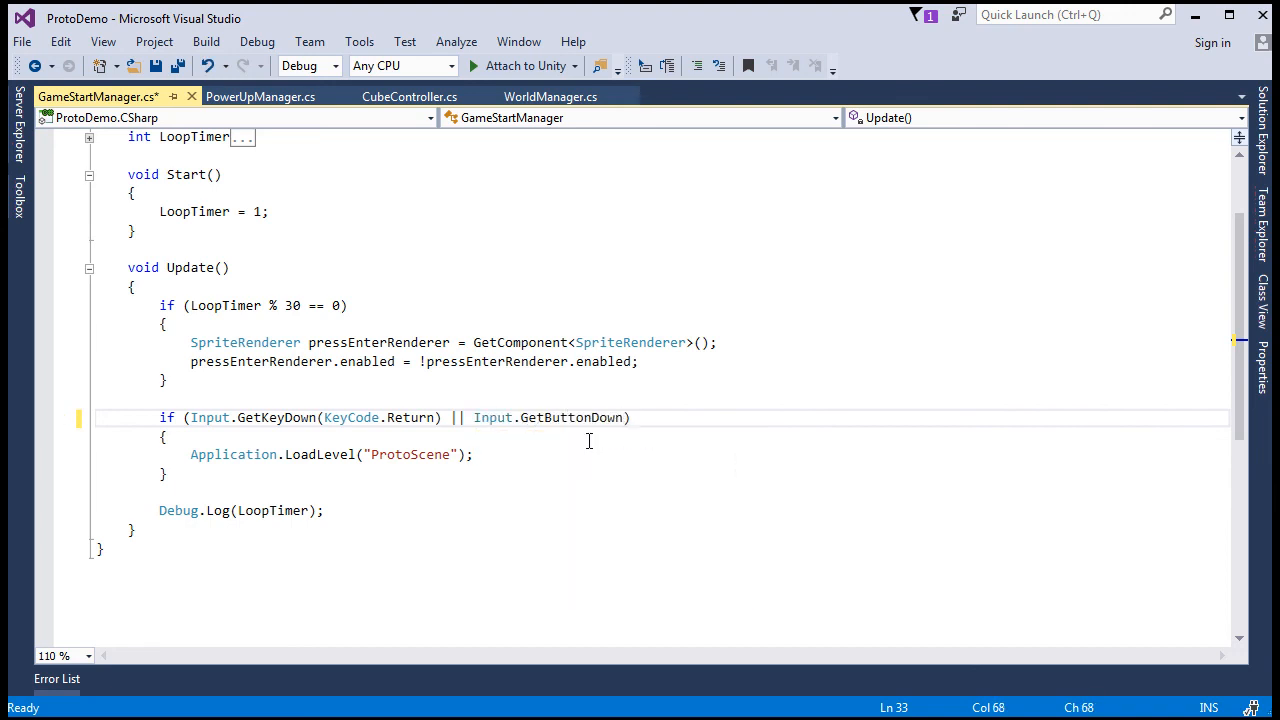
type("\"Start\"")
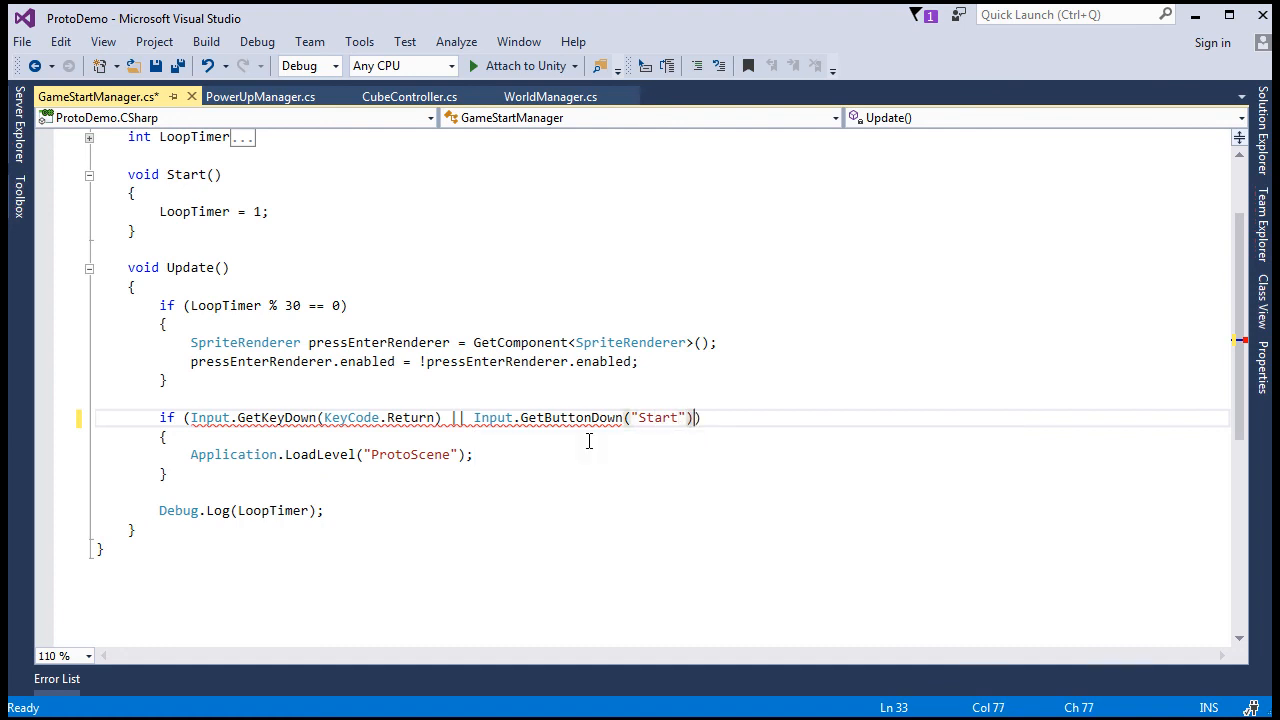
key("Ctrl+s")
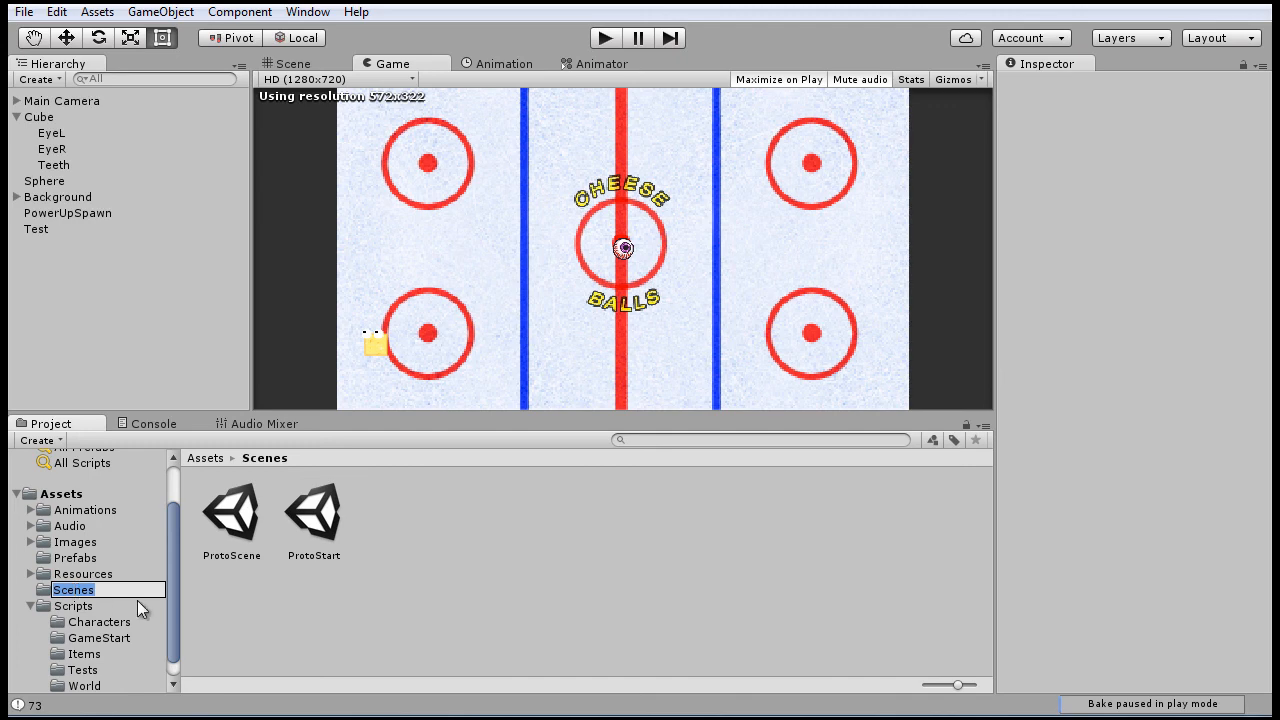
- Load the ProtoStart scene, play it and press Enter to leave the title screen
double_click(312, 512)
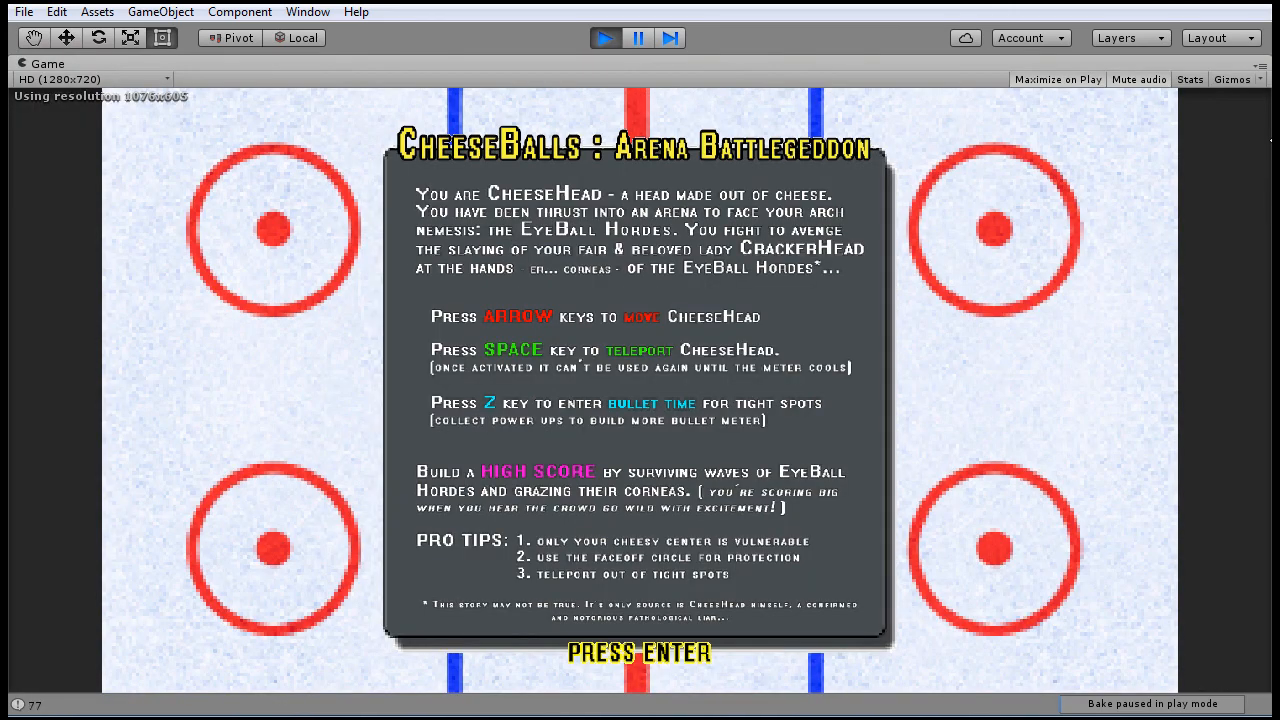
key("enter")
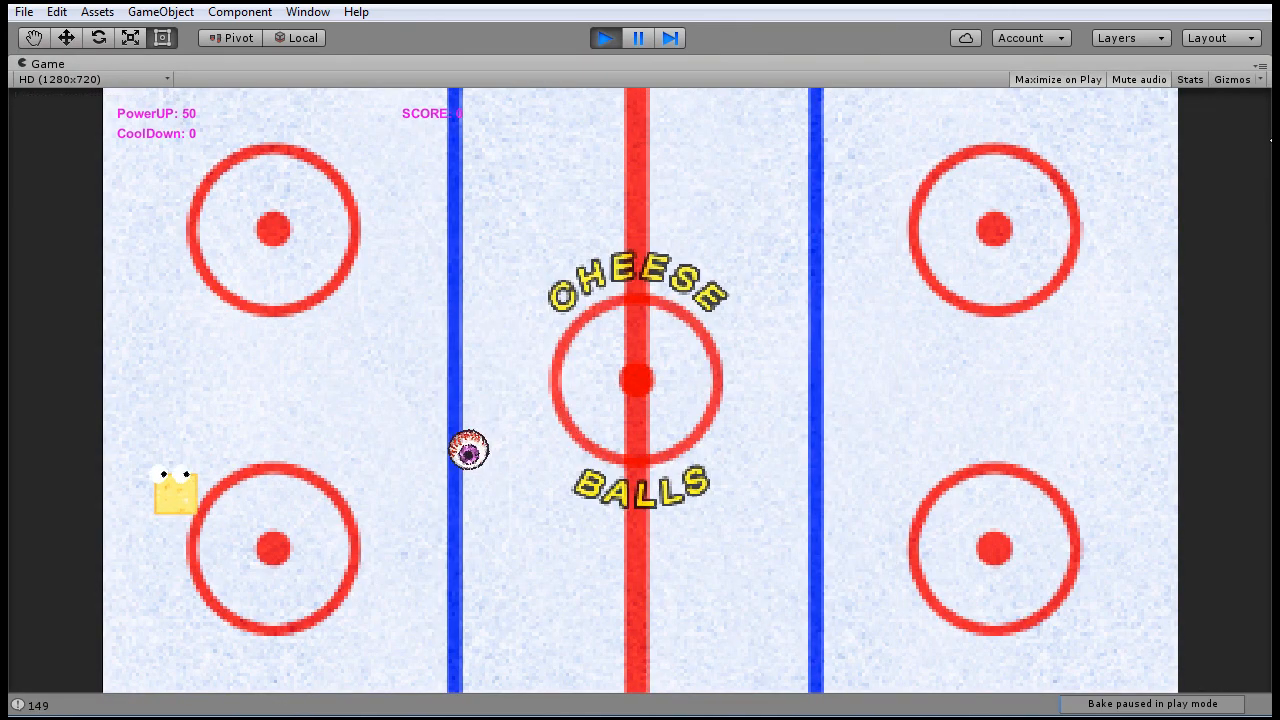